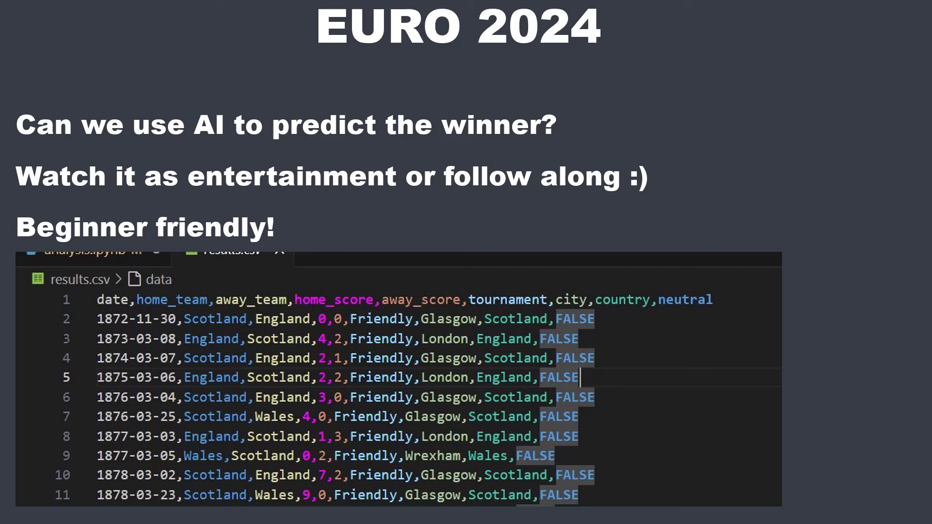
Switch to the analysis.ipynb notebook showing the pandas and scikit-learn data-loading cell.
left_click(226, 37)
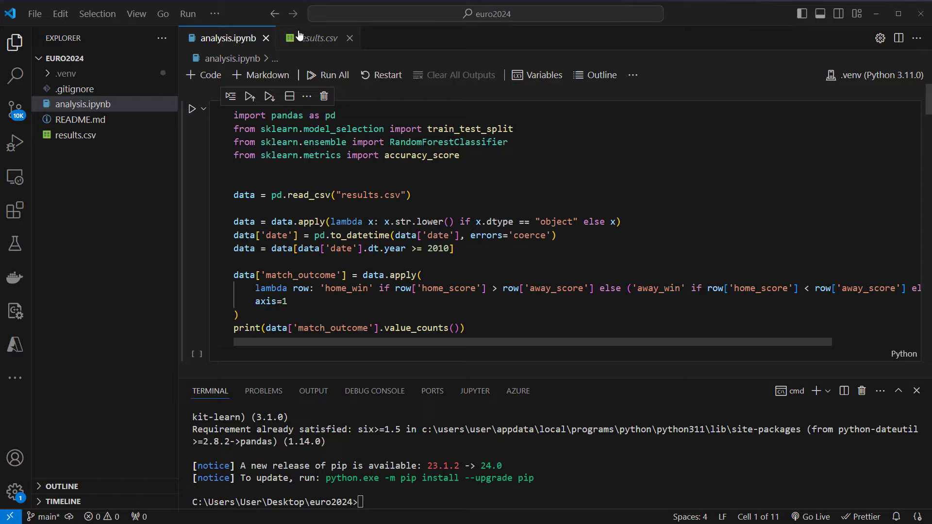
left_click(313, 38)
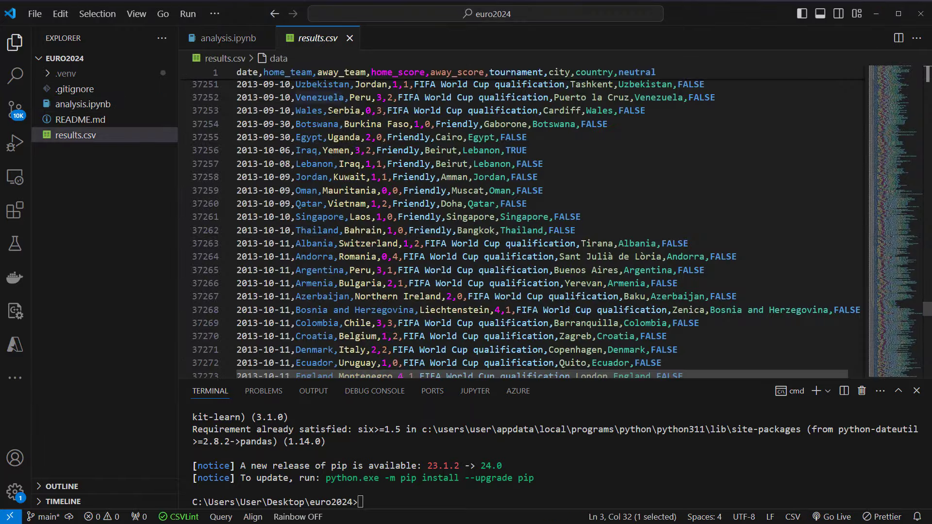
scroll("up", 3)
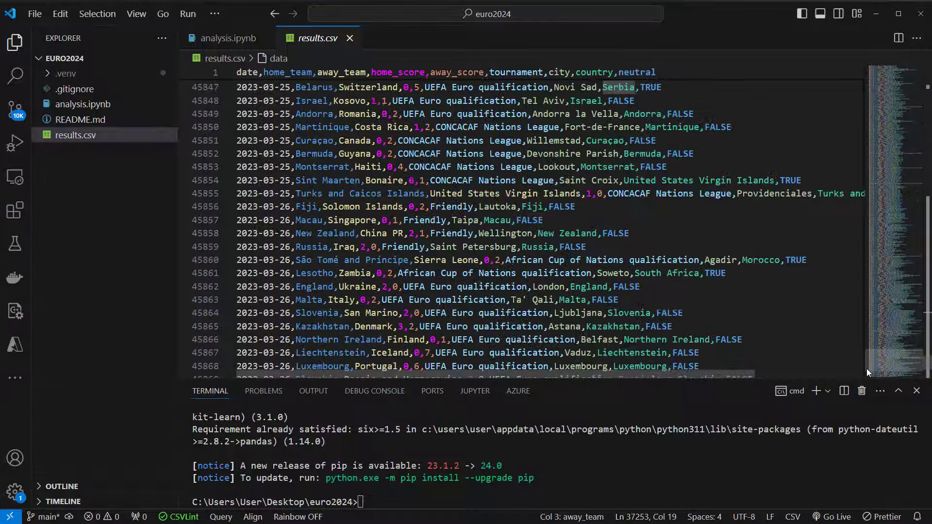
scroll("up", 3)
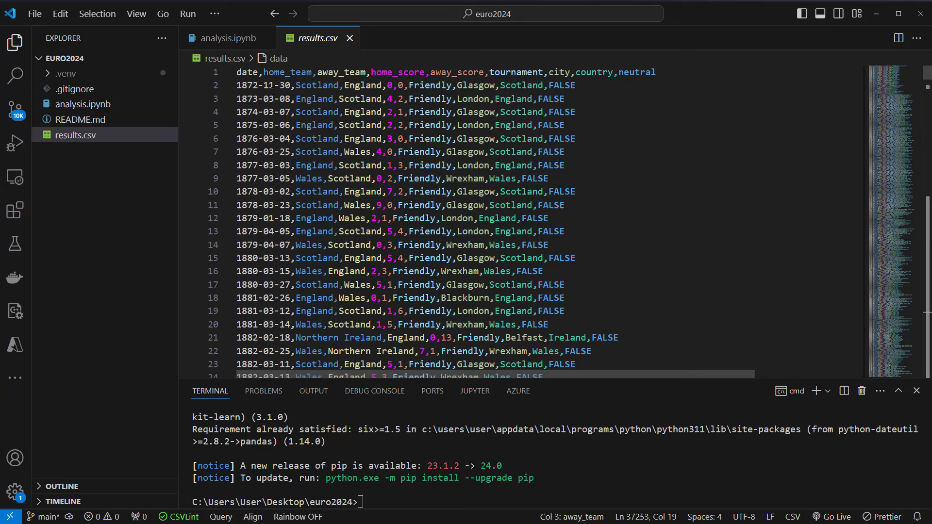
double_click(247, 72)
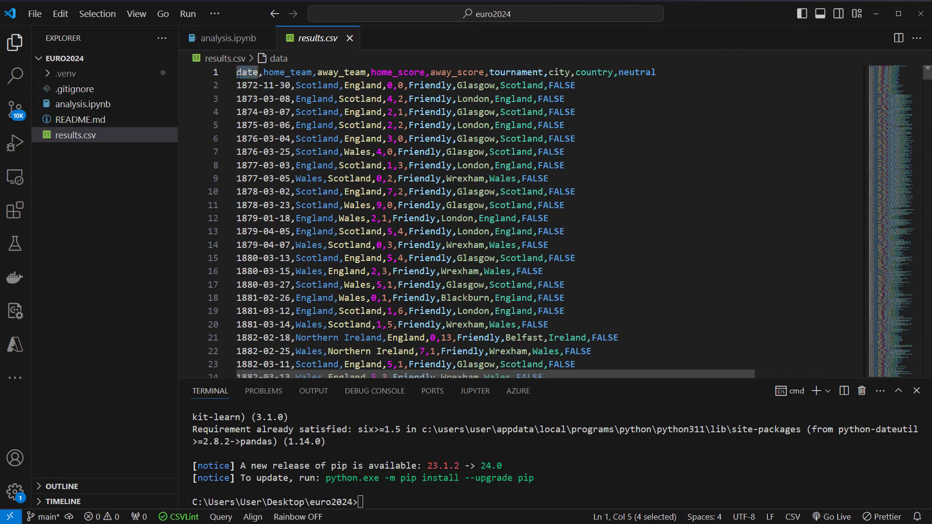
left_click(333, 71)
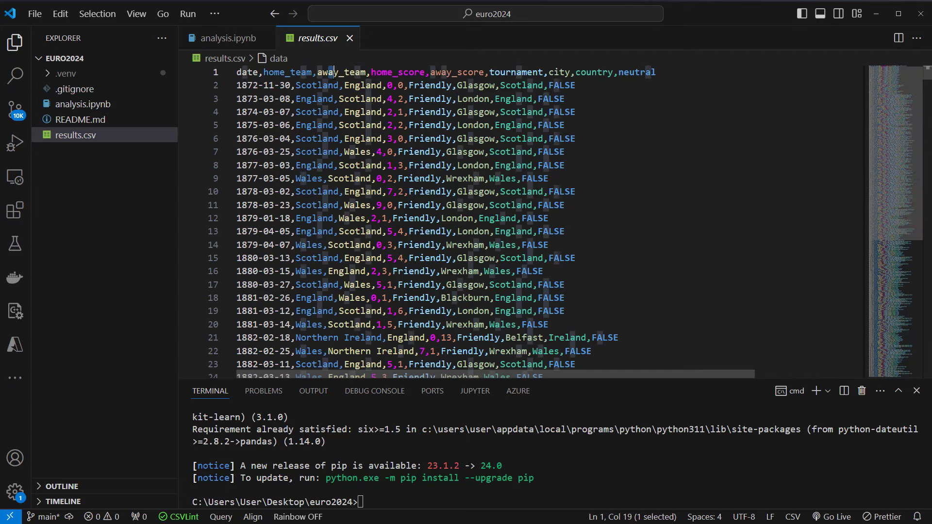
left_click(457, 71)
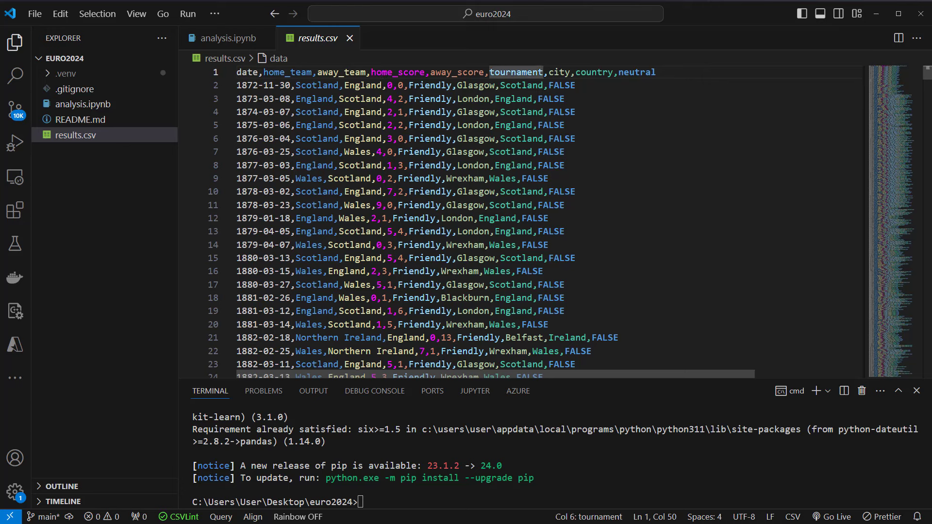
double_click(636, 72)
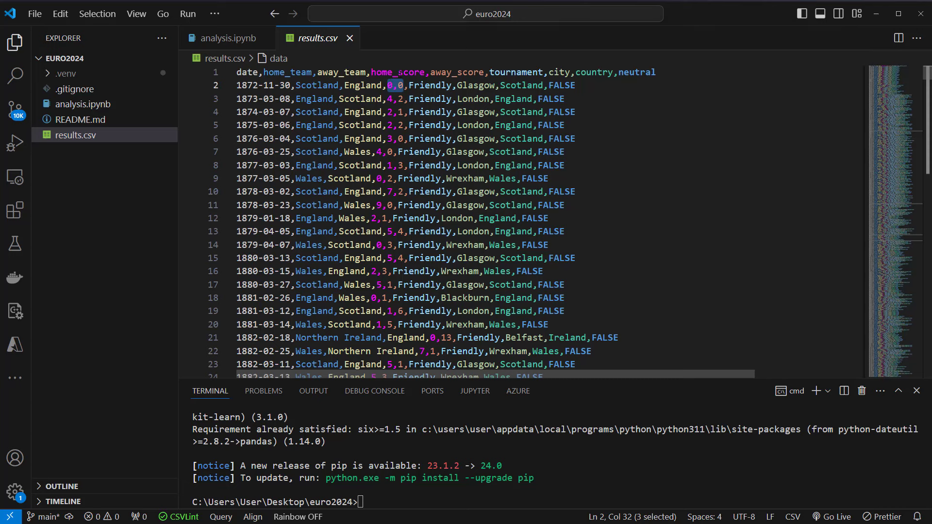
mouse_move(364, 85)
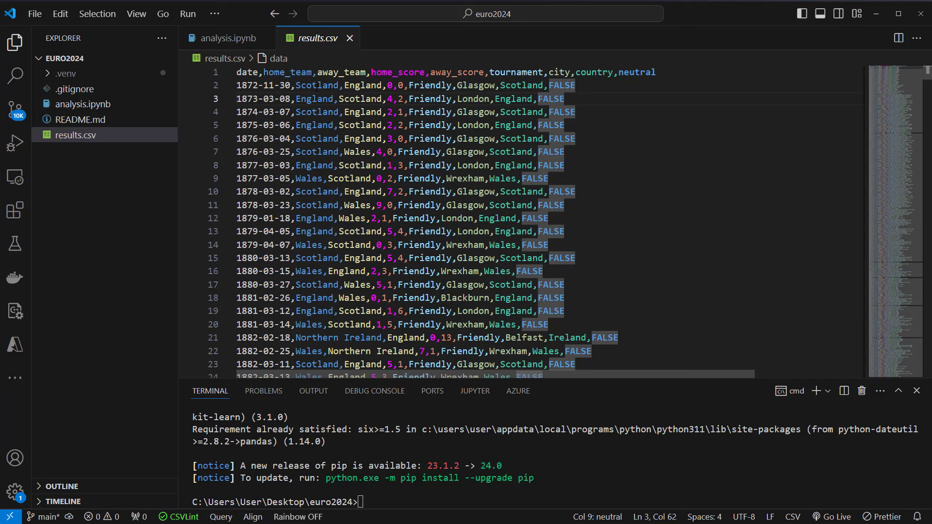
mouse_move(339, 72)
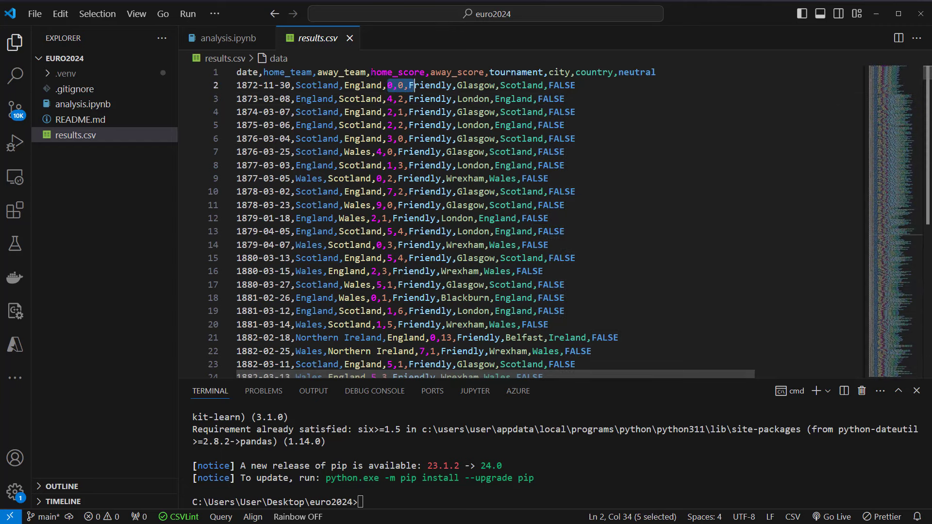
left_click(228, 38)
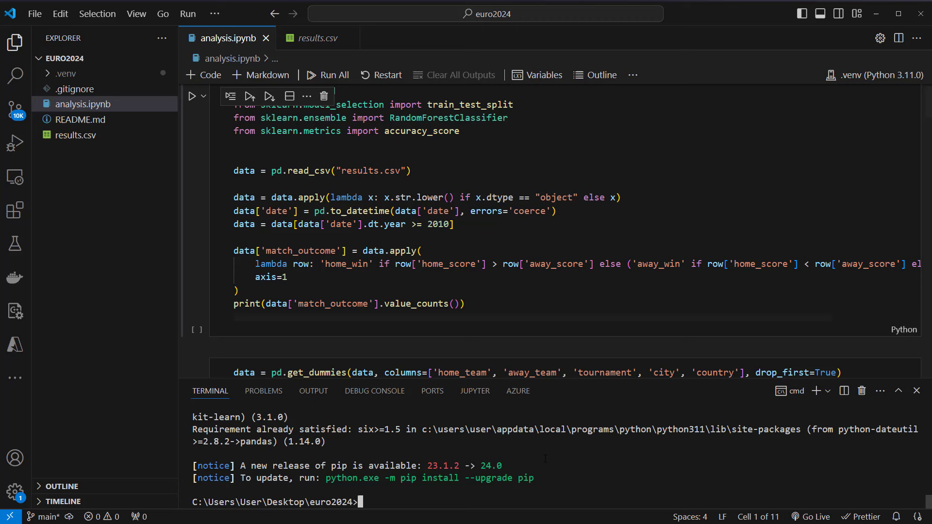
type("pip install")
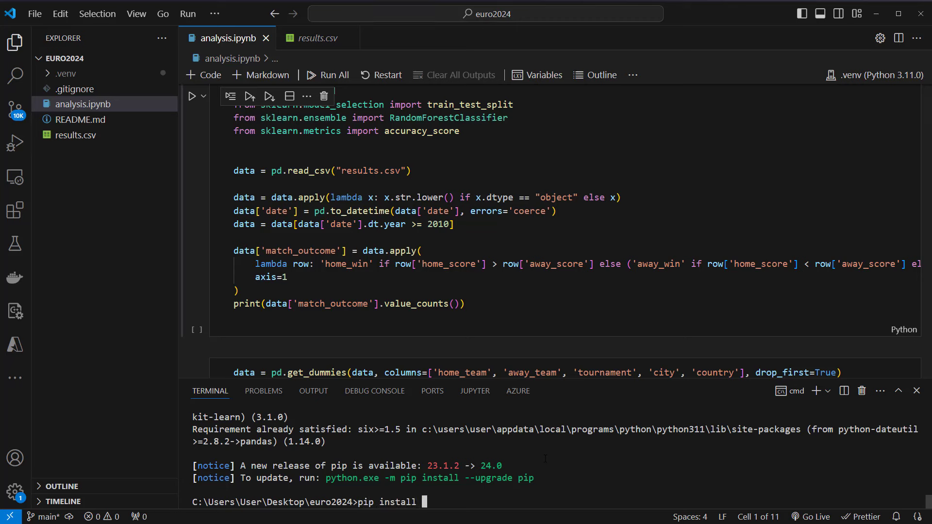
type("pandas s")
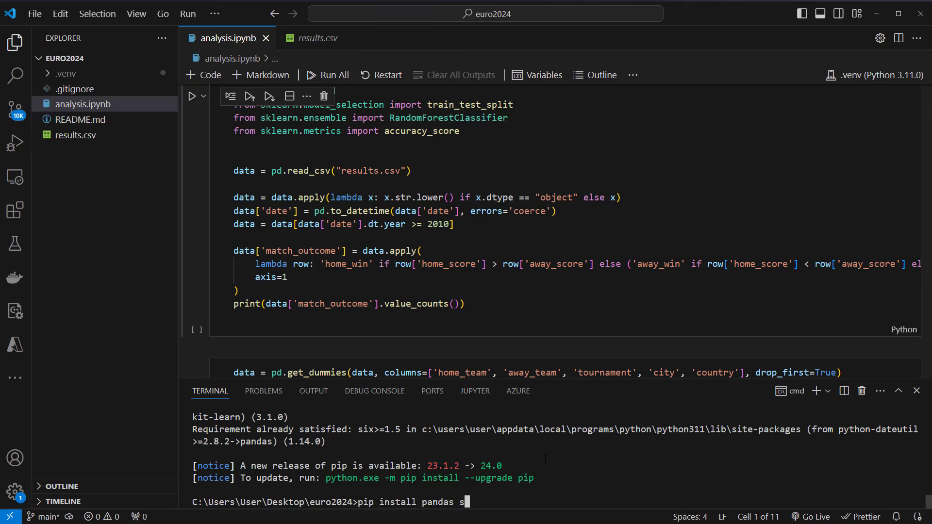
type("ci")
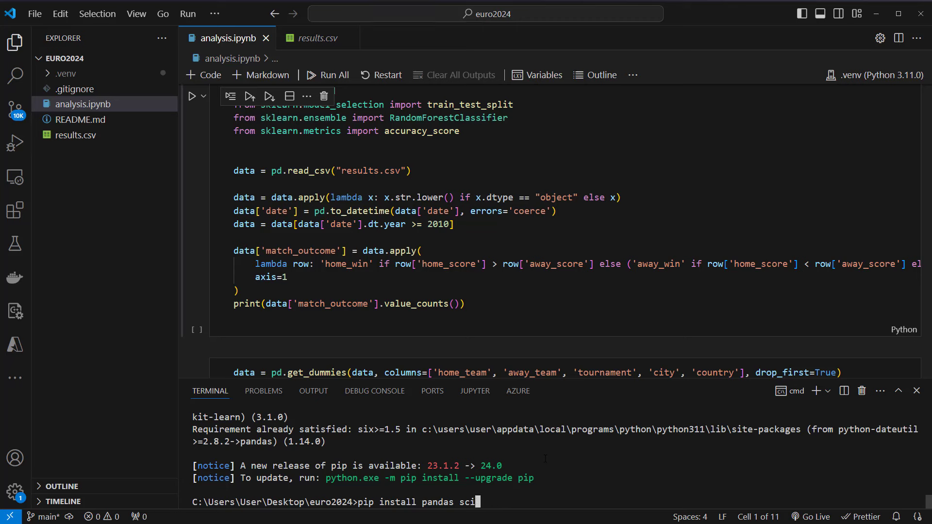
type("kit-learn")
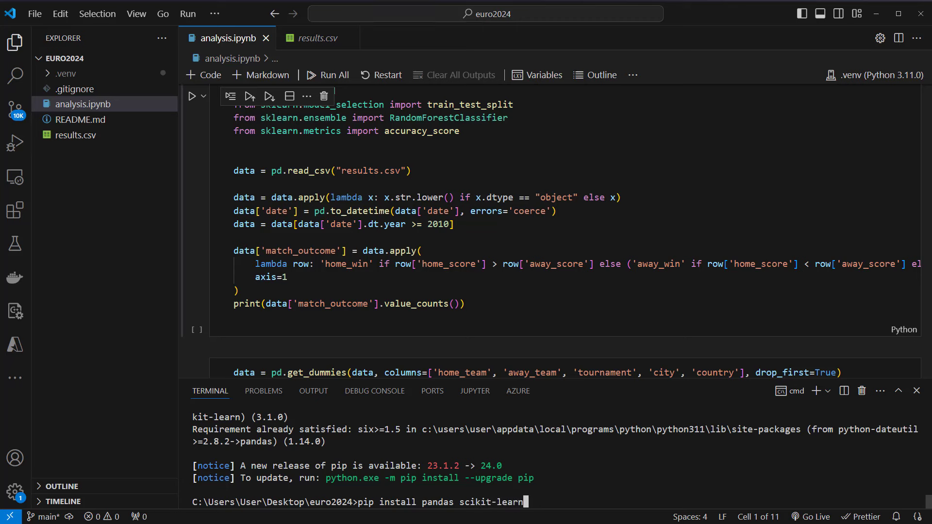
double_click(437, 501)
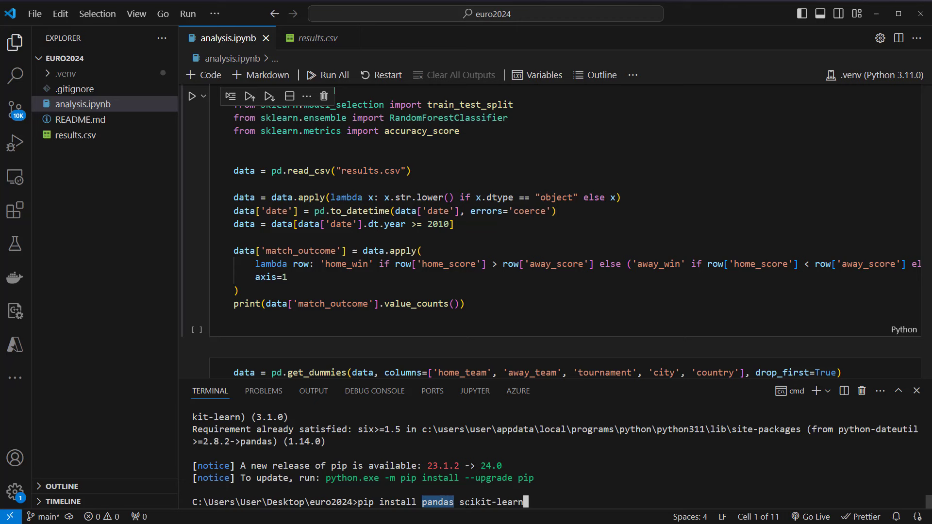
double_click(490, 502)
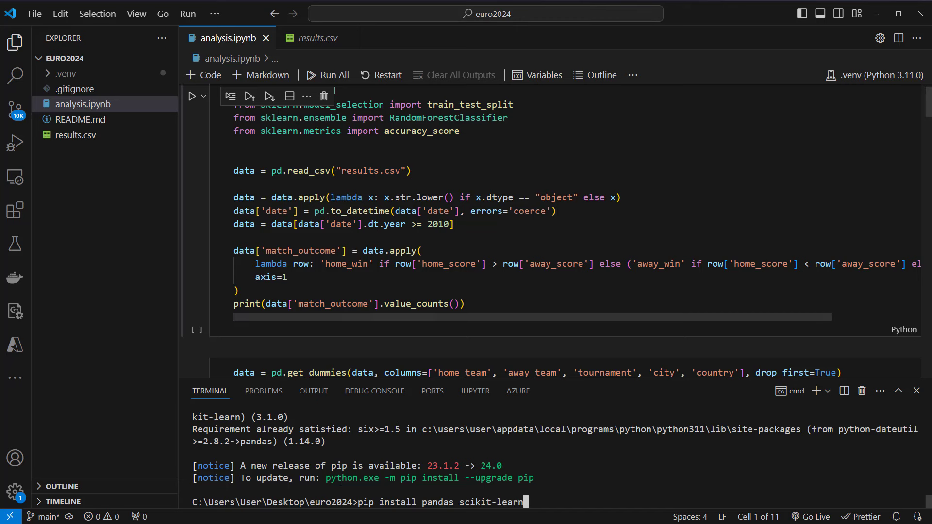
mouse_move(403, 415)
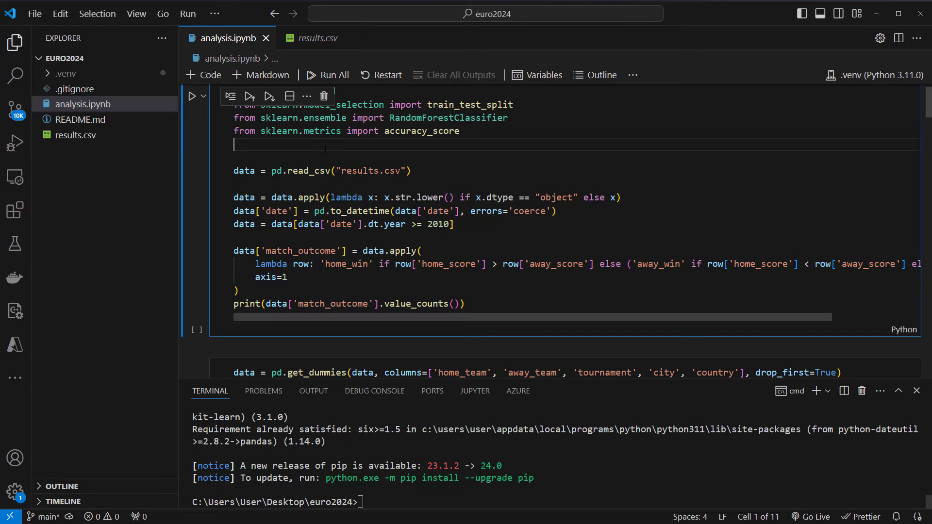
scroll("up", 3)
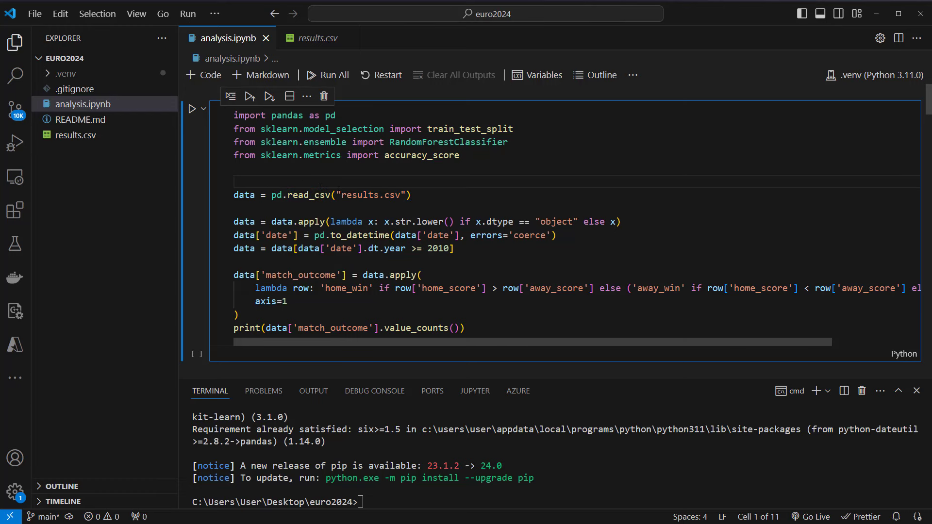
double_click(330, 115)
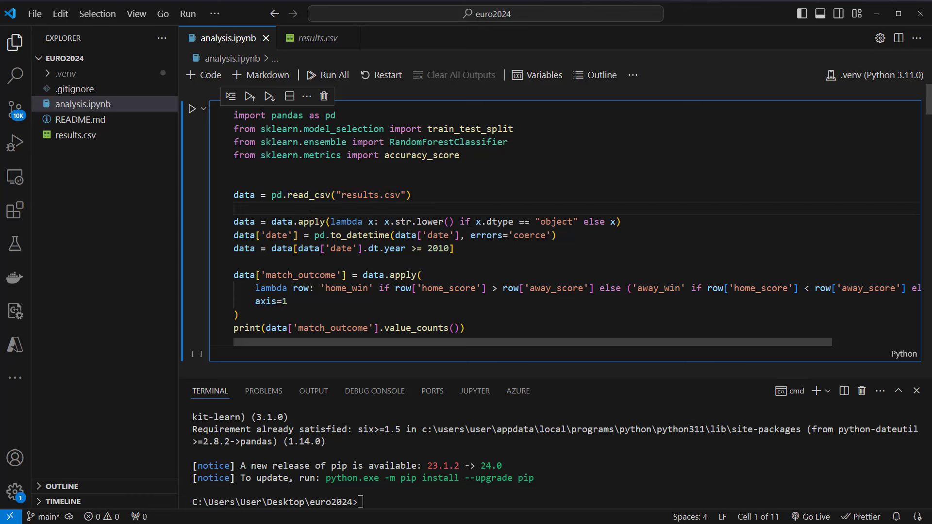
double_click(493, 221)
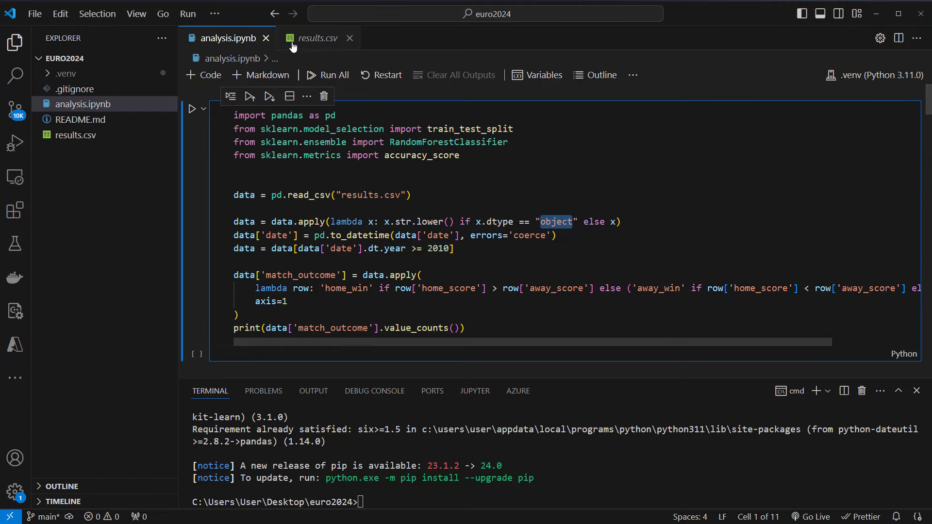
left_click(317, 38)
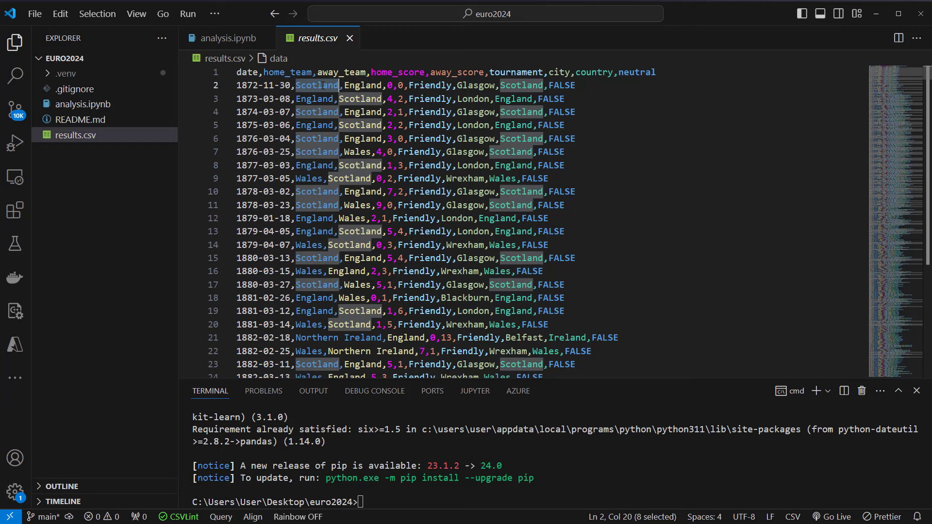
left_click(469, 85)
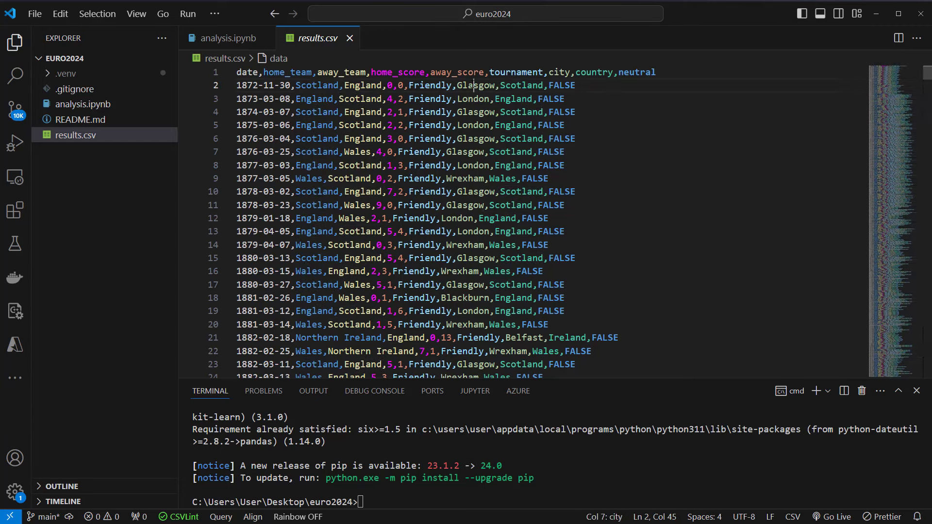
left_click(231, 38)
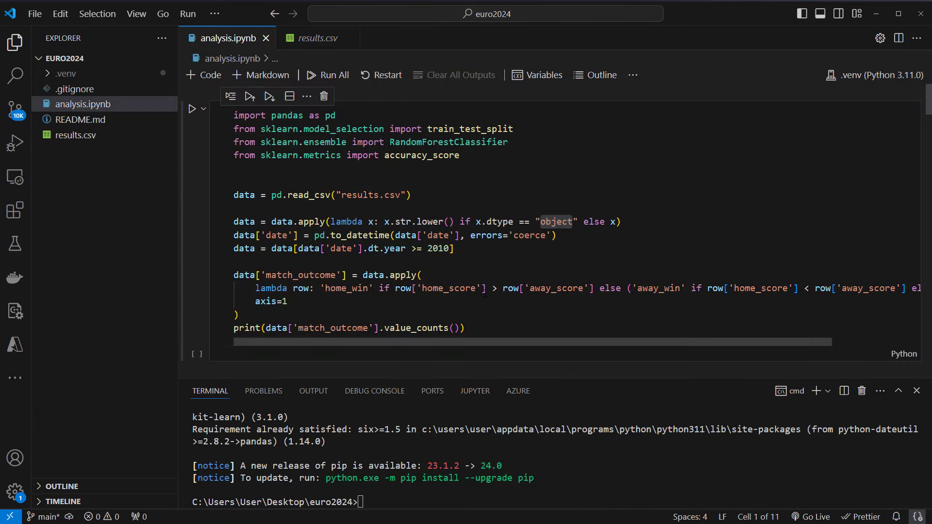
double_click(429, 222)
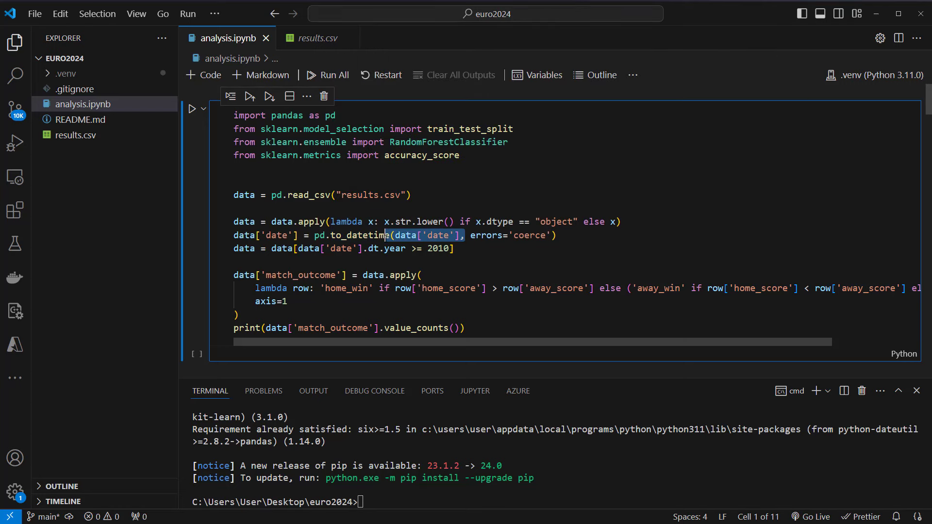
left_click(438, 235)
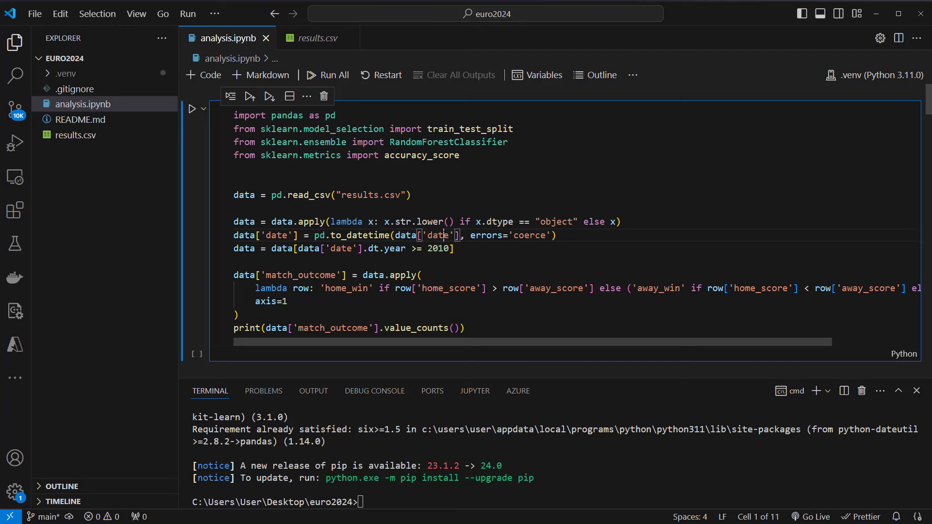
left_click(313, 38)
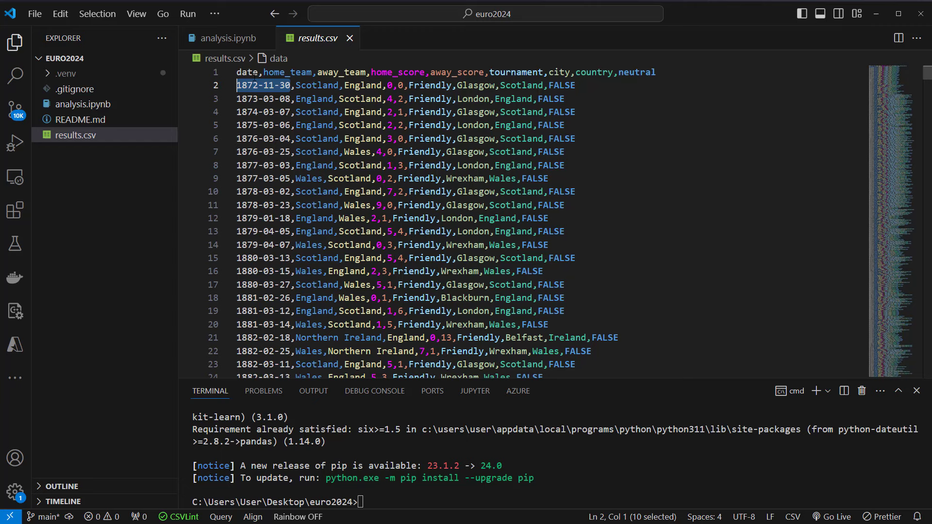
left_click(229, 38)
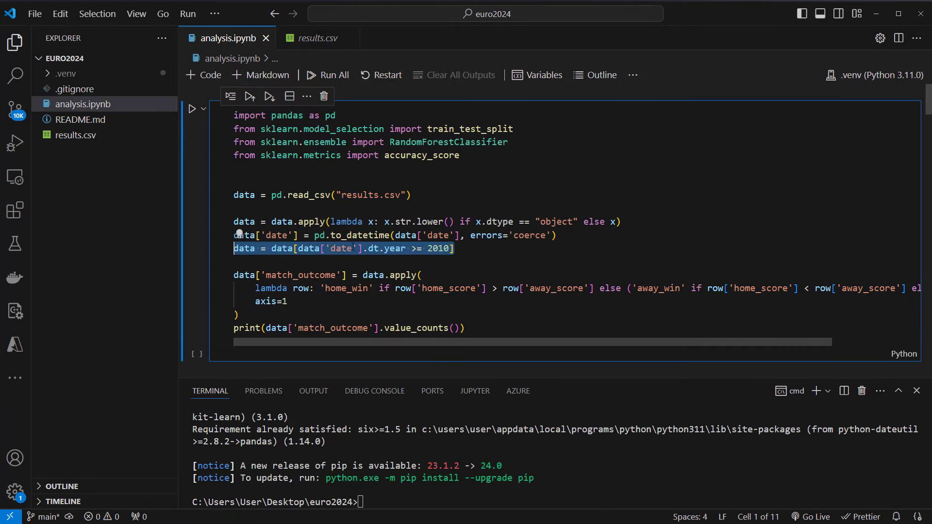
double_click(436, 248)
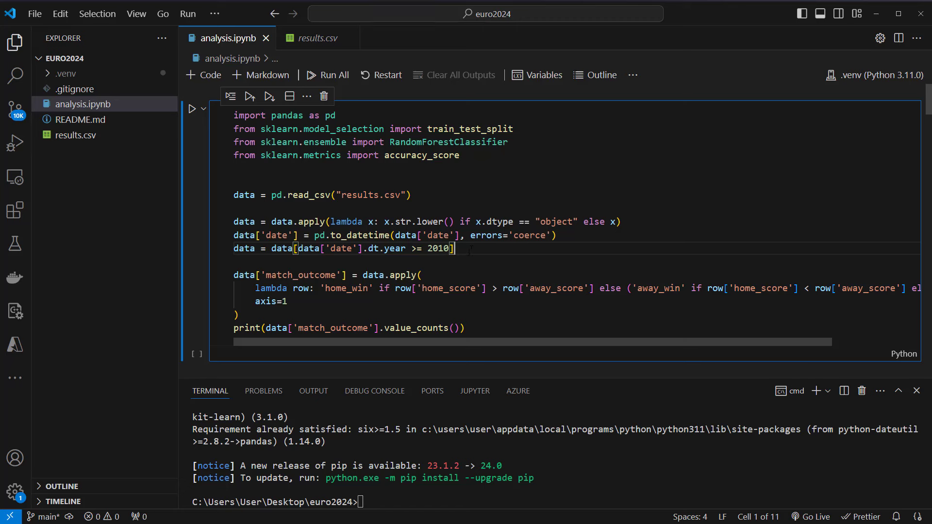
triple_click(344, 249)
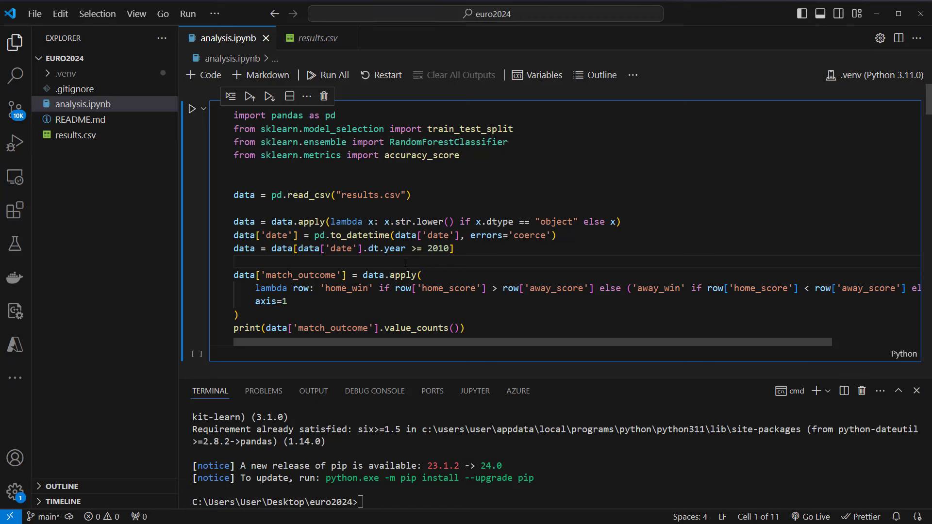
double_click(300, 275)
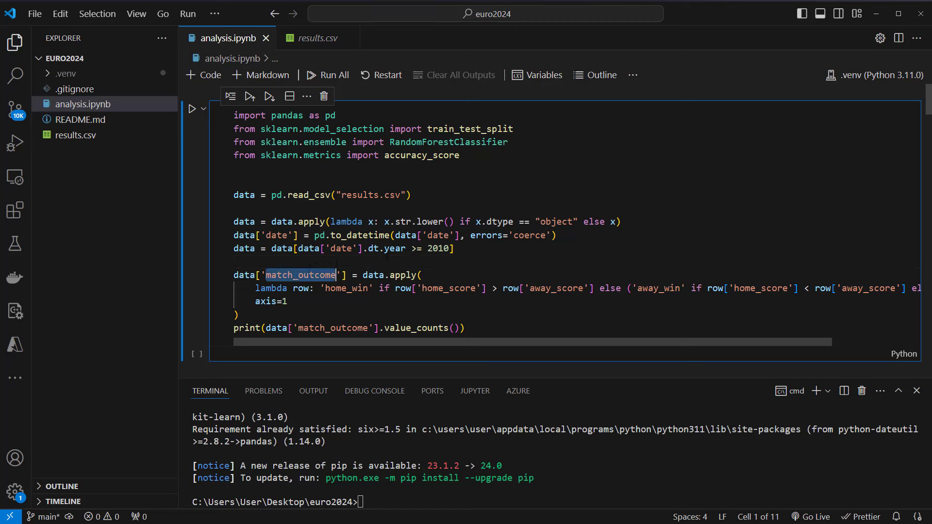
double_click(447, 288)
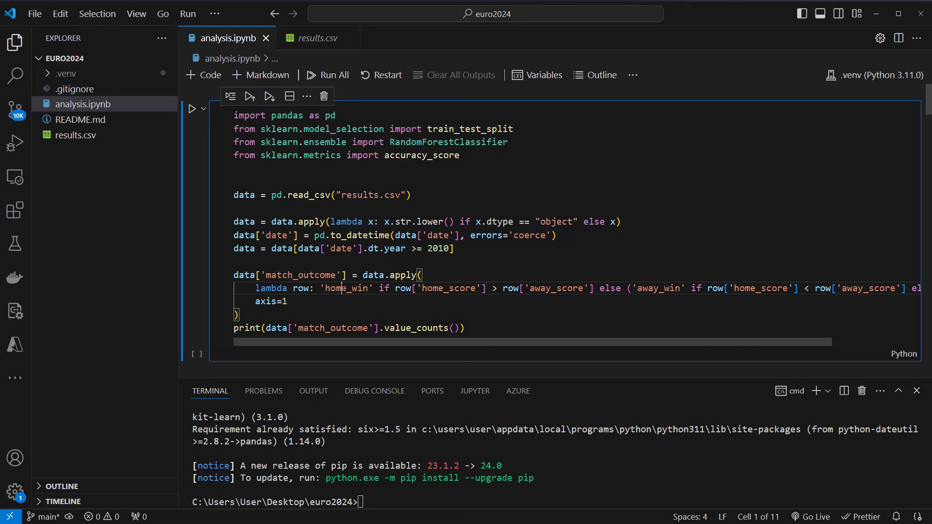
double_click(347, 288)
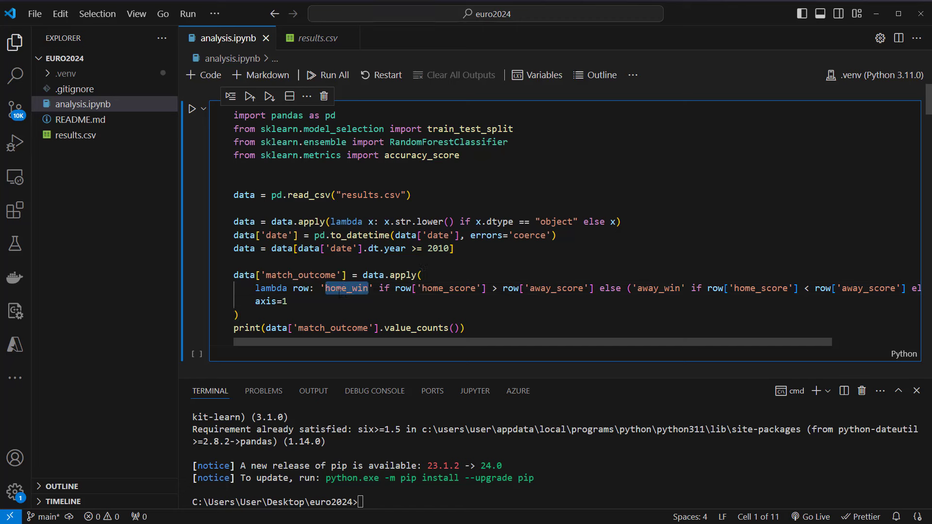
double_click(447, 289)
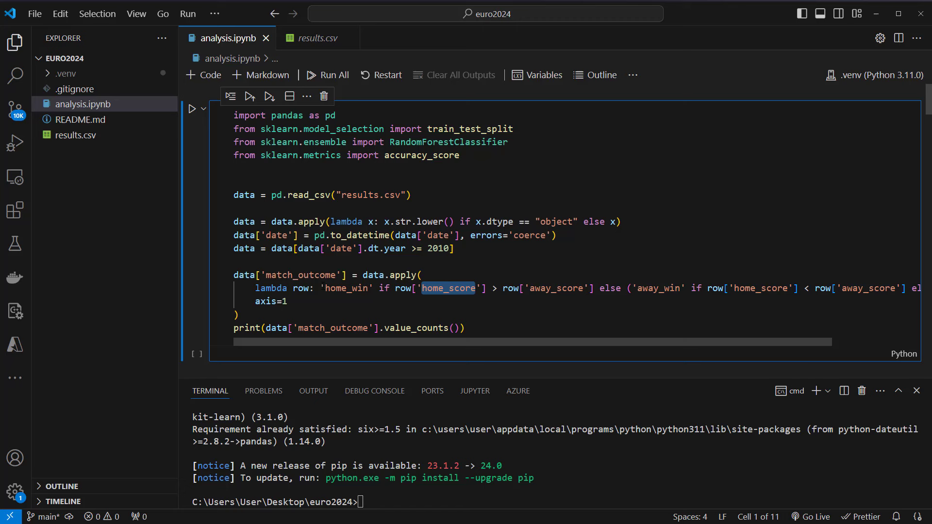
double_click(300, 275)
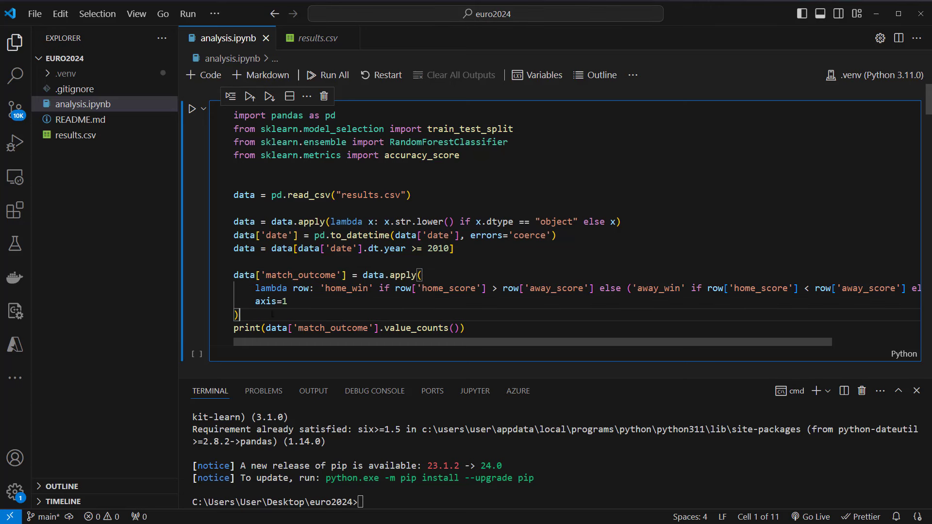
Run the first notebook cell and highlight the 6469 home-win count in its output.
left_click(193, 109)
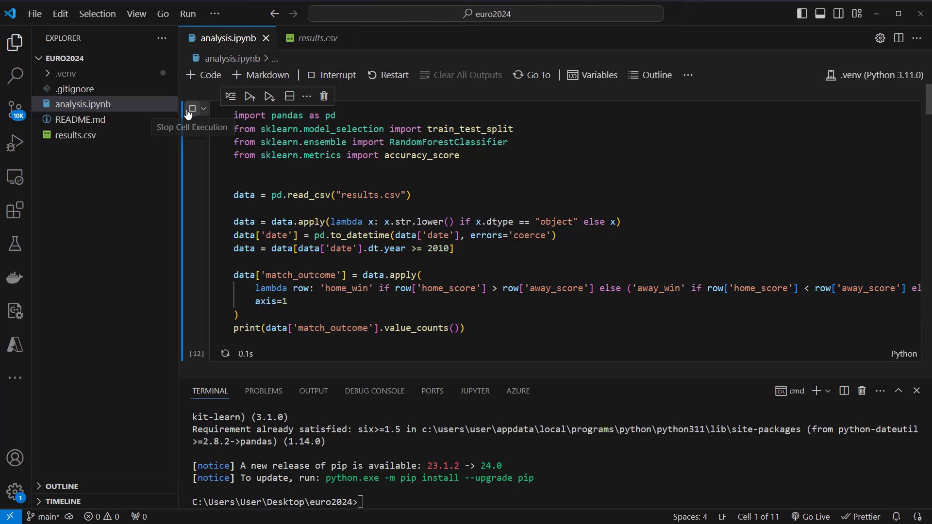
left_click(192, 108)
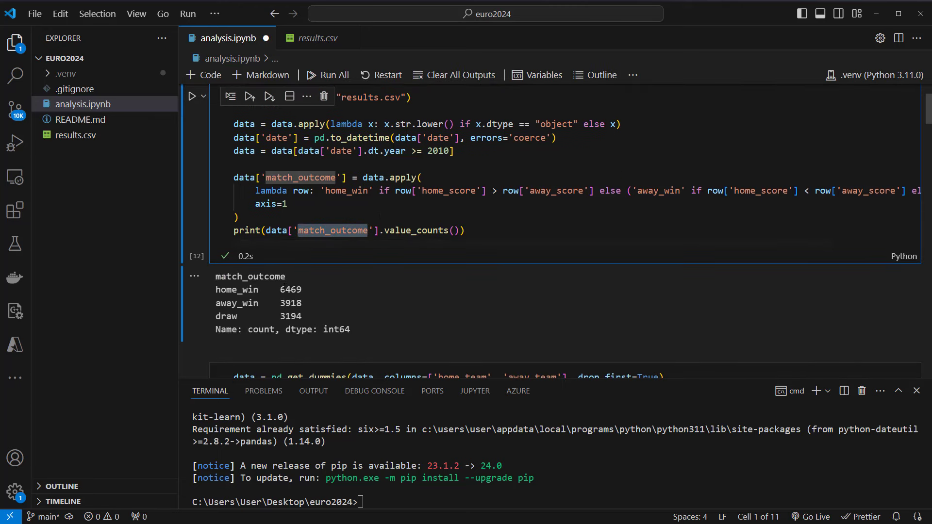
double_click(291, 289)
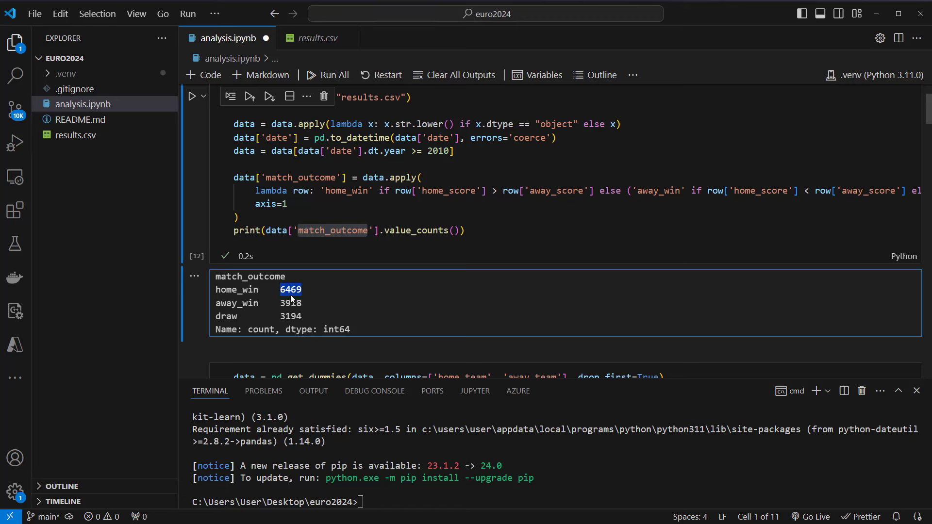
mouse_move(294, 289)
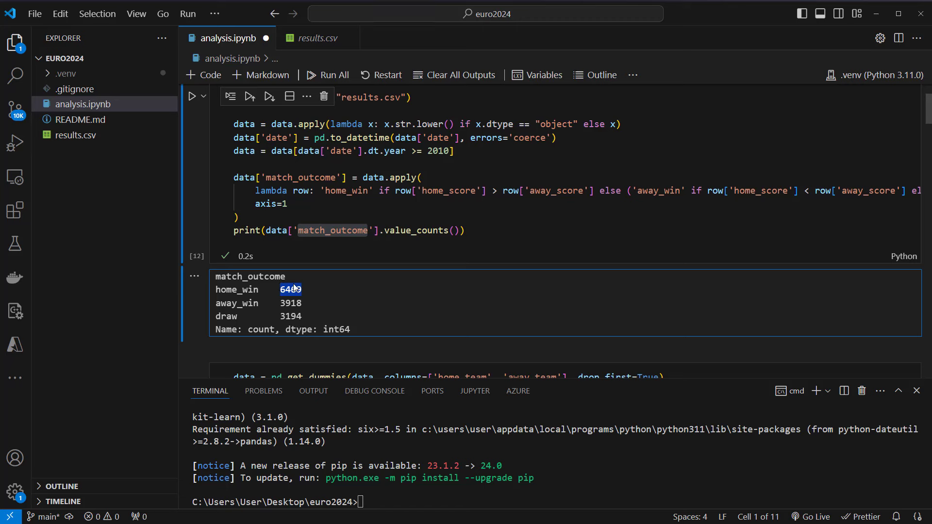
mouse_move(304, 296)
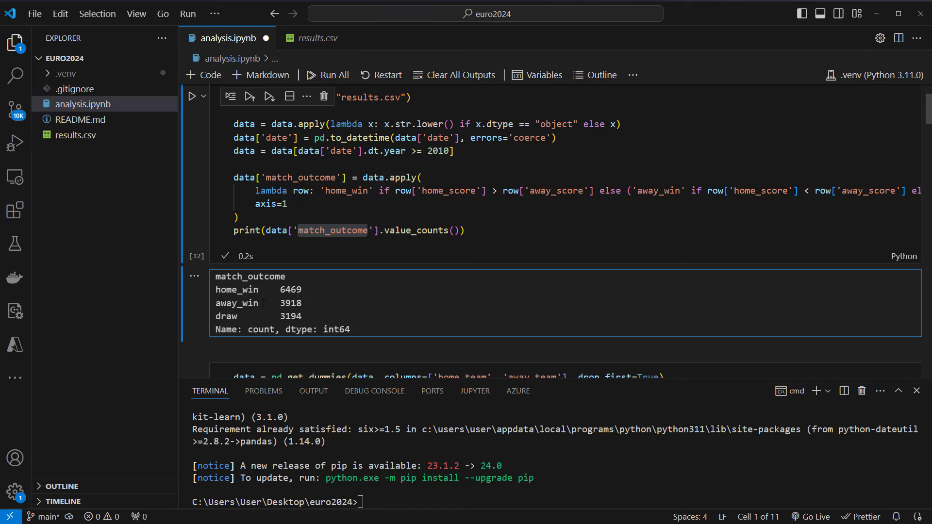
mouse_move(310, 305)
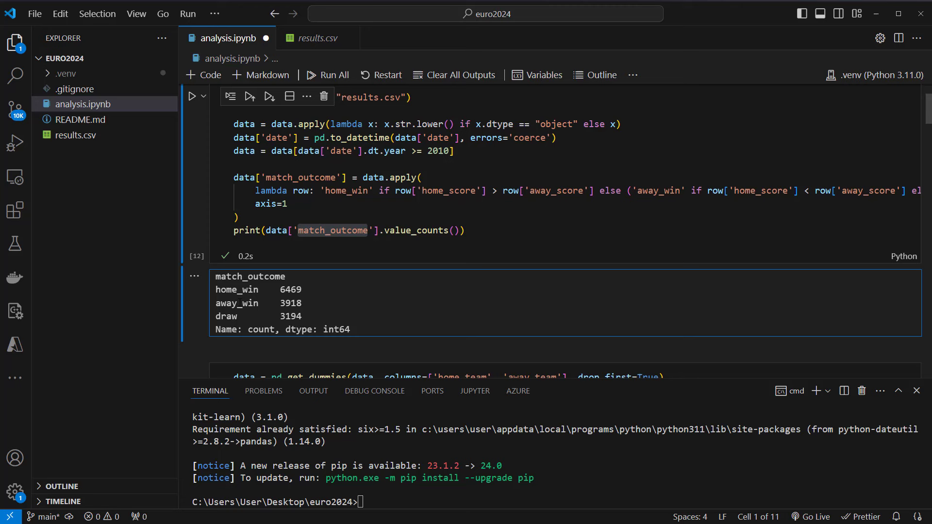
mouse_move(368, 273)
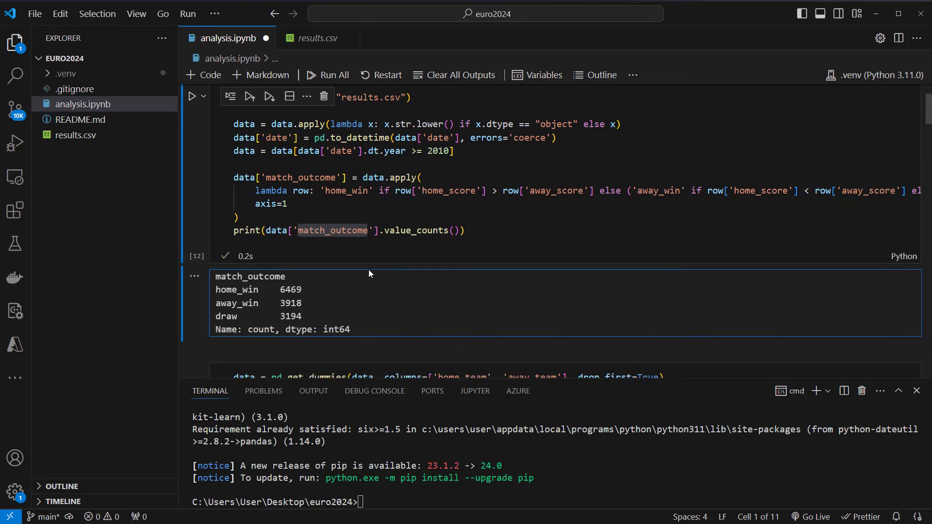
Highlight away_team in the get_dummies cell, then inspect England and Scotland in results.csv.
scroll("down", 3)
type("data.head(2)")
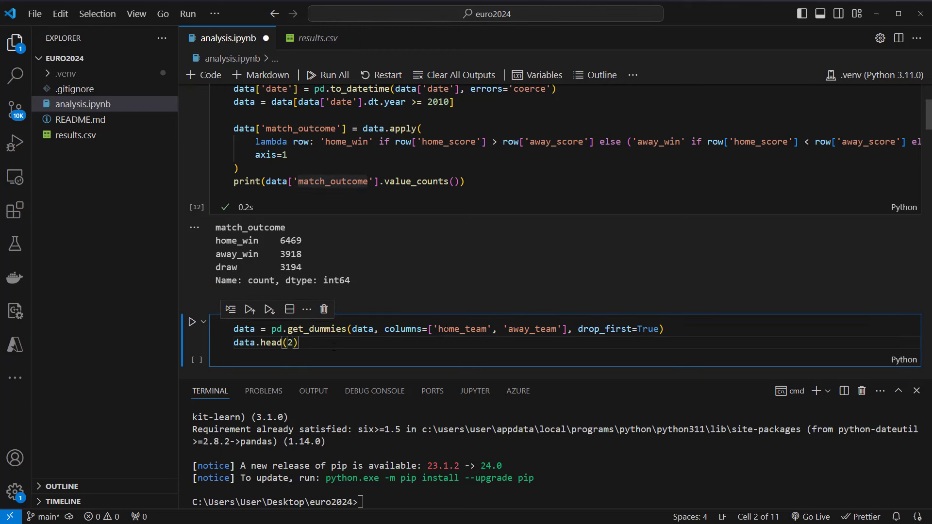
double_click(530, 329)
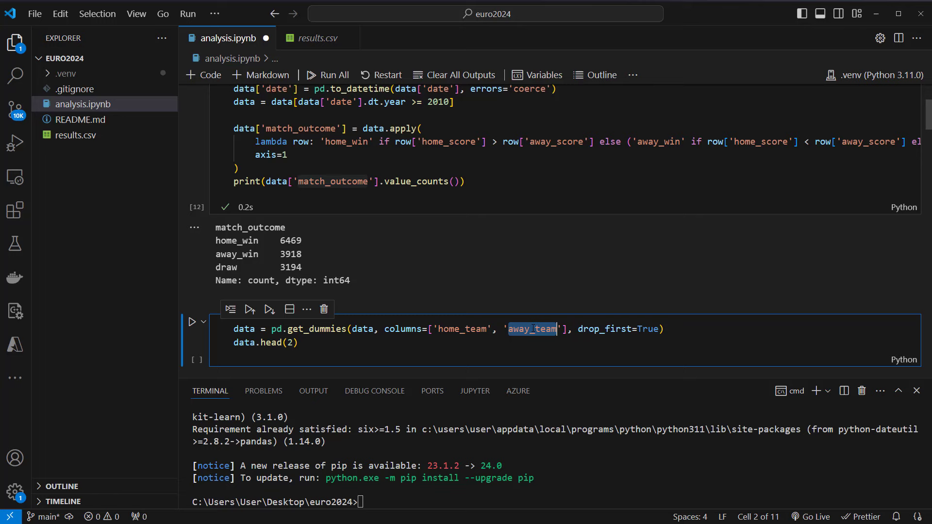
left_click(317, 38)
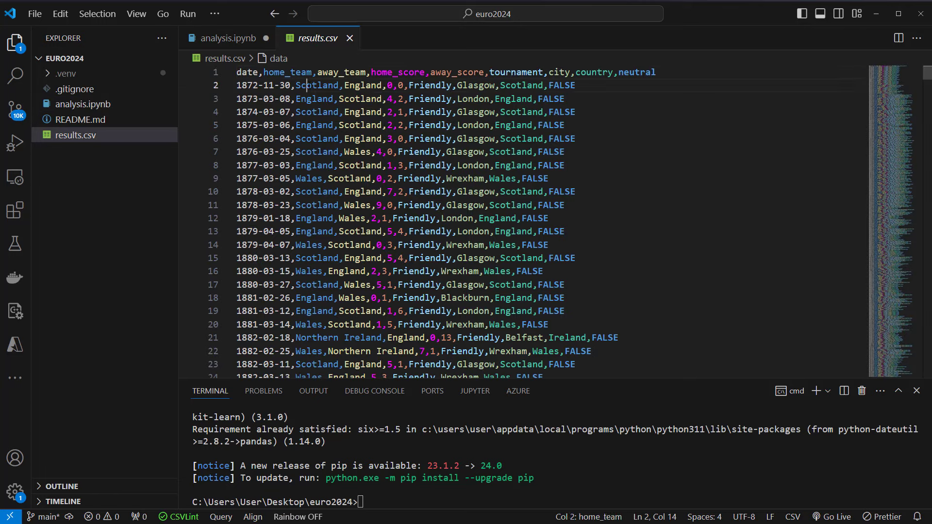
double_click(361, 85)
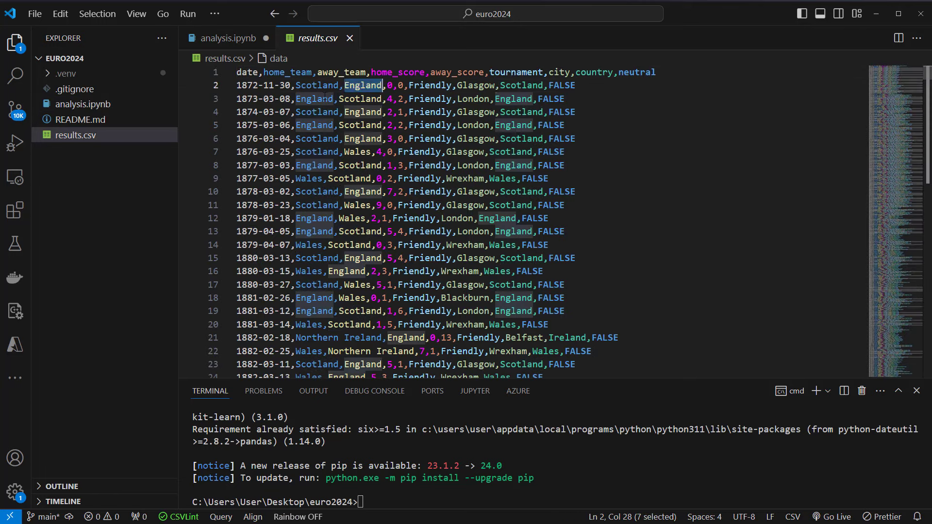
left_click(361, 98)
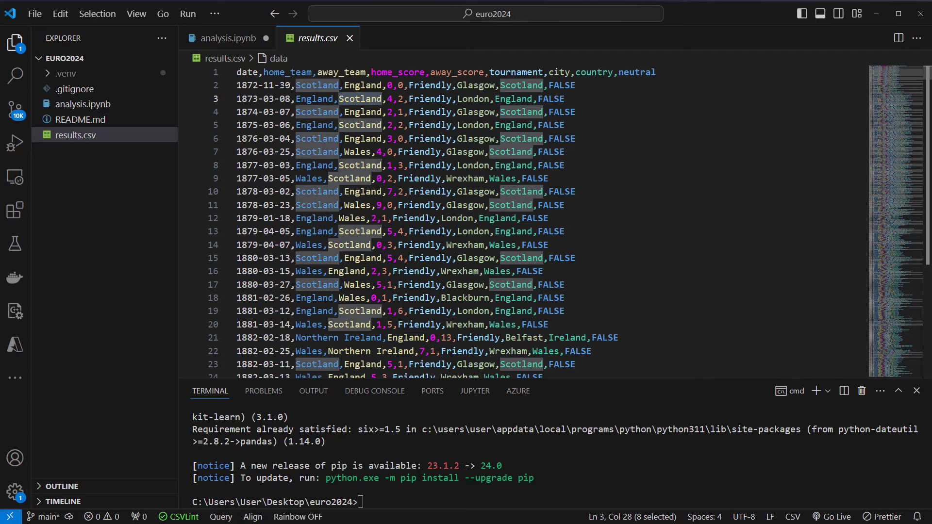
mouse_move(330, 152)
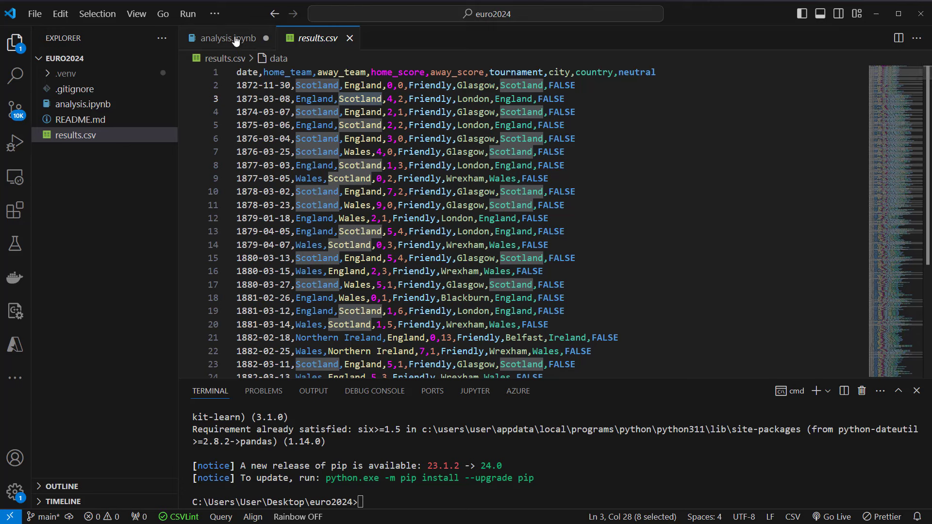
mouse_move(228, 38)
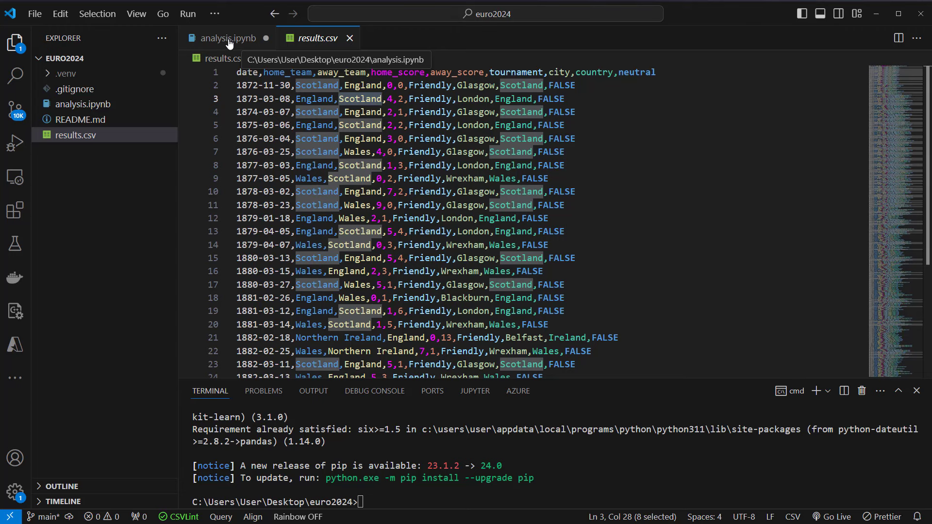
Return to analysis.ipynb and highlight a name in the get_dummies team-encoding cell.
left_click(229, 37)
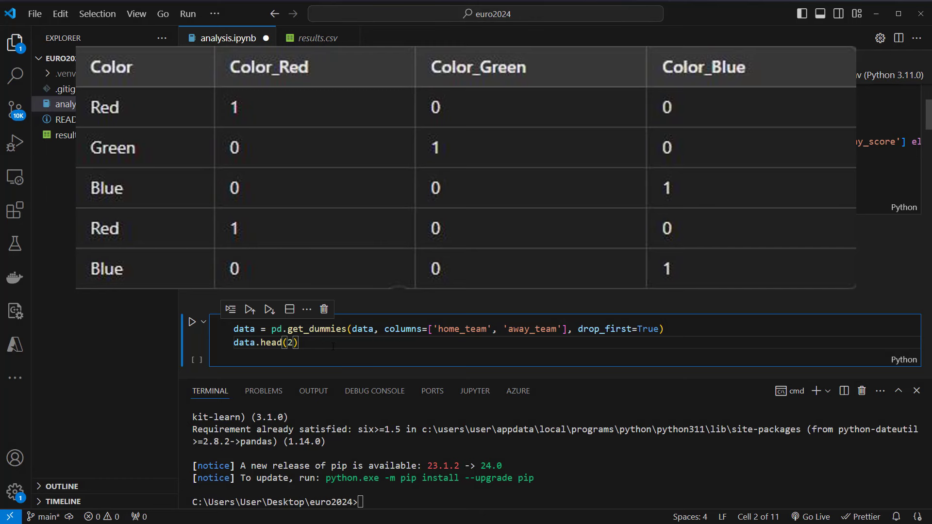
double_click(605, 329)
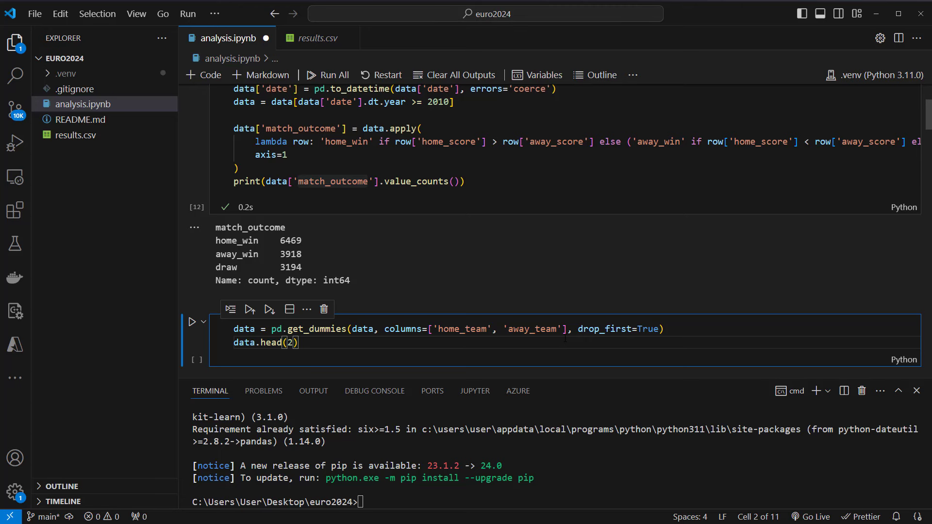
Run get_dummies, view the 2 × 609 preview, and highlight date and home_score.
left_click(194, 321)
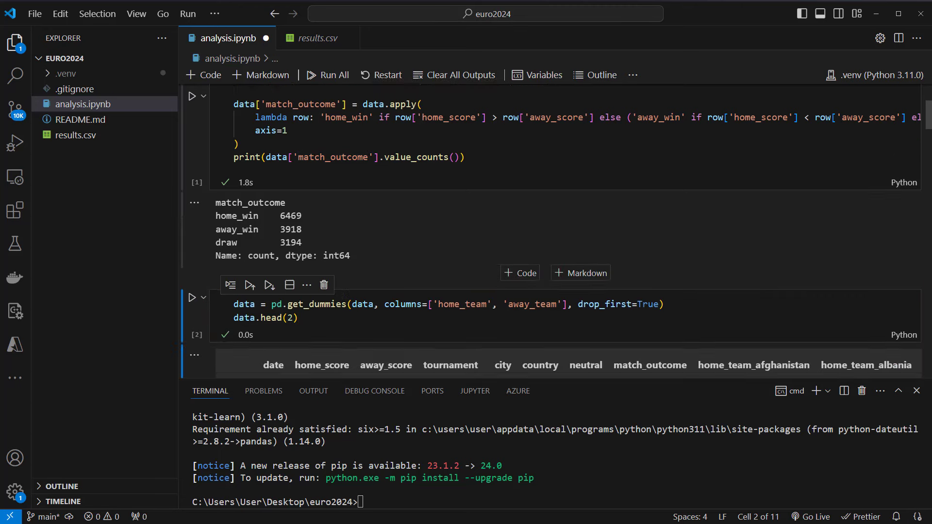
scroll("down", 3)
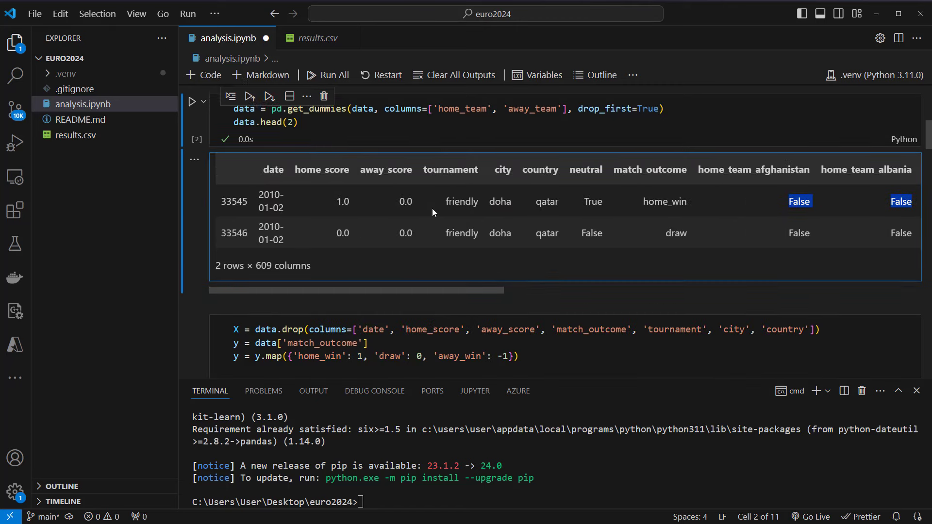
scroll("down", 3)
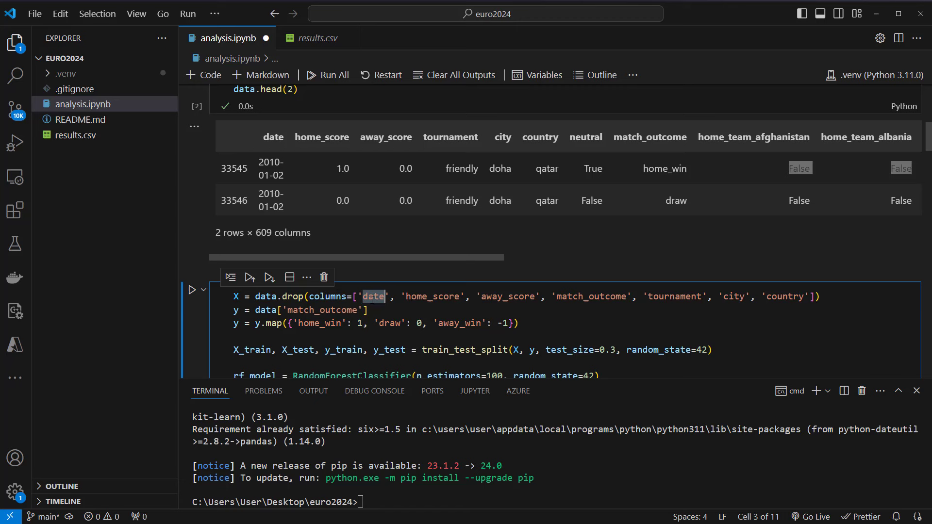
double_click(433, 296)
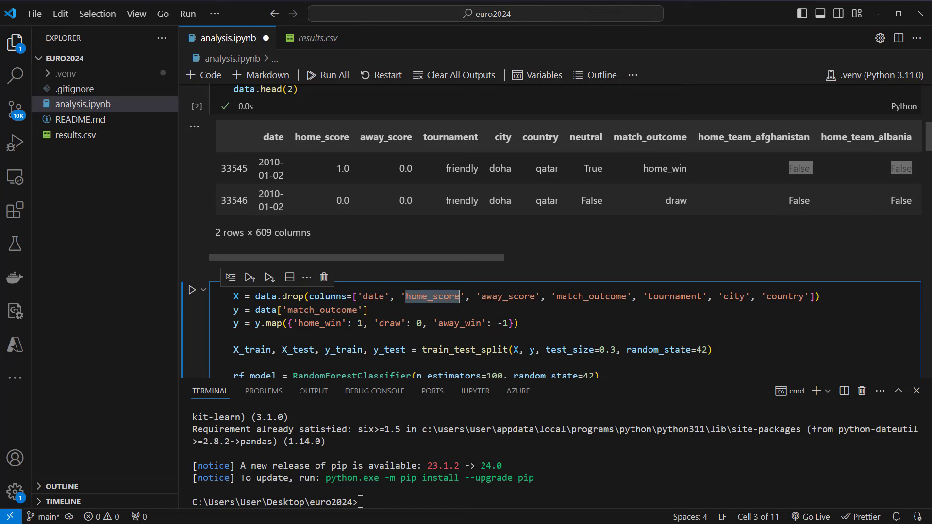
left_click(738, 296)
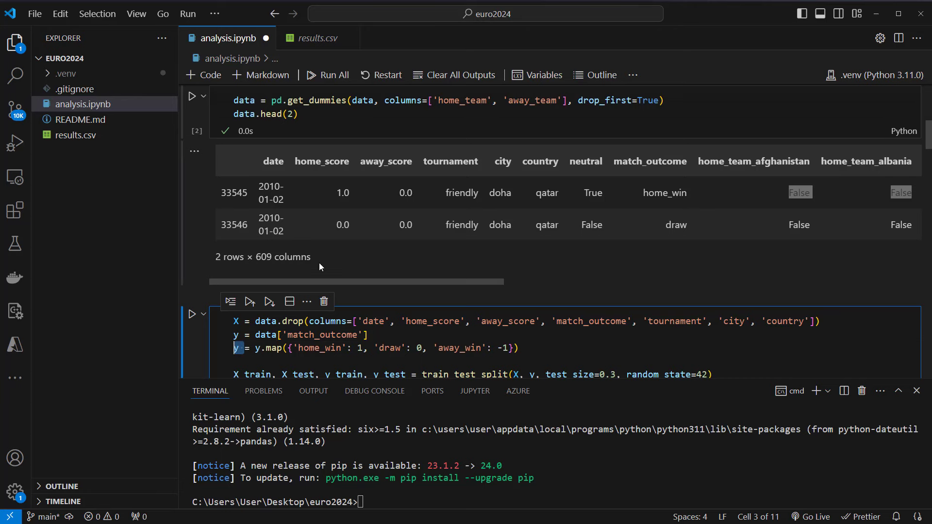
scroll("up", 3)
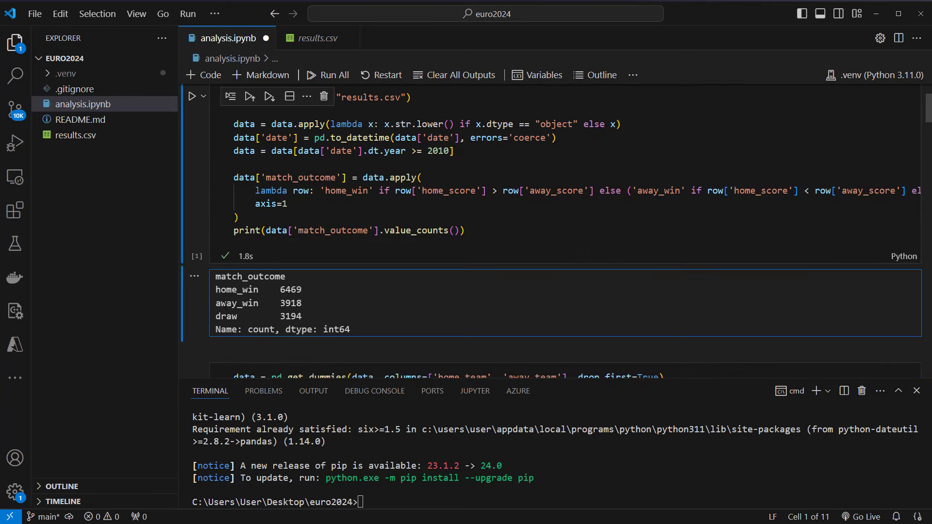
scroll("down", 3)
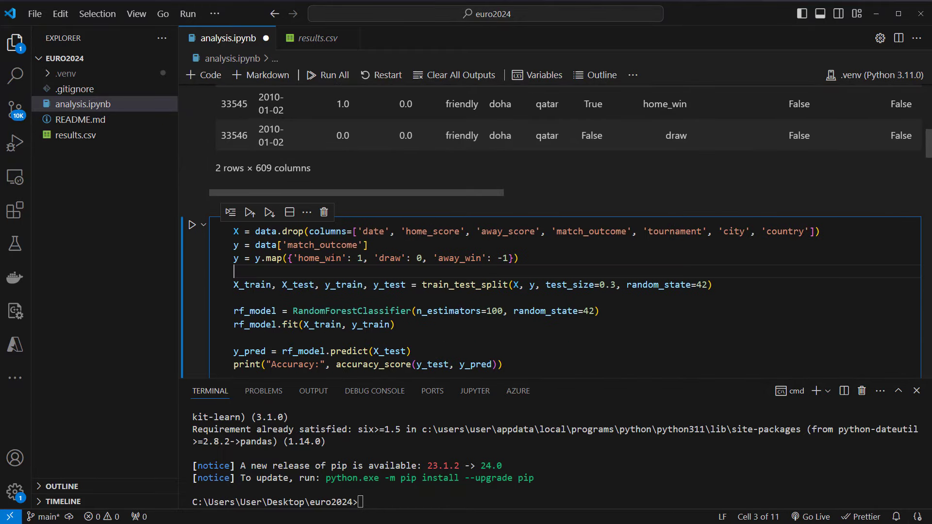
double_click(320, 257)
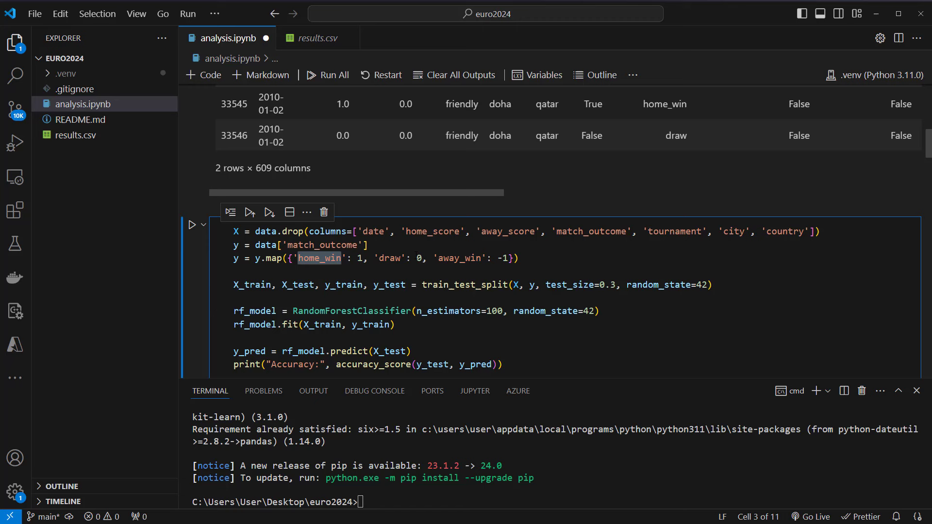
double_click(460, 258)
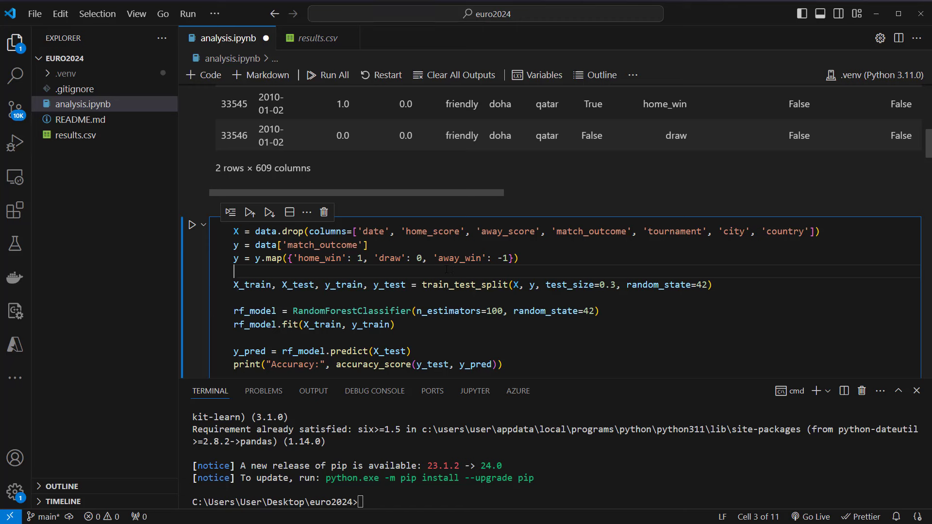
mouse_move(580, 285)
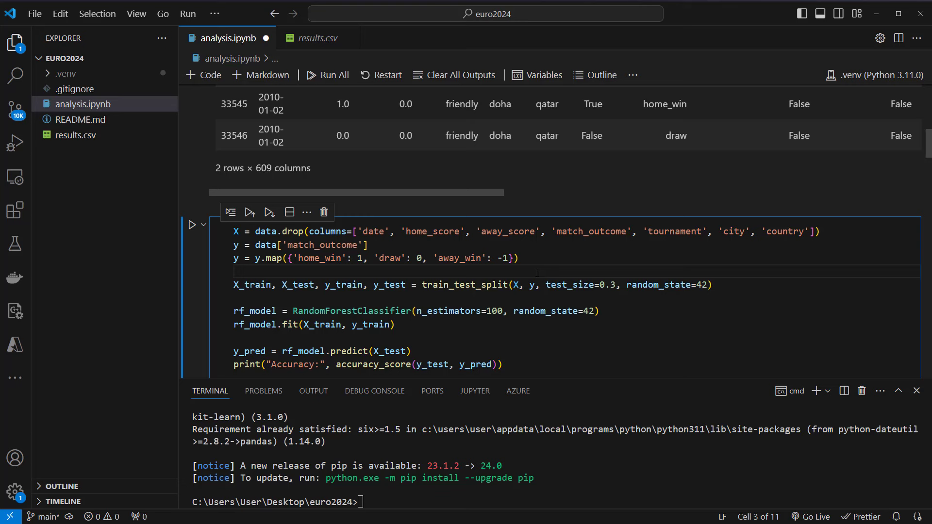
left_click(233, 272)
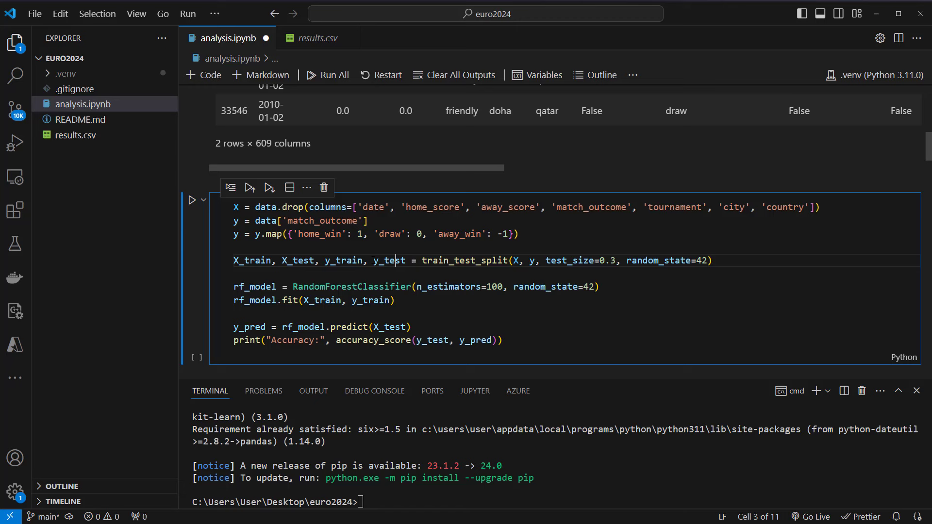
double_click(251, 260)
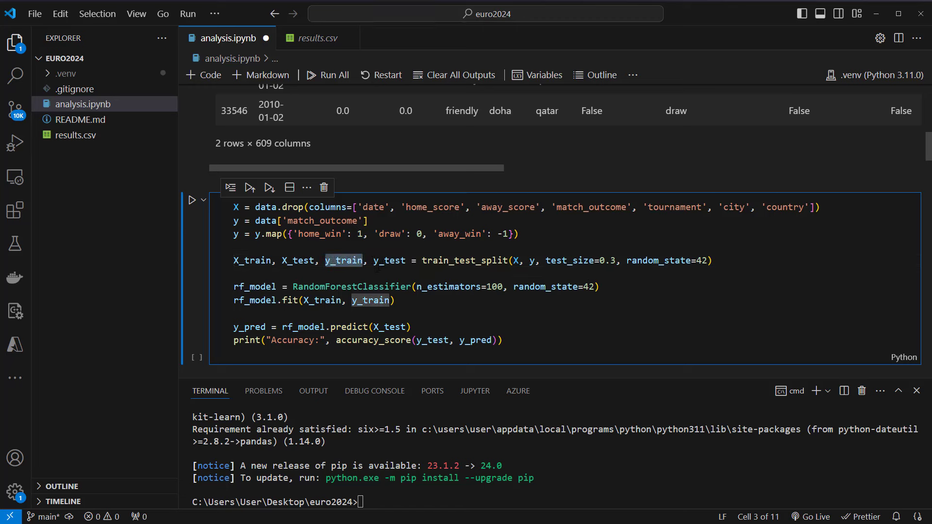
double_click(389, 260)
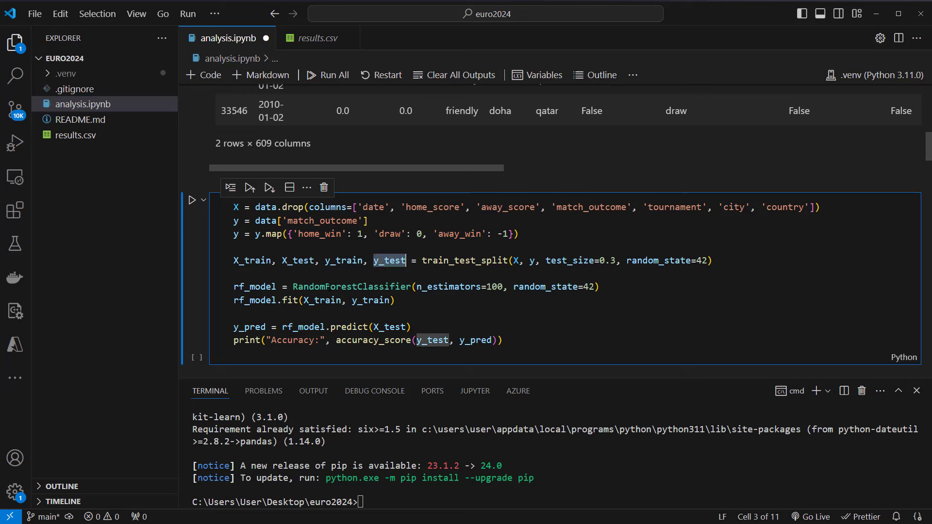
double_click(350, 286)
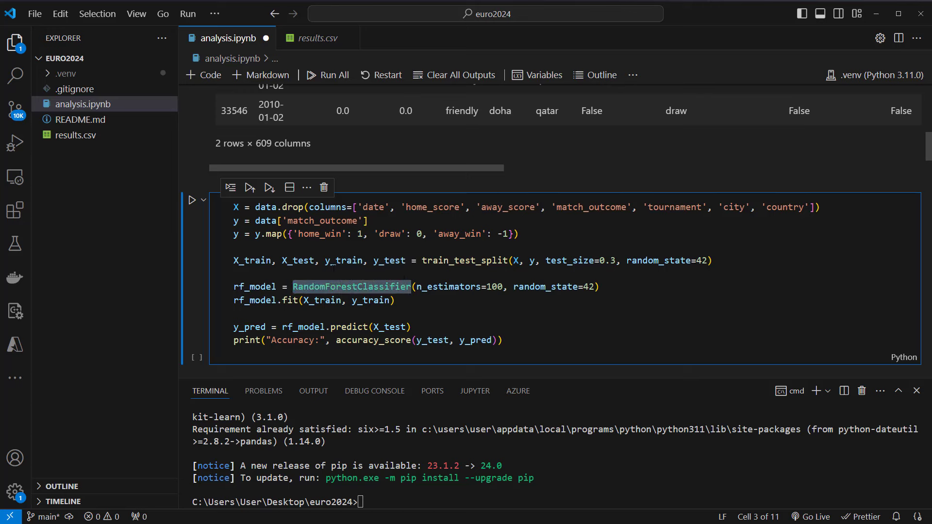
mouse_move(350, 286)
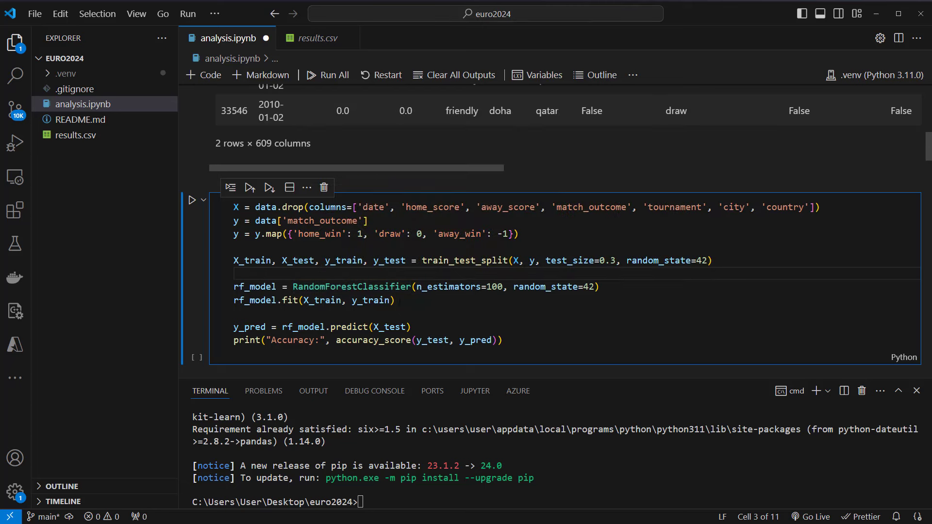
left_click(394, 300)
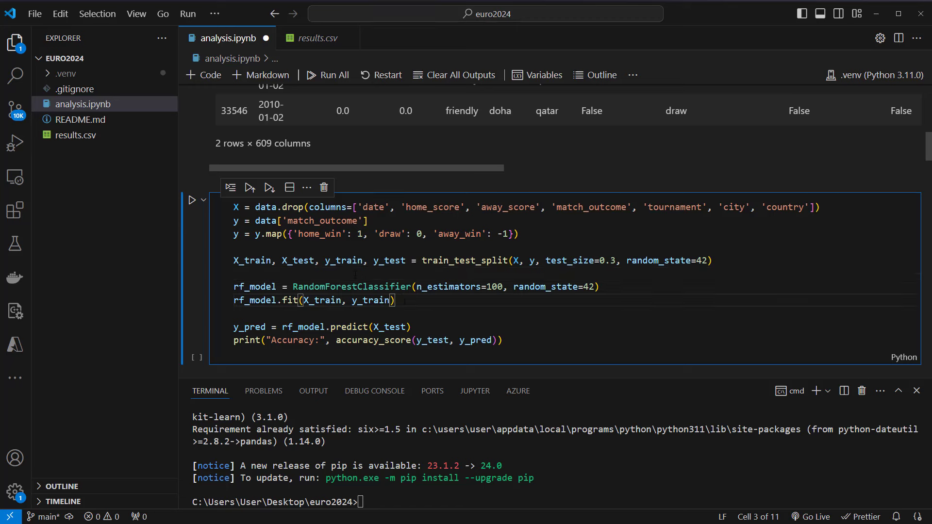
double_click(370, 300)
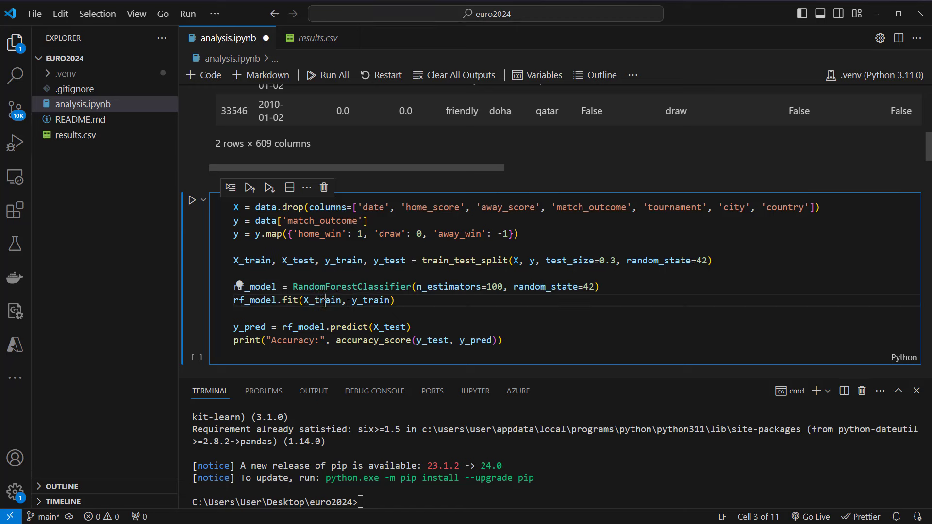
double_click(370, 300)
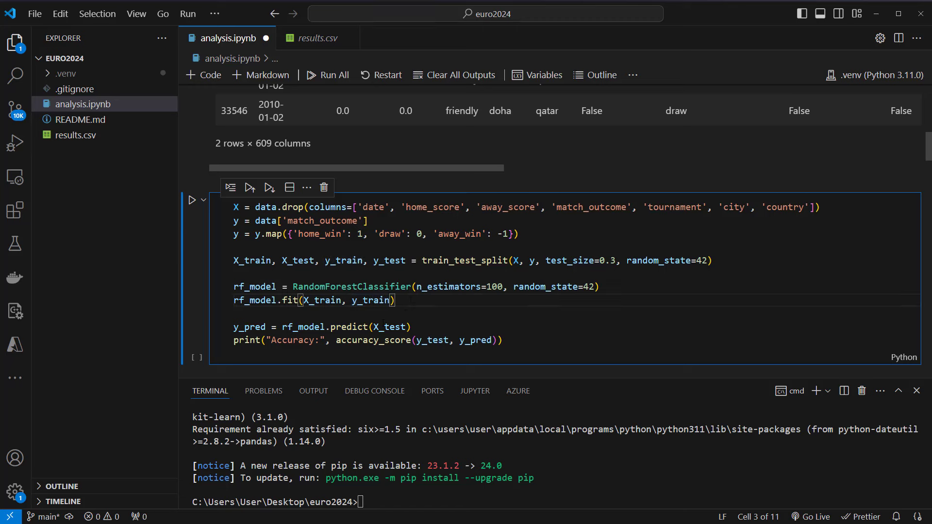
double_click(389, 326)
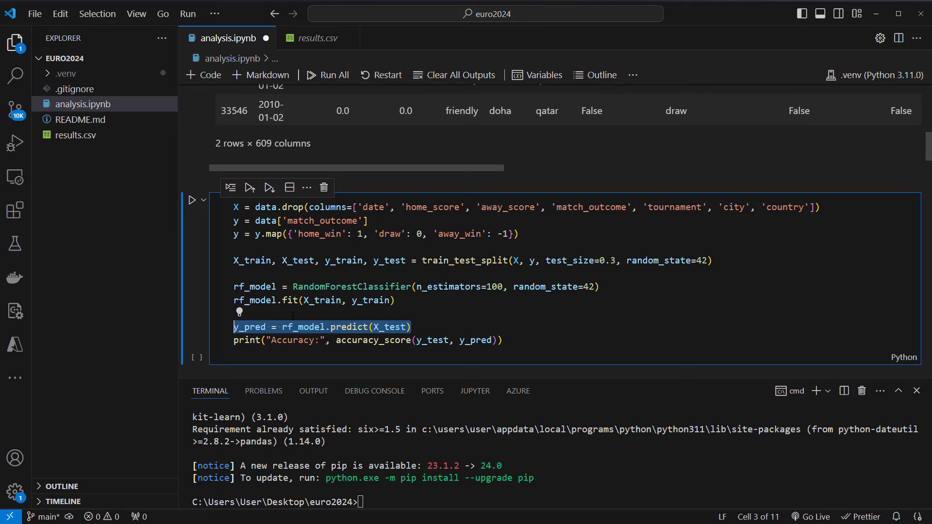
left_click(321, 326)
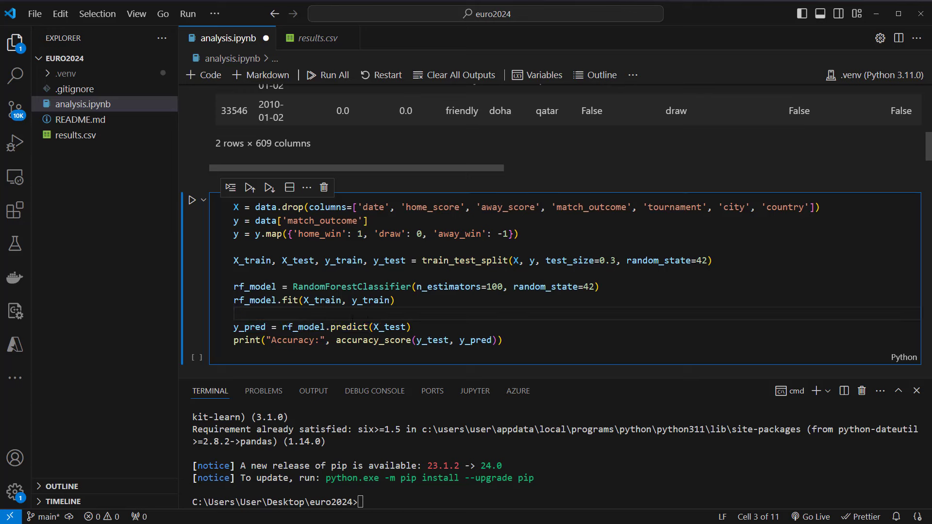
Run the random forest cell for accuracy 0.5150920245398773, then scroll onward.
left_click(192, 199)
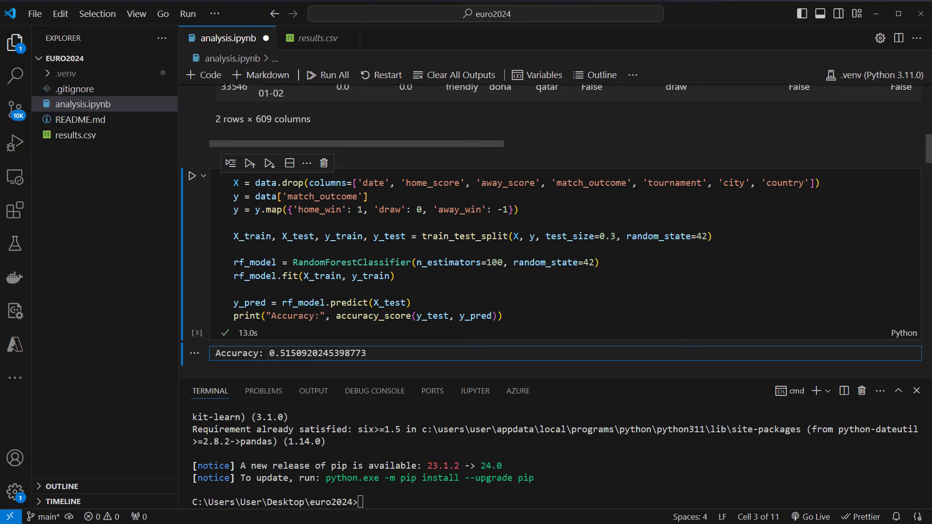
mouse_move(314, 337)
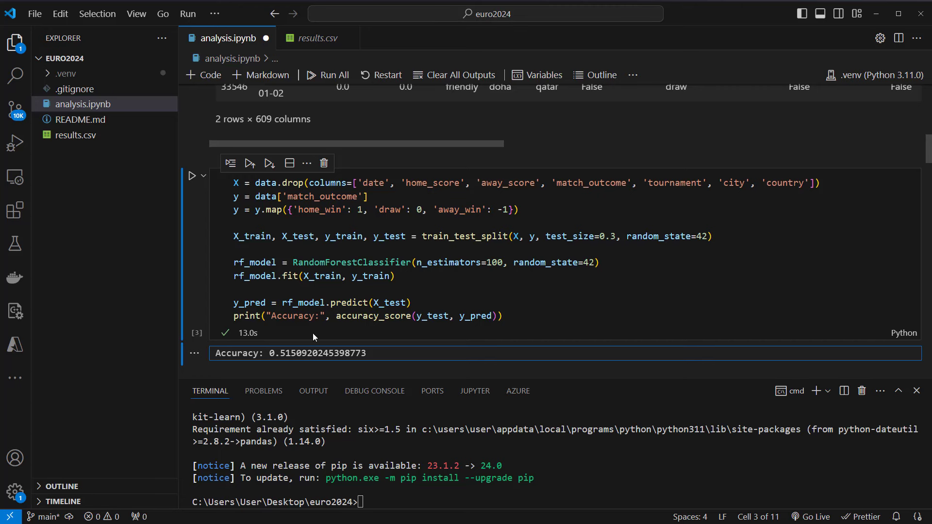
mouse_move(294, 353)
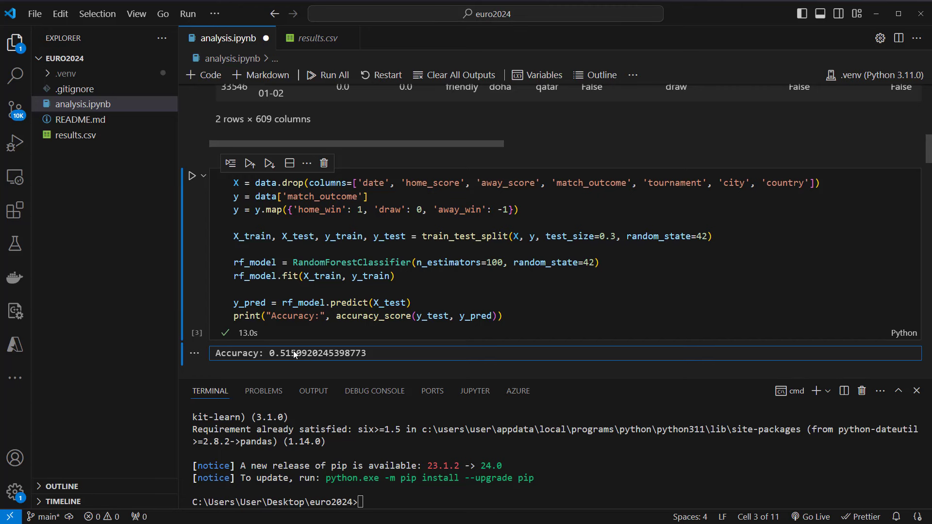
scroll("down", 3)
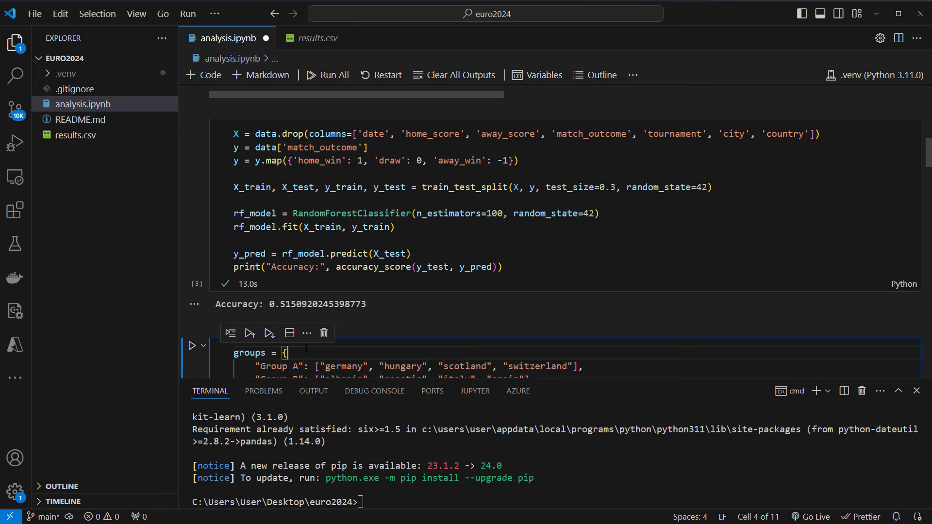
Highlight the Group labels and run the Euro 2024 Groups A–F dictionary cell.
scroll("down", 3)
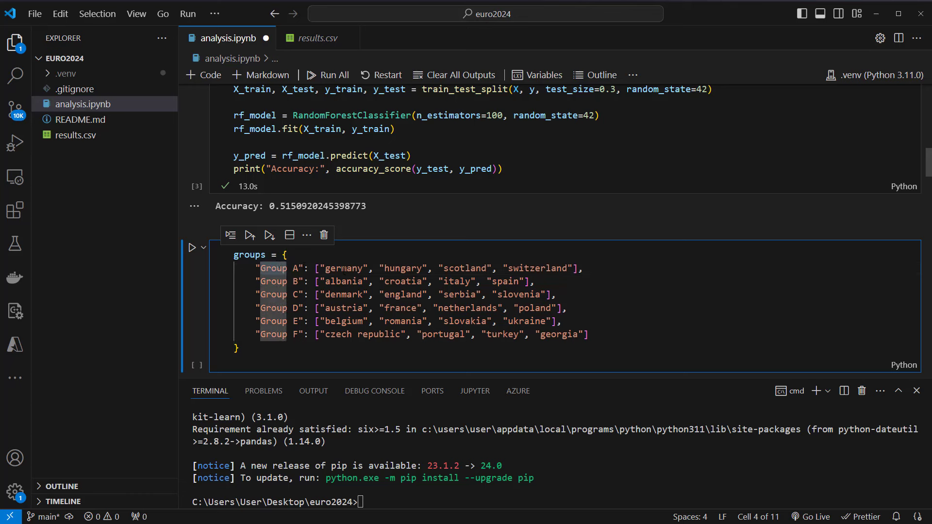
double_click(344, 268)
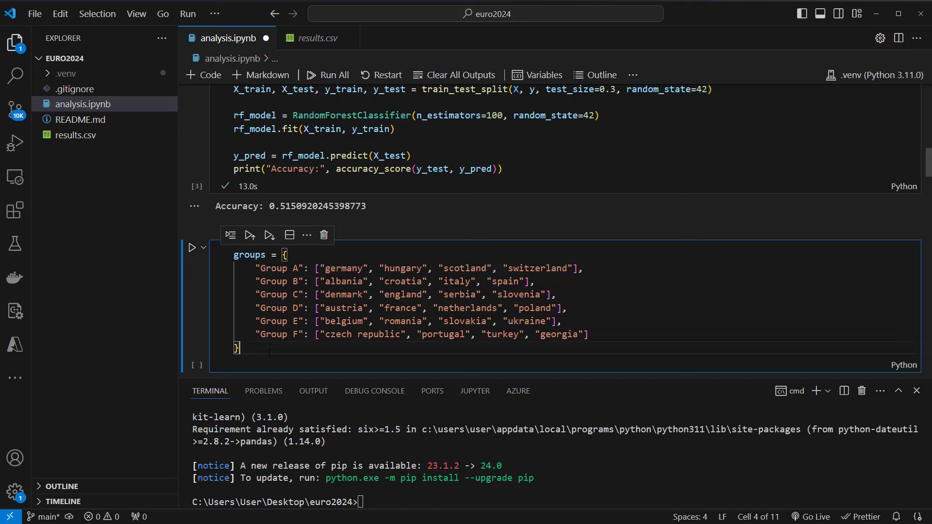
mouse_move(195, 247)
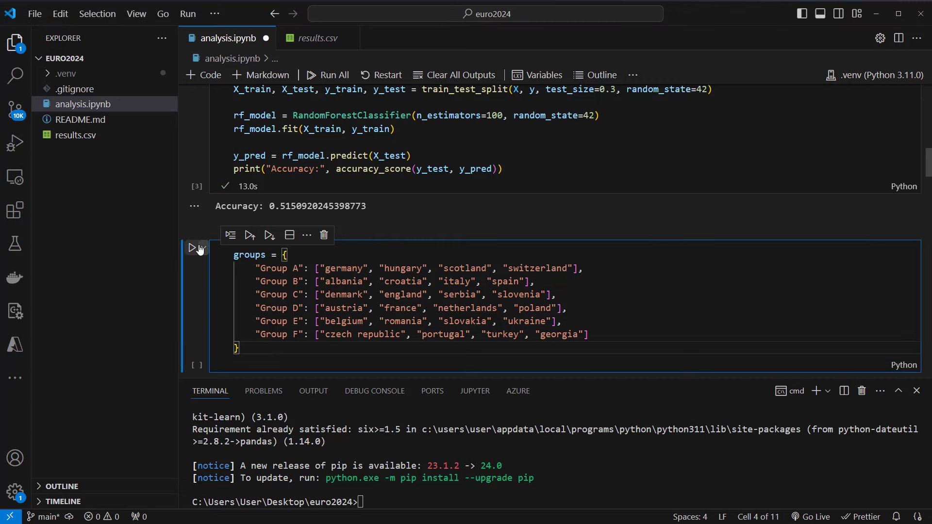
left_click(195, 248)
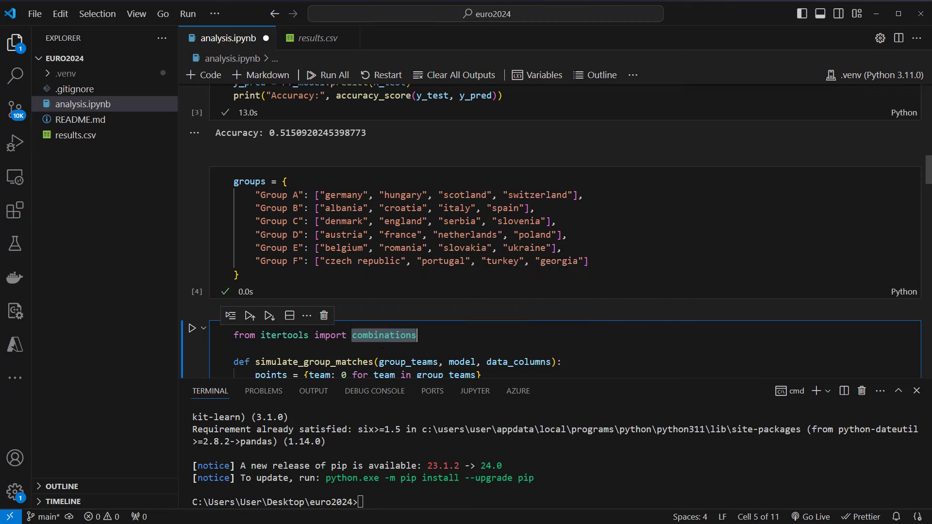
Review simulate_group_matches, highlighting germany and combinations, then run the cell.
double_click(284, 334)
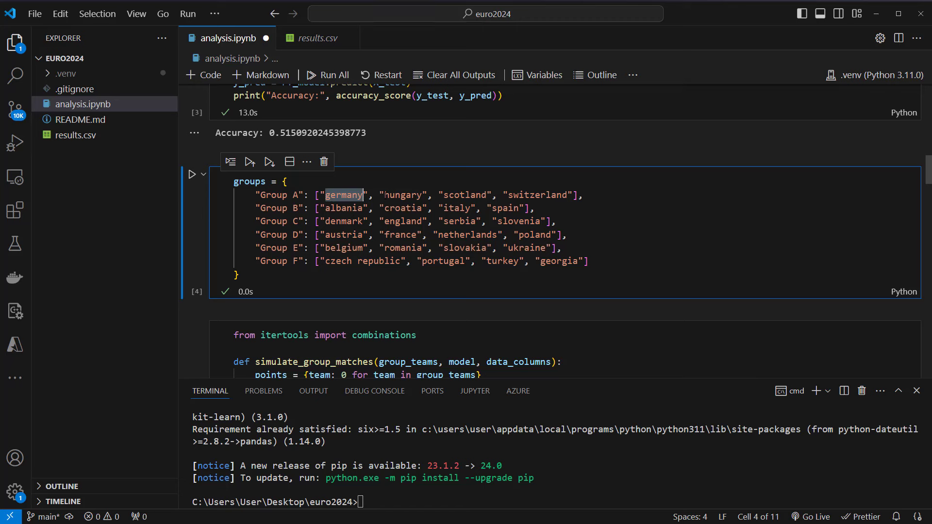
double_click(464, 195)
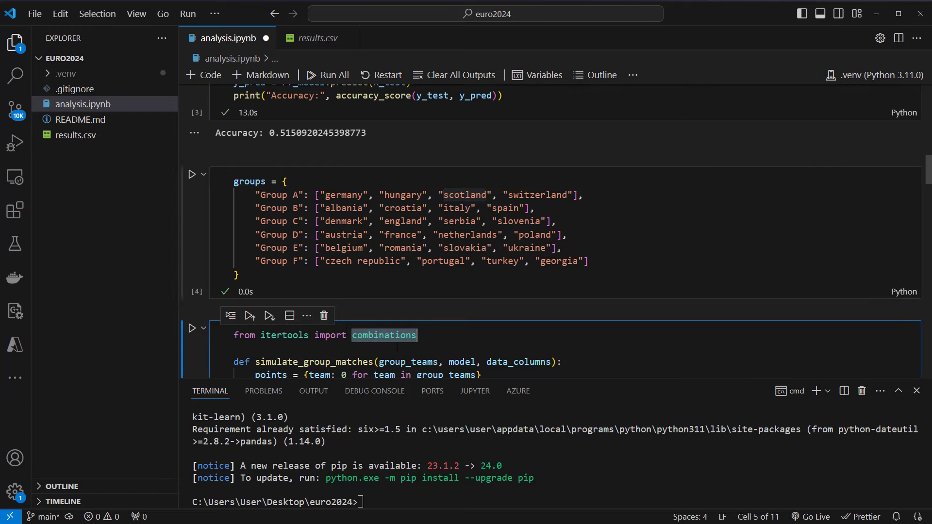
scroll("down", 3)
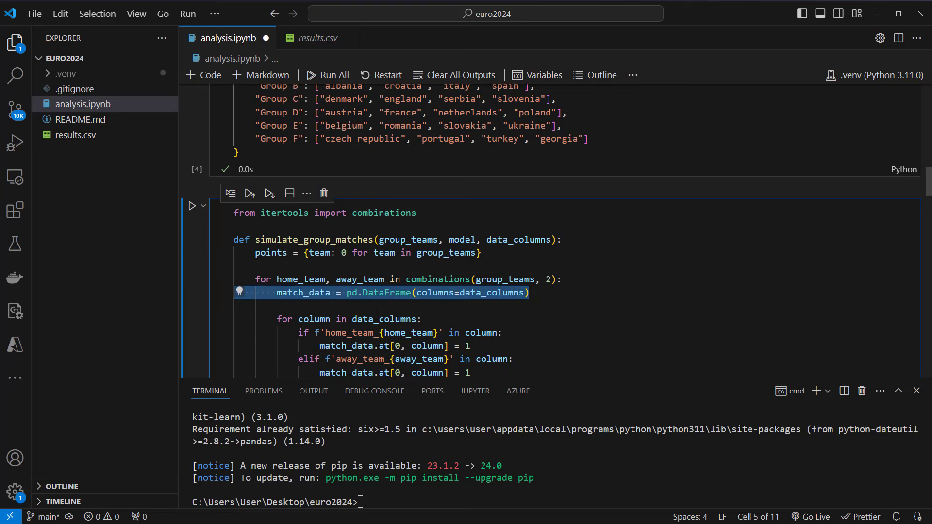
mouse_move(383, 319)
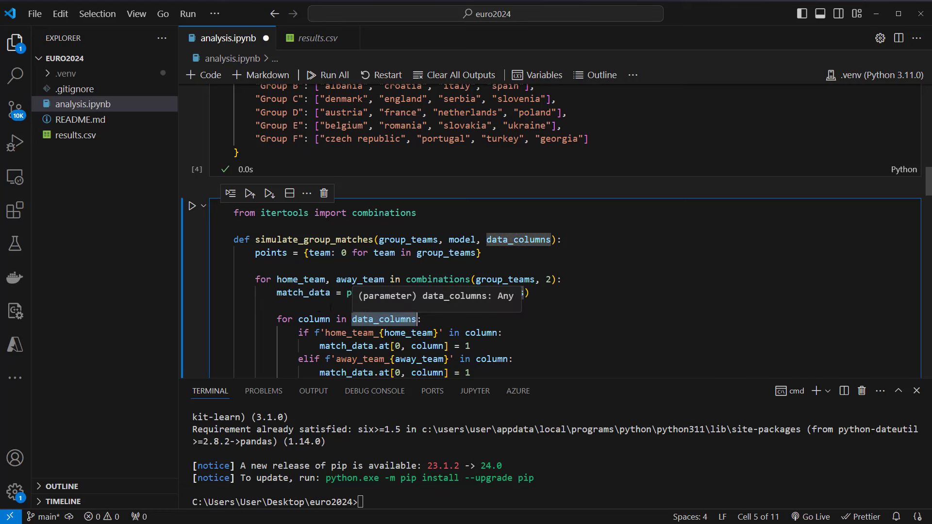
scroll("down", 3)
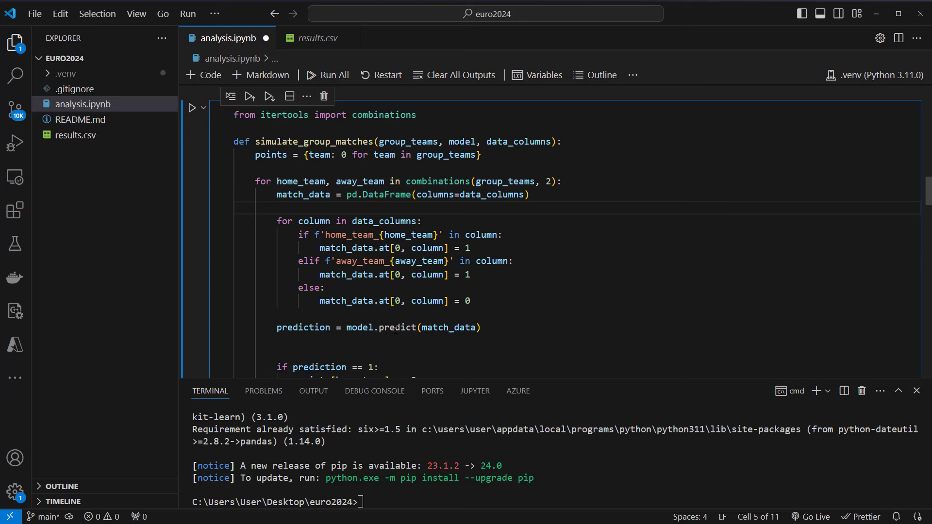
scroll("down", 3)
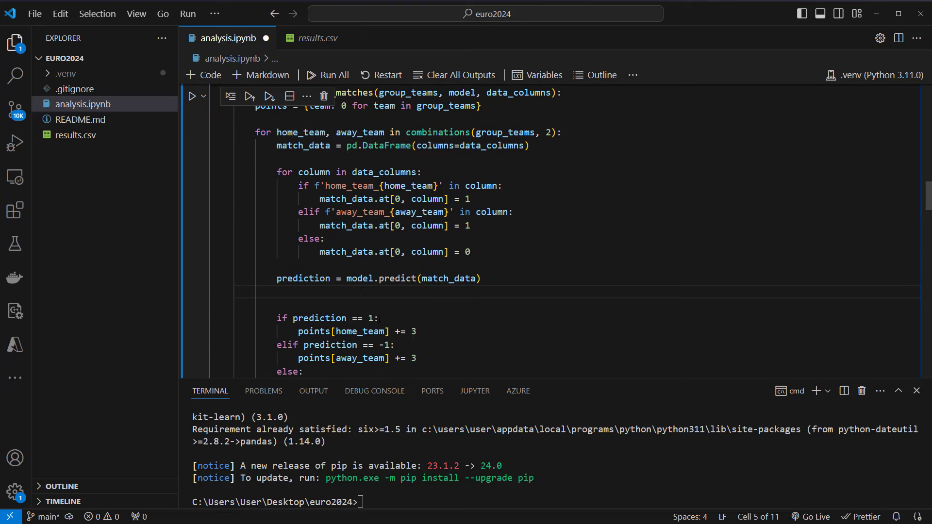
left_click(379, 318)
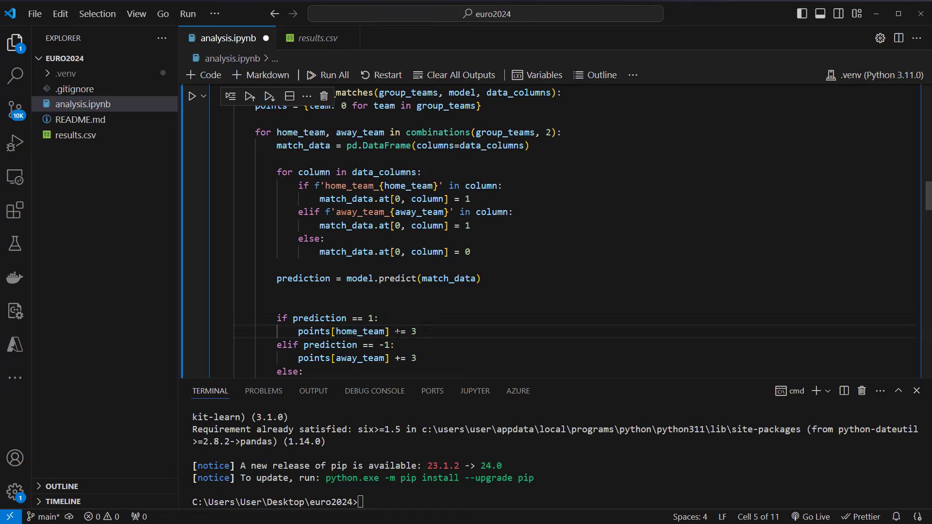
scroll("down", 3)
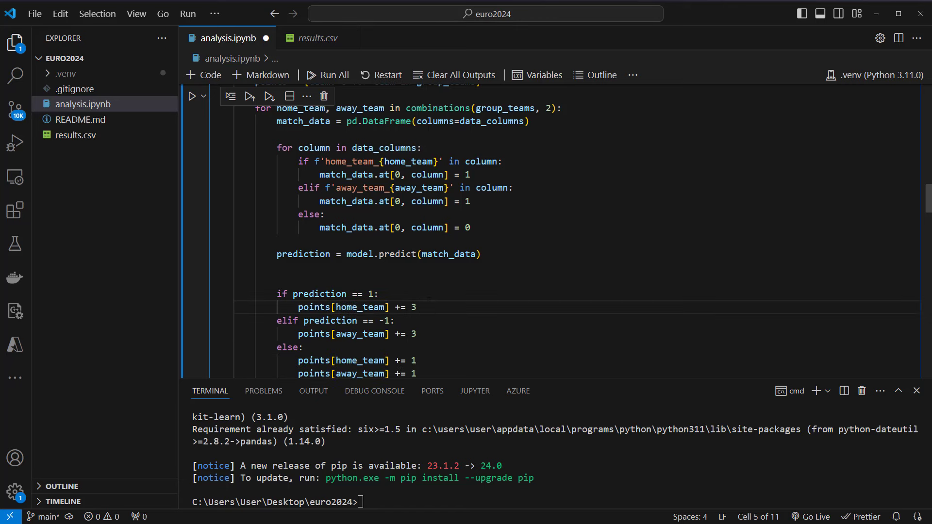
left_click(416, 334)
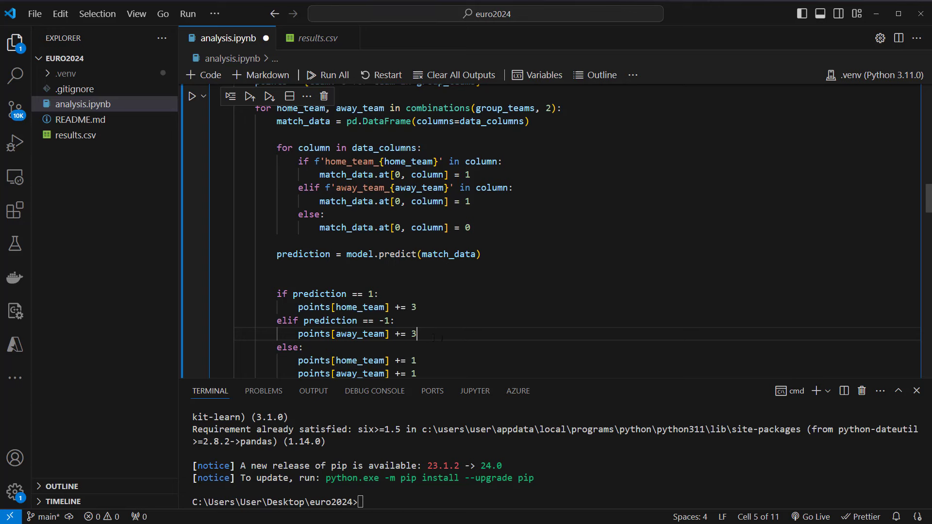
scroll("down", 3)
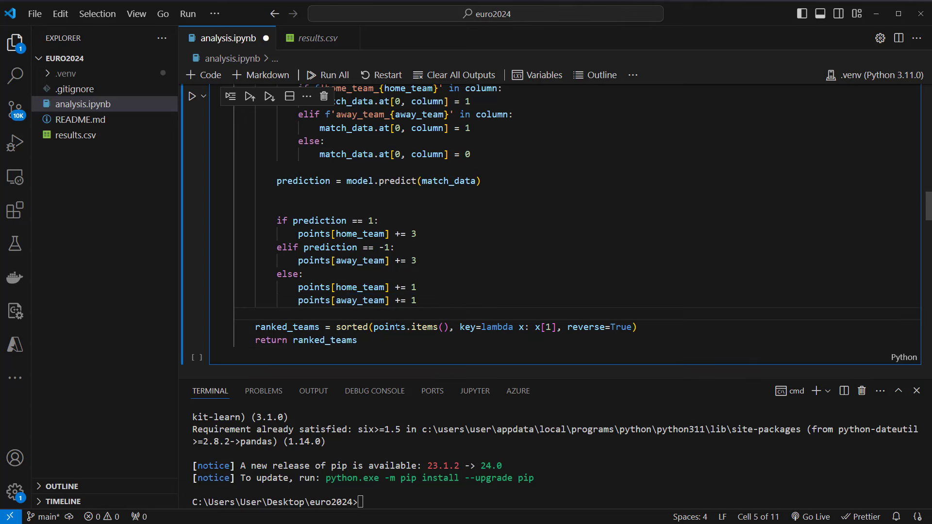
double_click(426, 327)
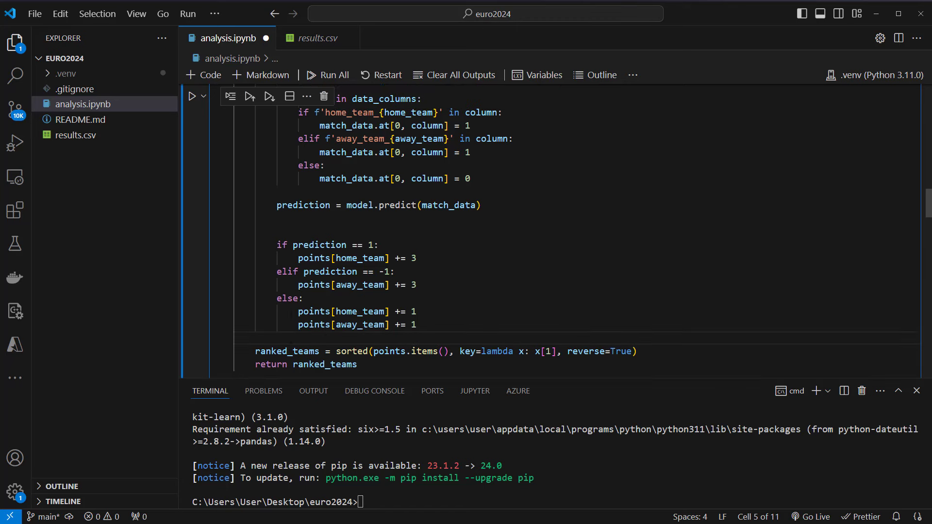
left_click(192, 96)
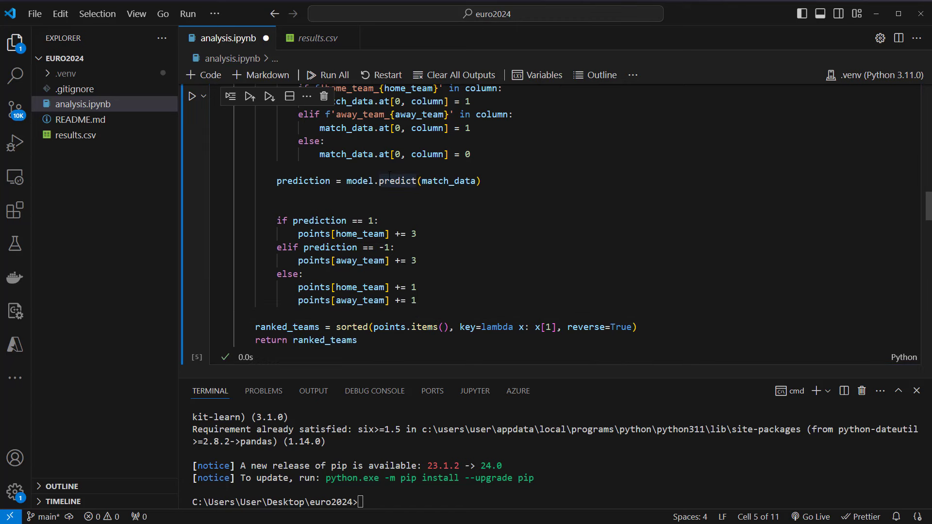
Click into the group_rankings code and highlight its simulate_group_matches call.
scroll("down", 3)
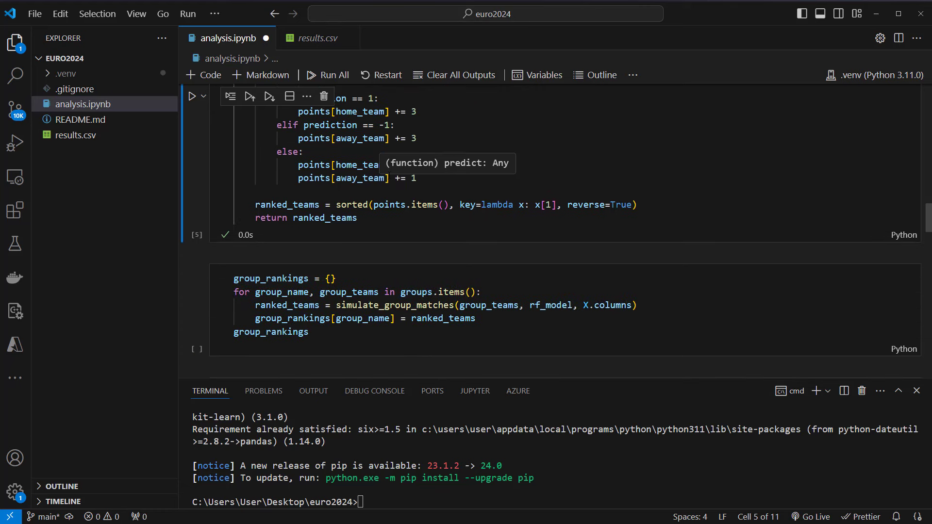
left_click(331, 278)
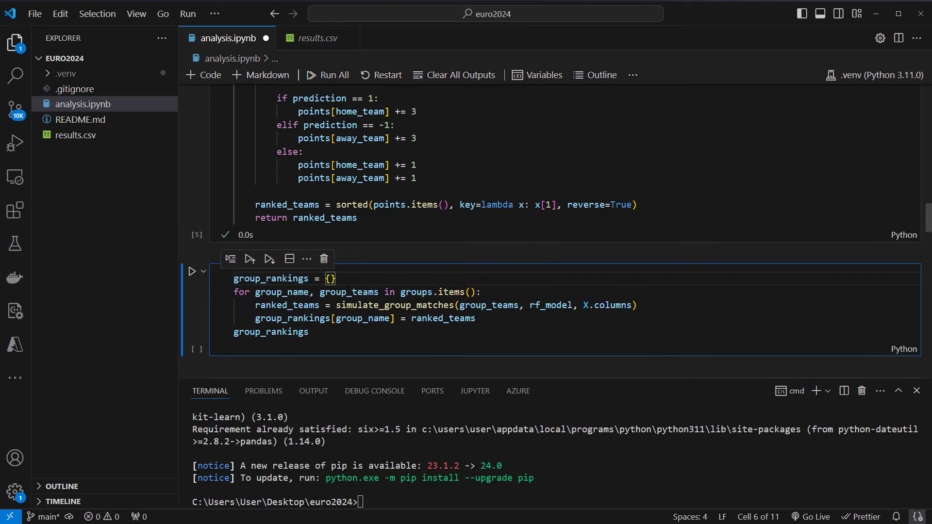
left_click(308, 332)
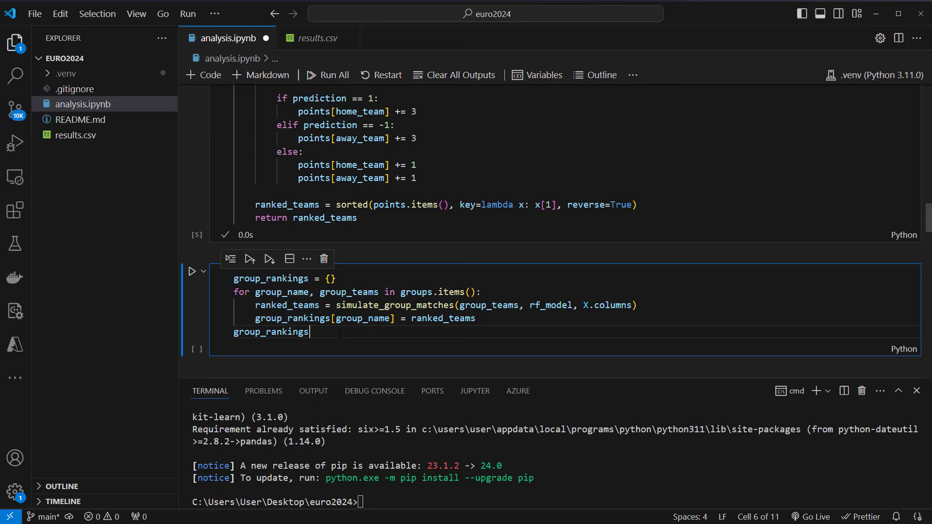
double_click(394, 305)
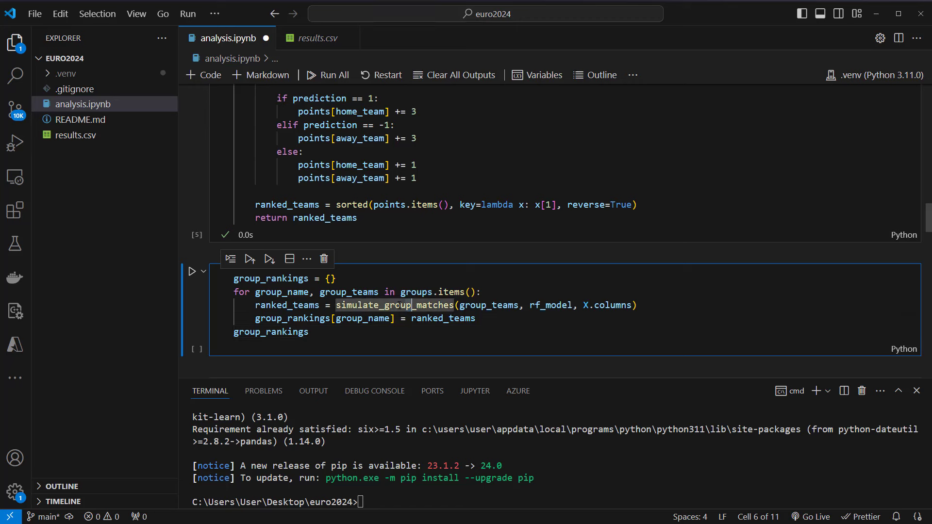
double_click(489, 305)
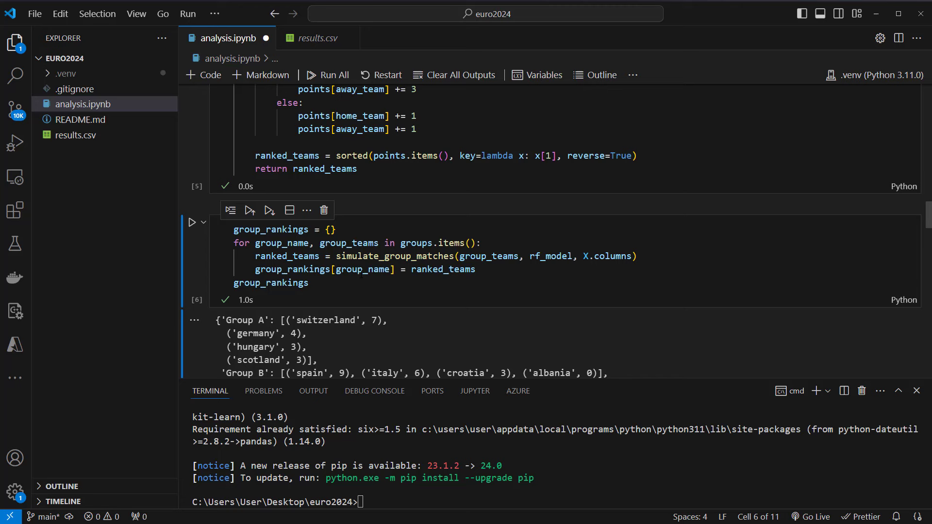
scroll("down", 3)
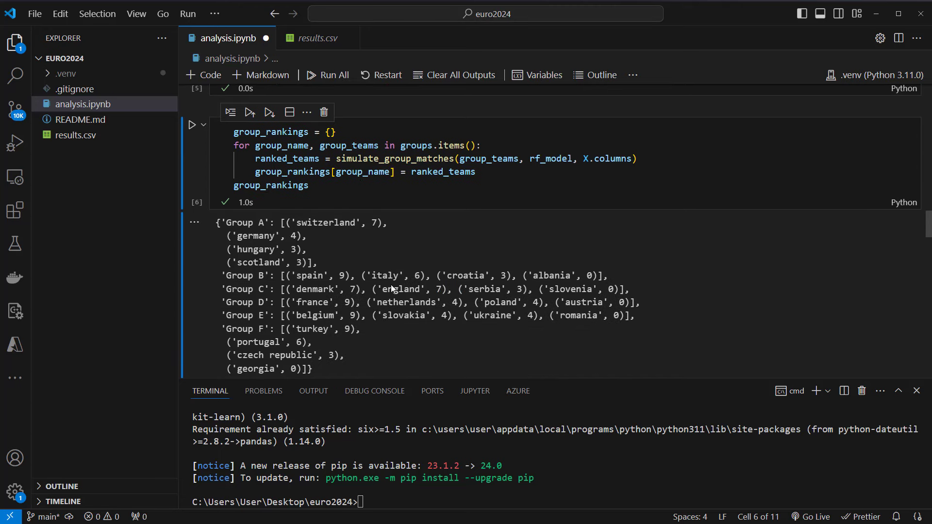
scroll("up", 3)
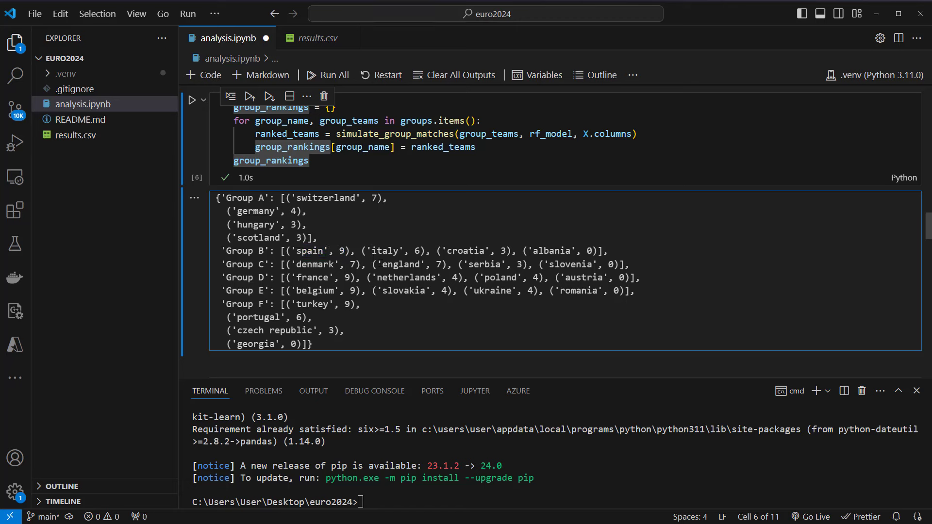
double_click(410, 278)
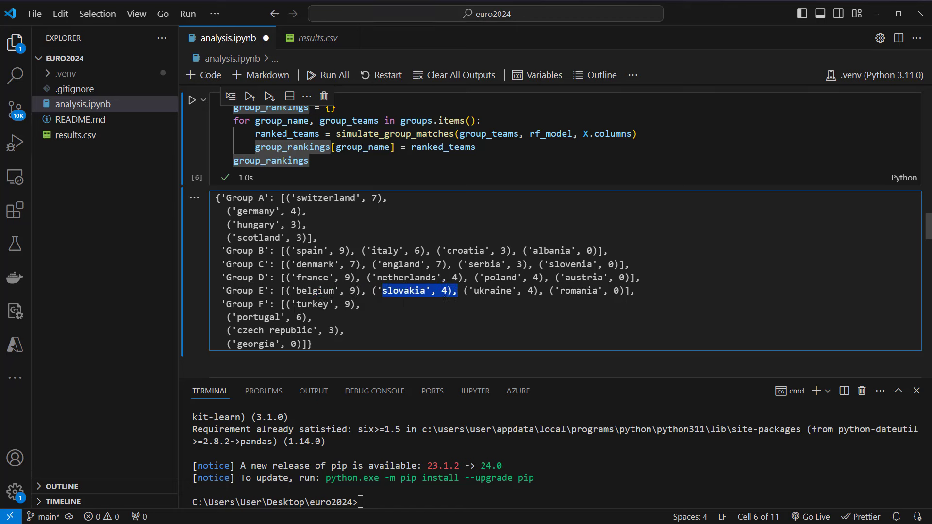
double_click(295, 317)
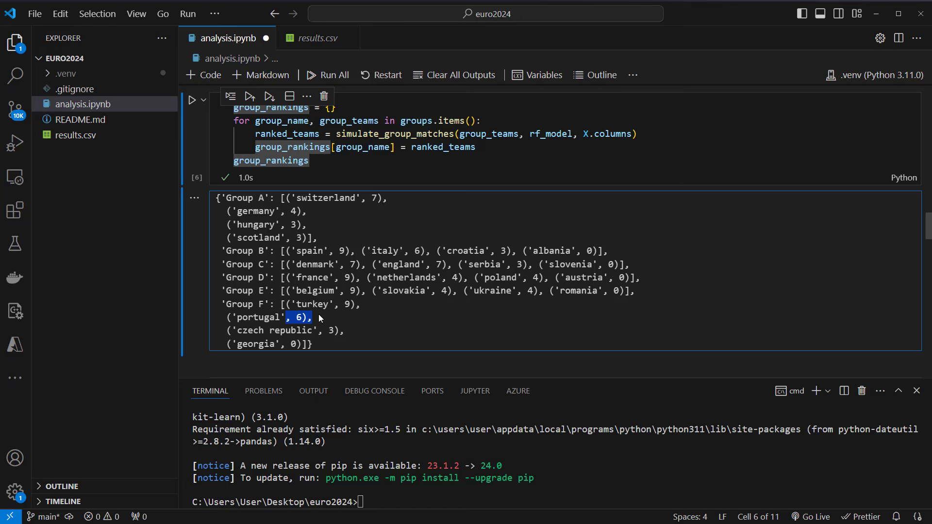
left_click(320, 317)
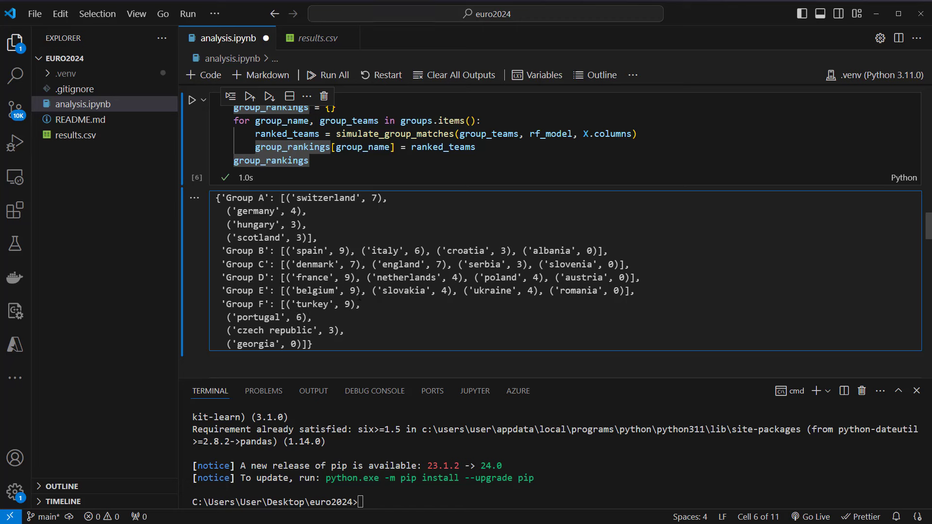
mouse_move(397, 330)
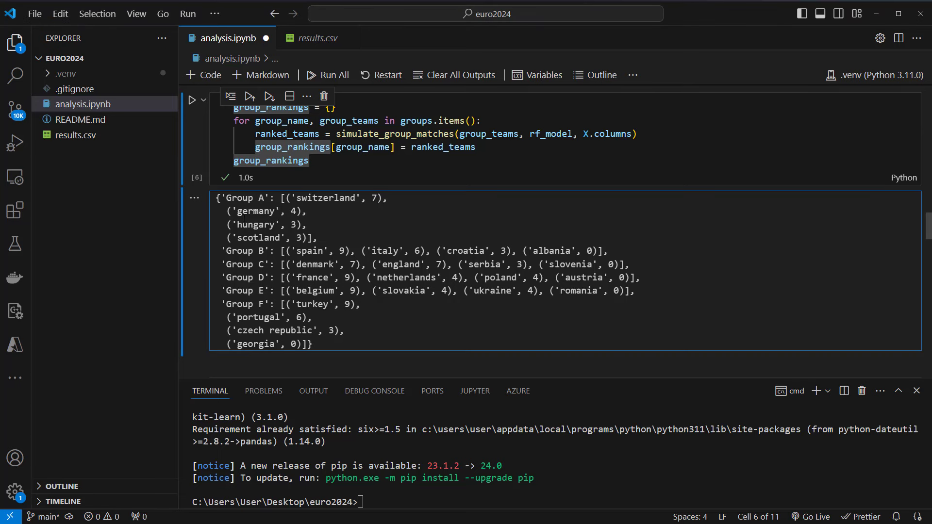
scroll("down", 3)
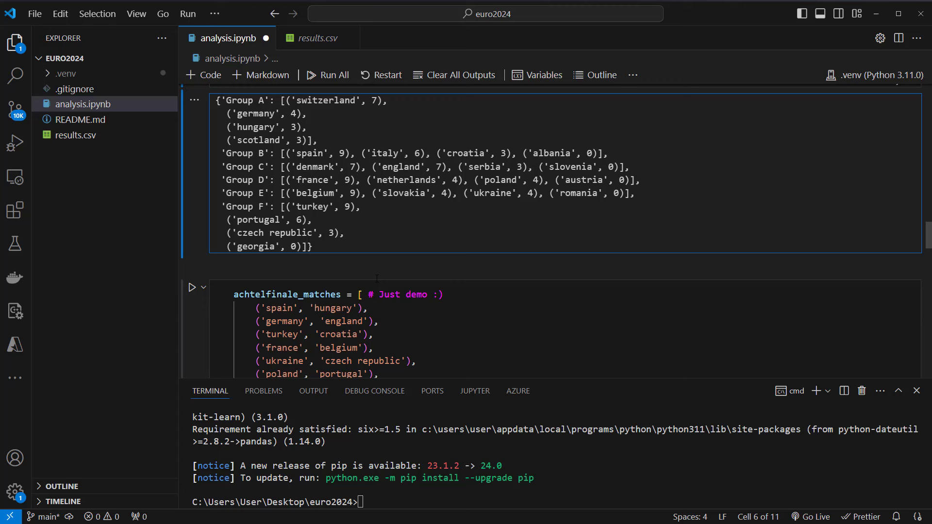
scroll("down", 3)
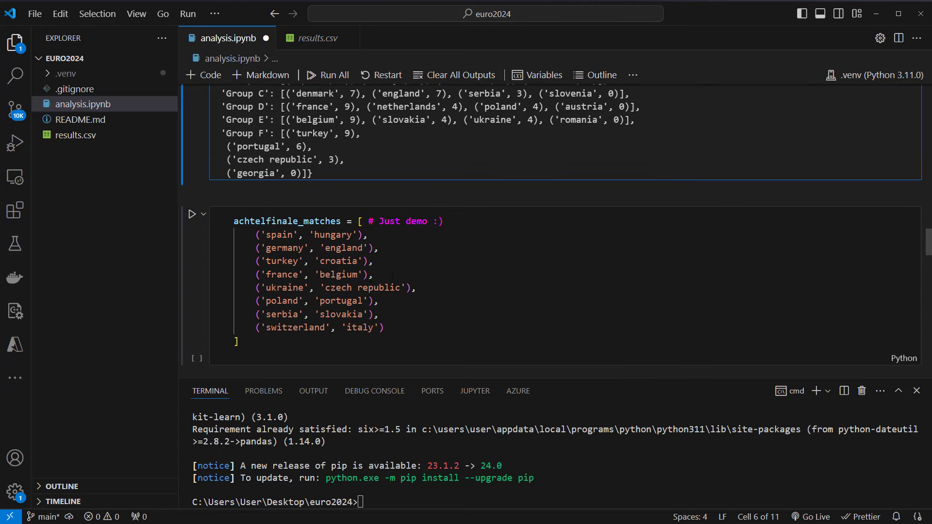
left_click(411, 262)
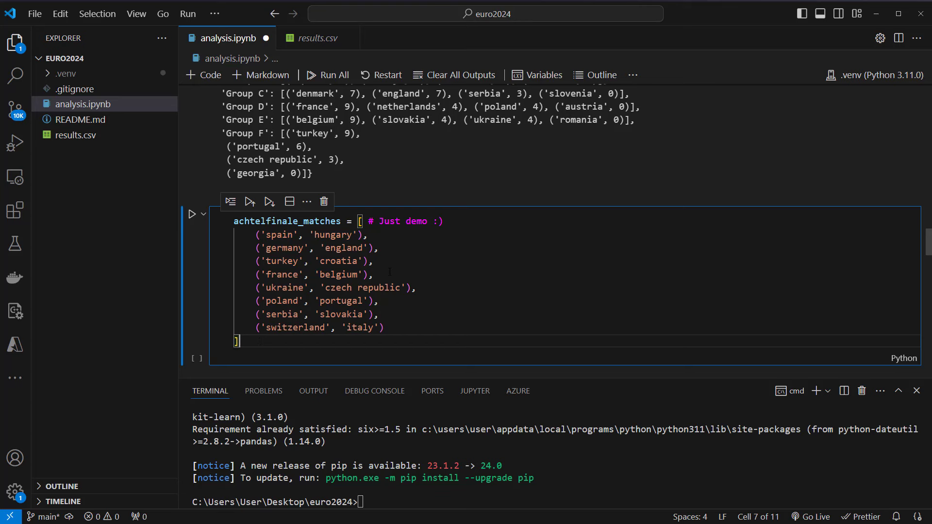
scroll("up", 3)
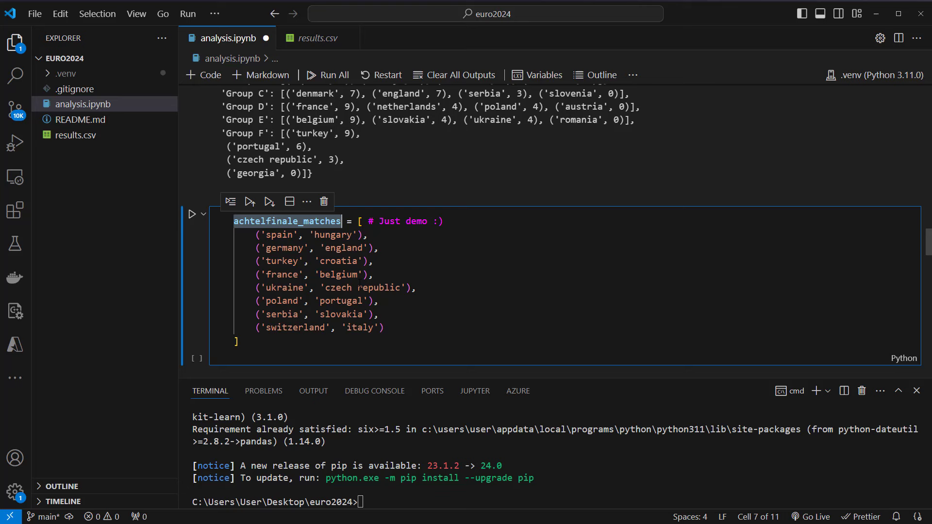
left_click(238, 341)
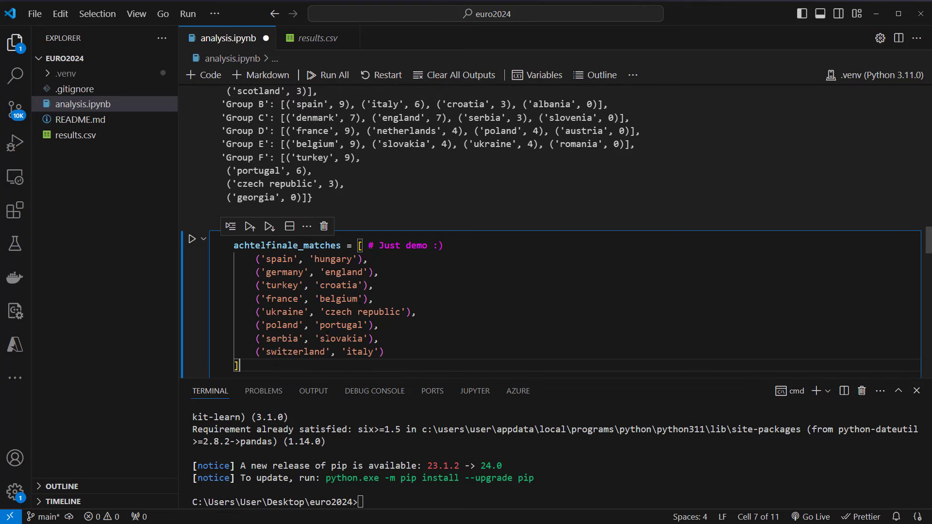
double_click(339, 312)
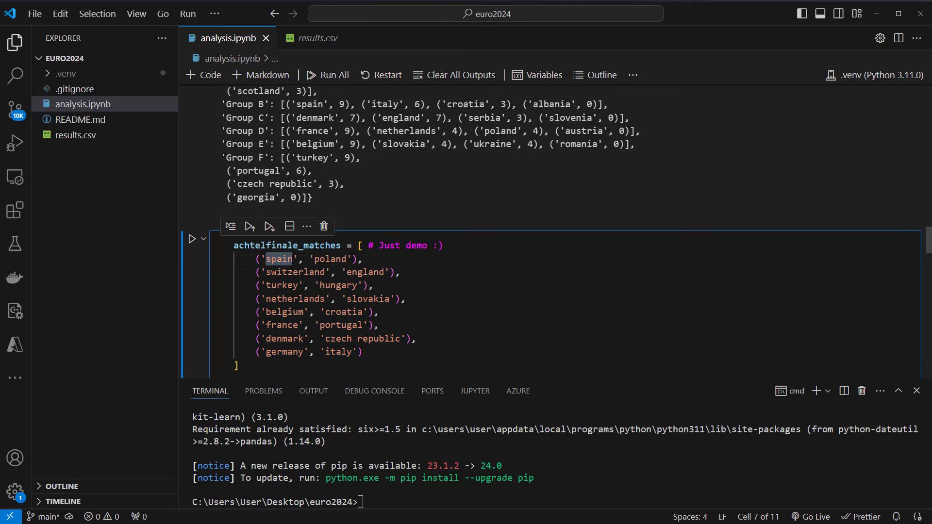
Highlight hungary, belgium, denmark and the next team in the round-of-16 pairings.
double_click(338, 285)
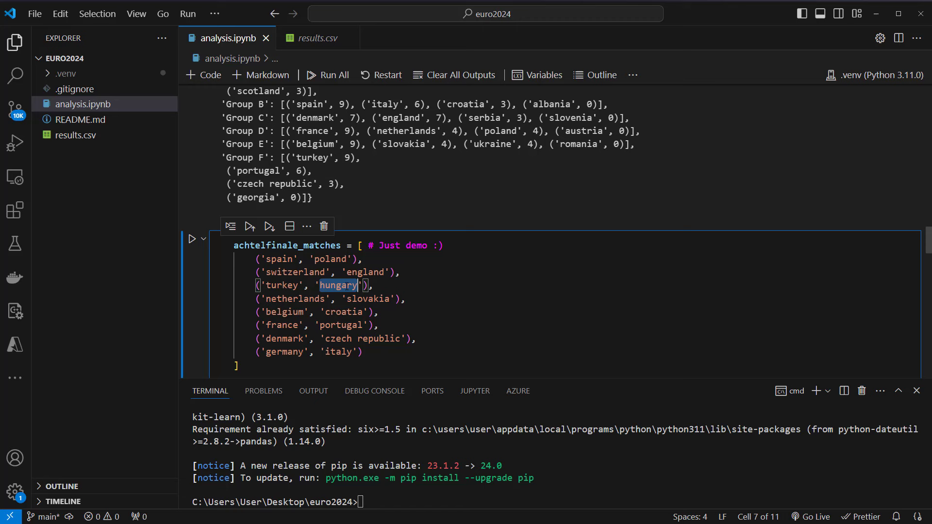
double_click(284, 312)
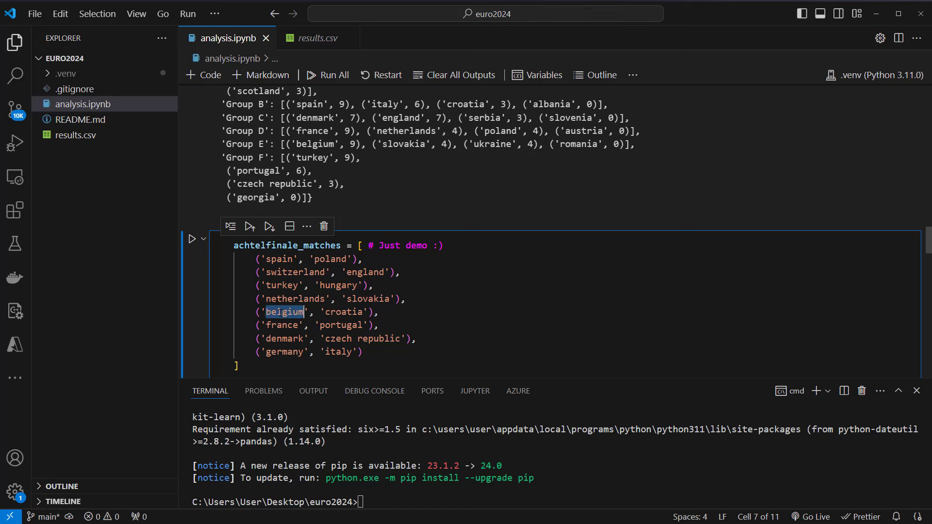
double_click(284, 338)
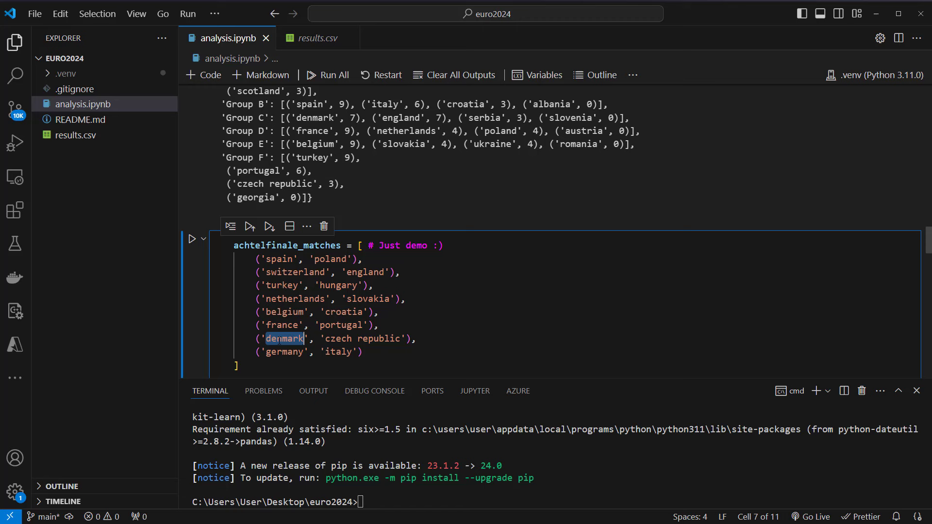
double_click(284, 352)
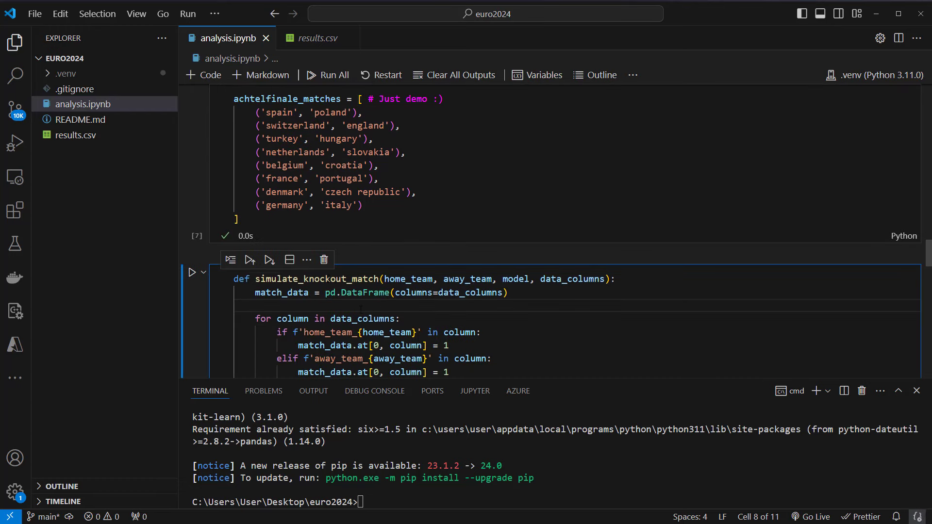
double_click(316, 279)
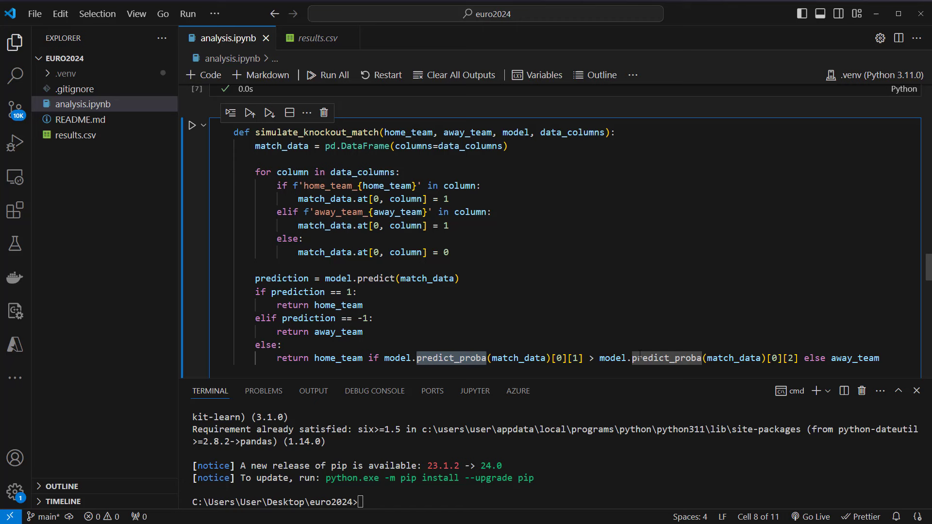
left_click(283, 345)
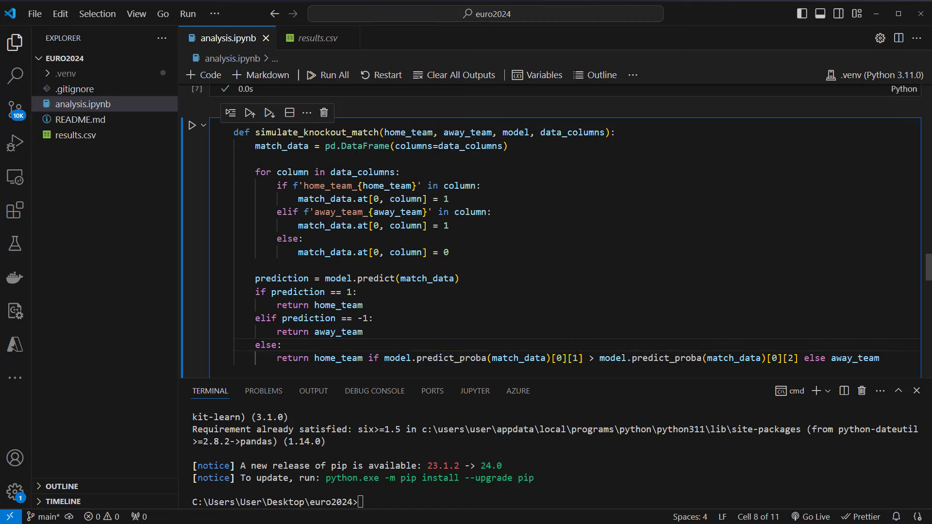
double_click(565, 358)
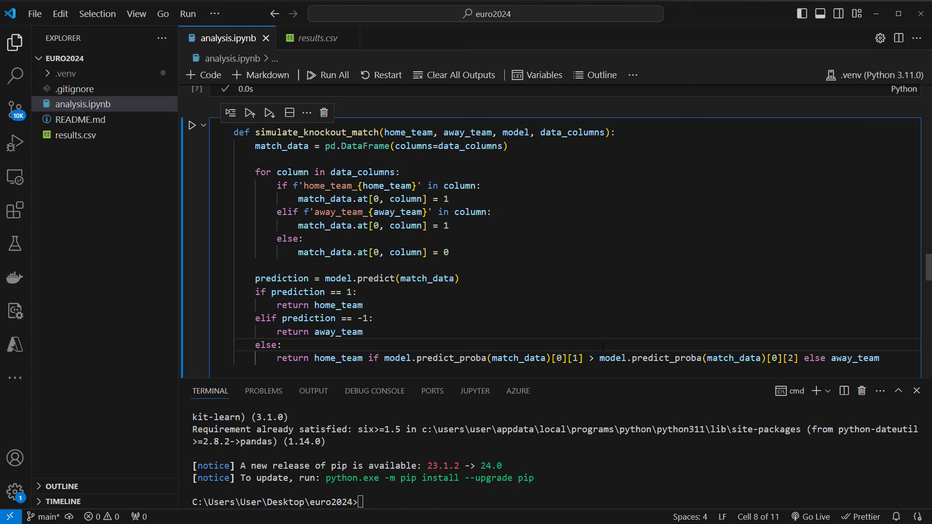
double_click(564, 358)
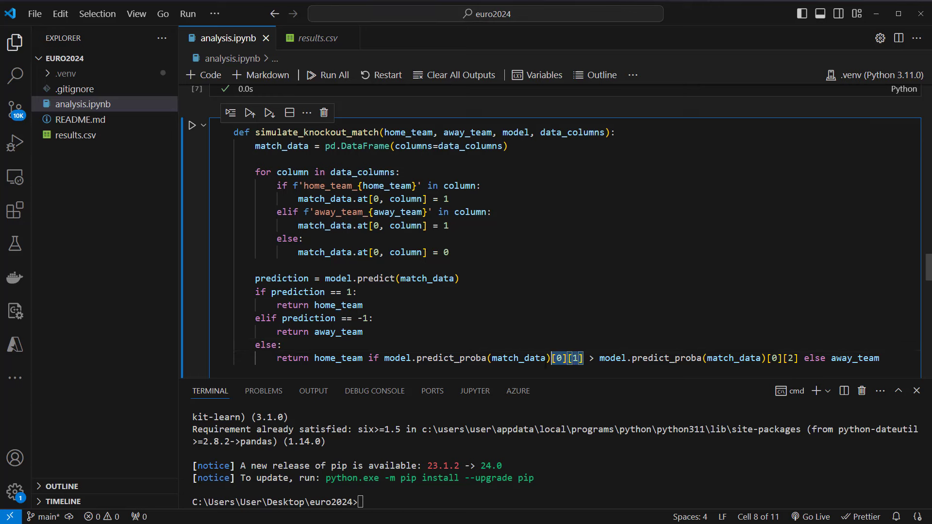
left_click(281, 344)
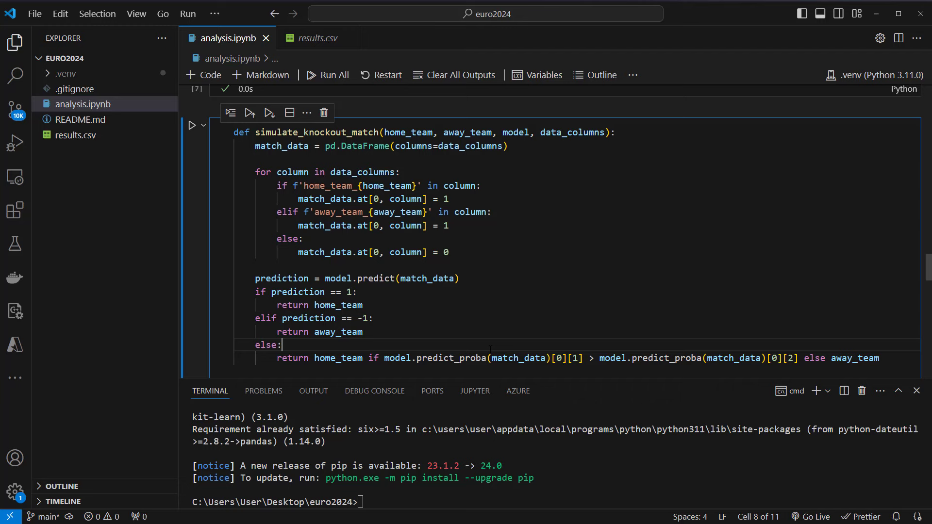
mouse_move(193, 125)
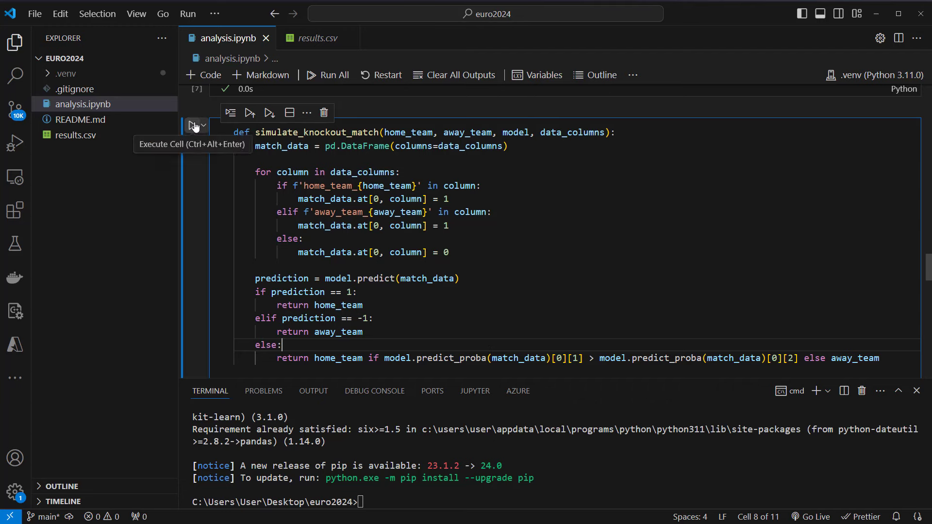
Run the round-of-16 knockout simulation cell and scroll to its output.
left_click(192, 112)
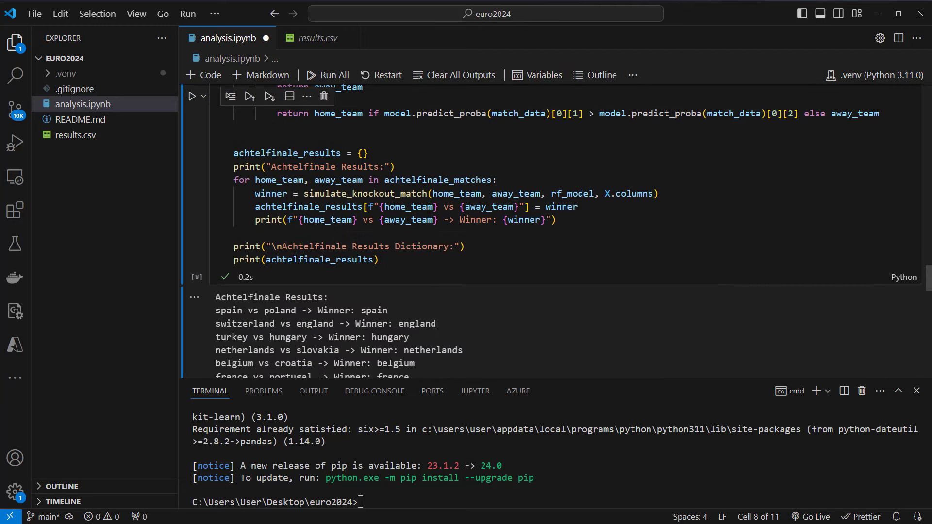
scroll("up", 3)
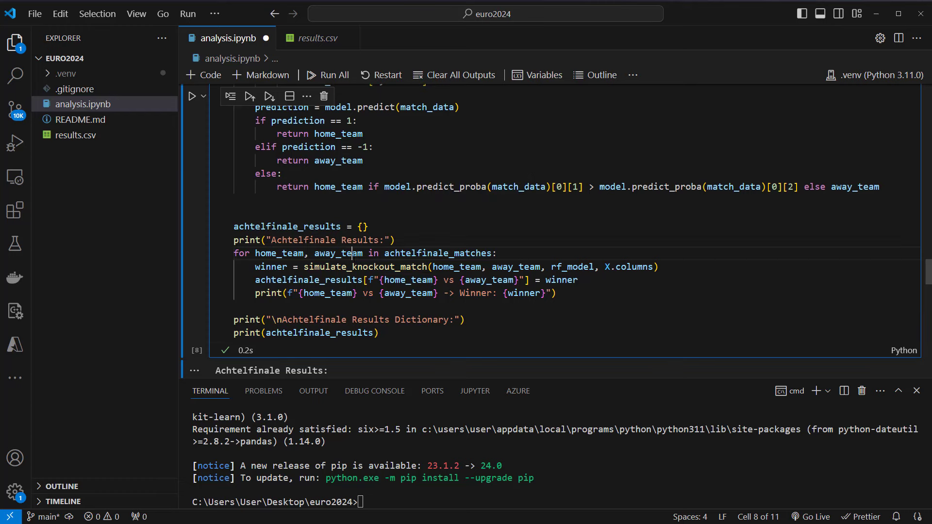
scroll("down", 3)
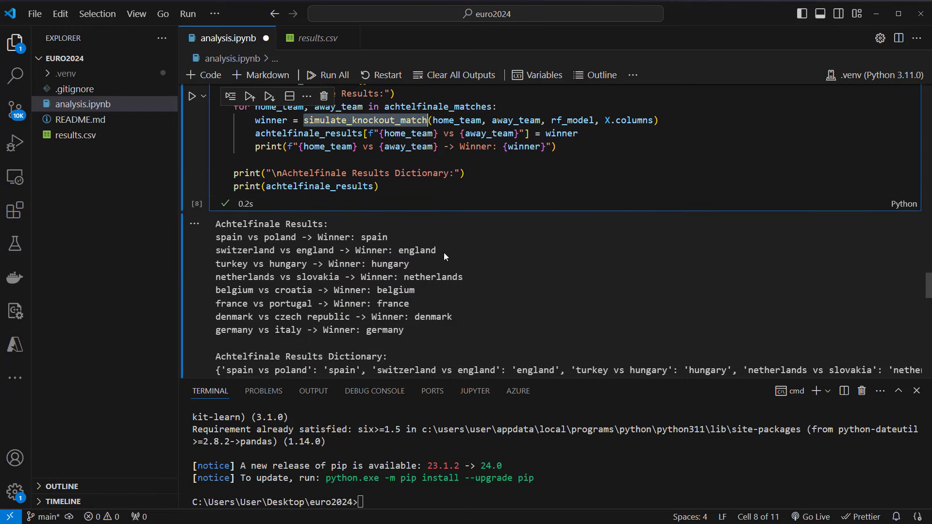
scroll("down", 3)
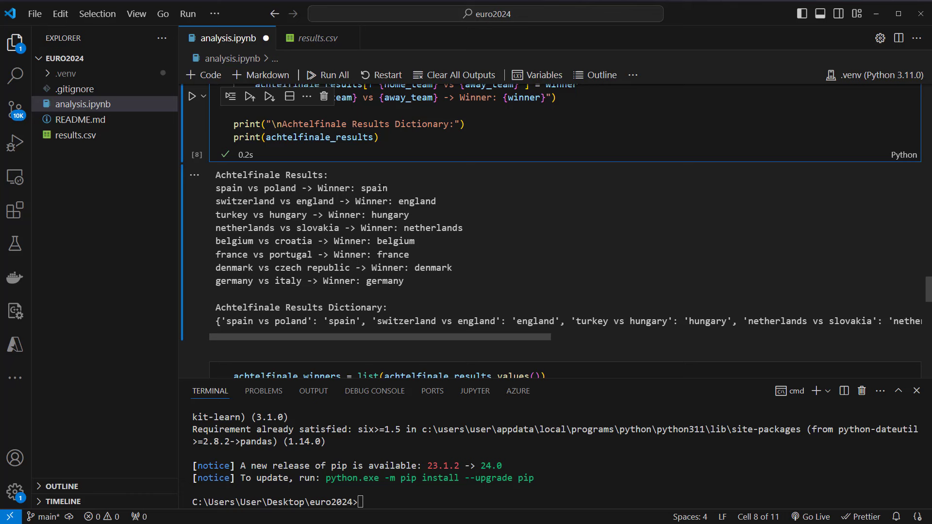
Highlight round-of-16 winners such as England and Belgium in the Achtelfinale output.
left_click(387, 188)
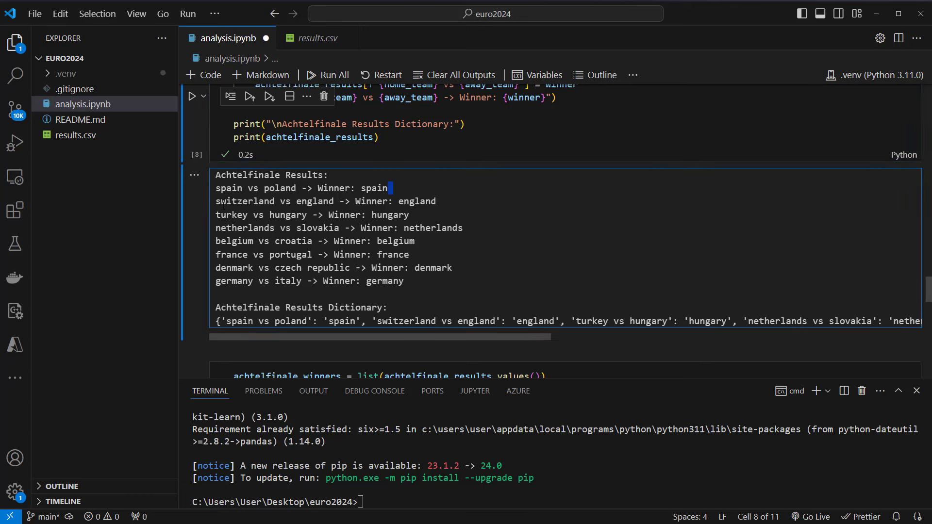
double_click(417, 201)
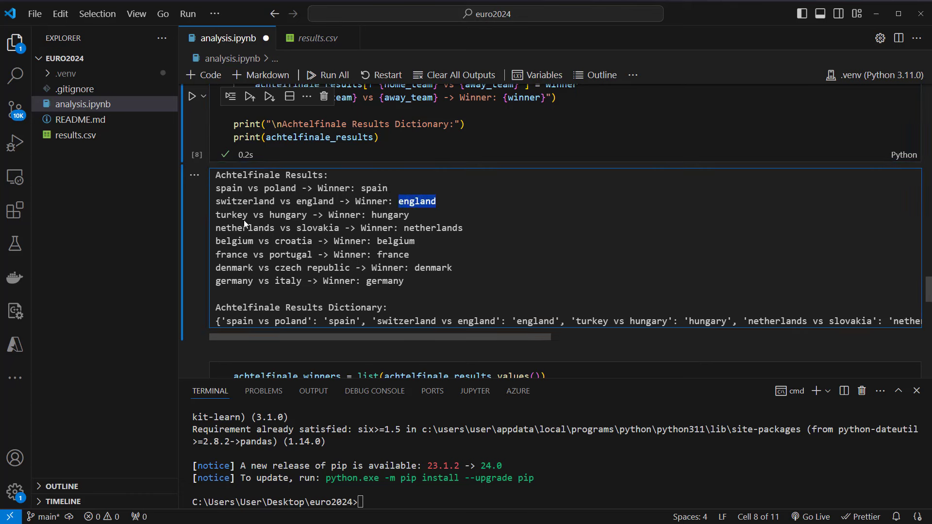
double_click(389, 215)
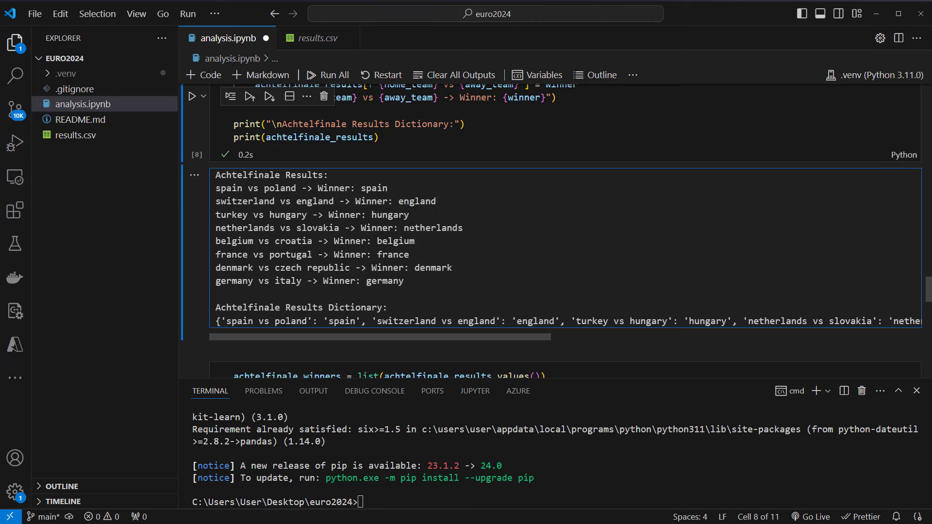
double_click(394, 240)
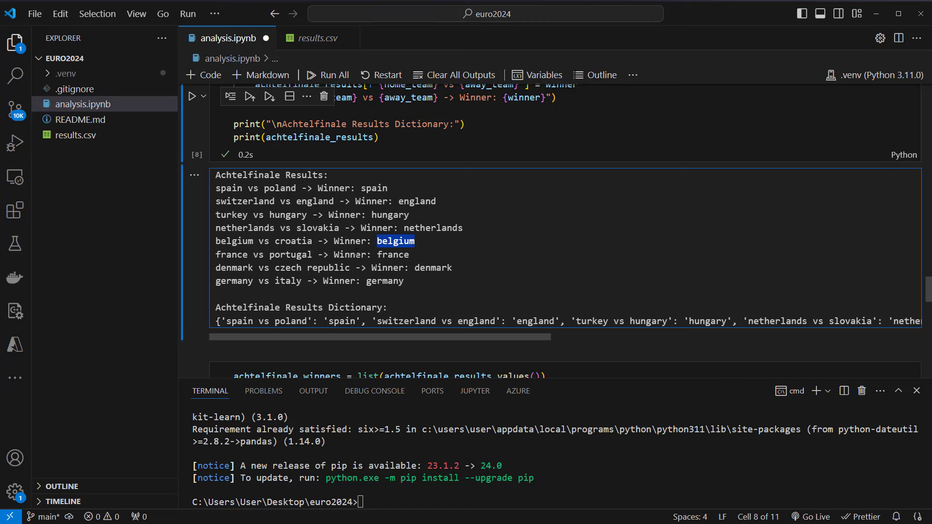
double_click(392, 255)
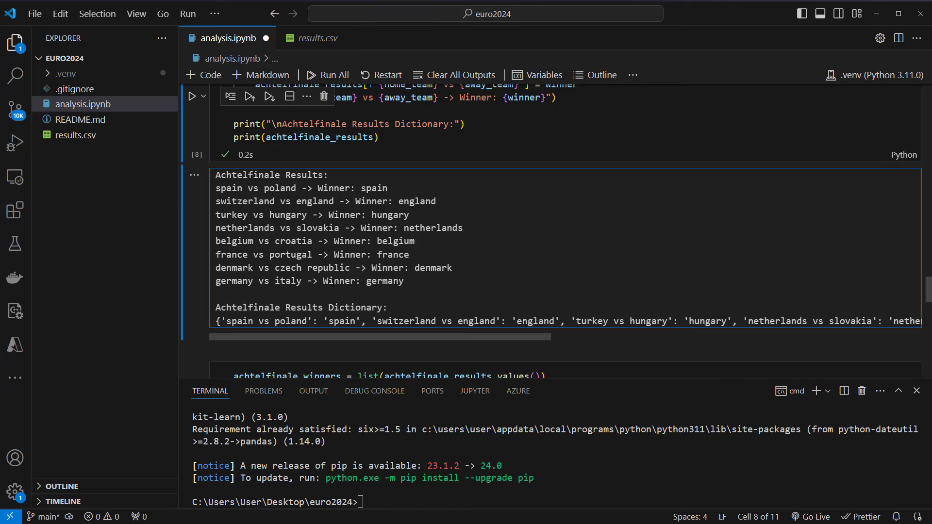
mouse_move(424, 283)
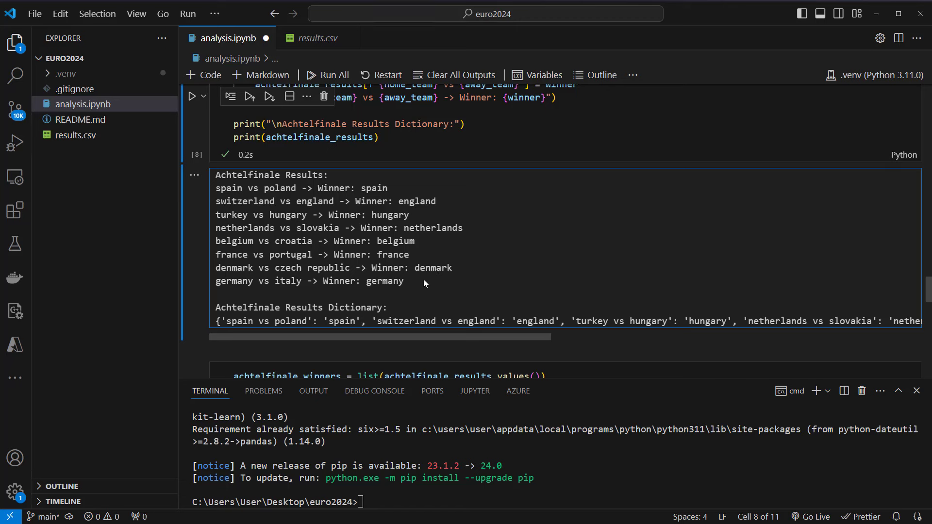
mouse_move(284, 303)
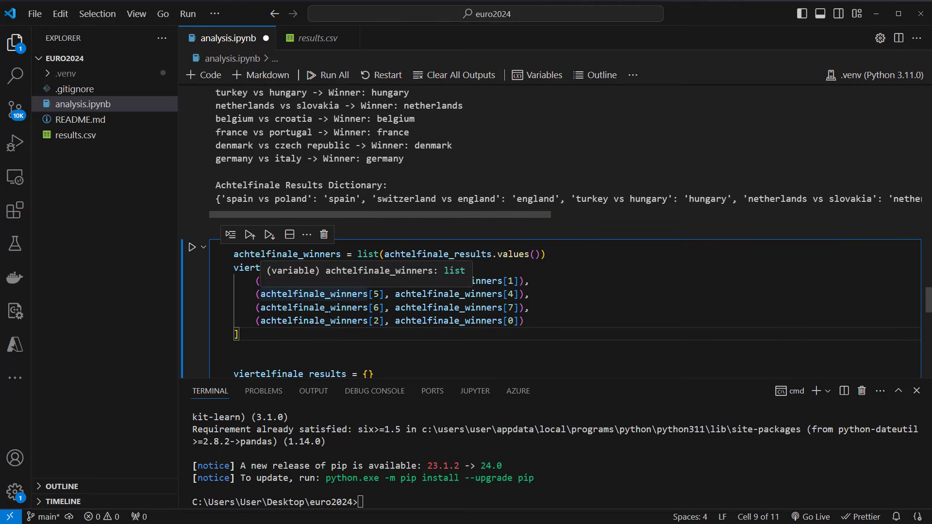
mouse_move(191, 246)
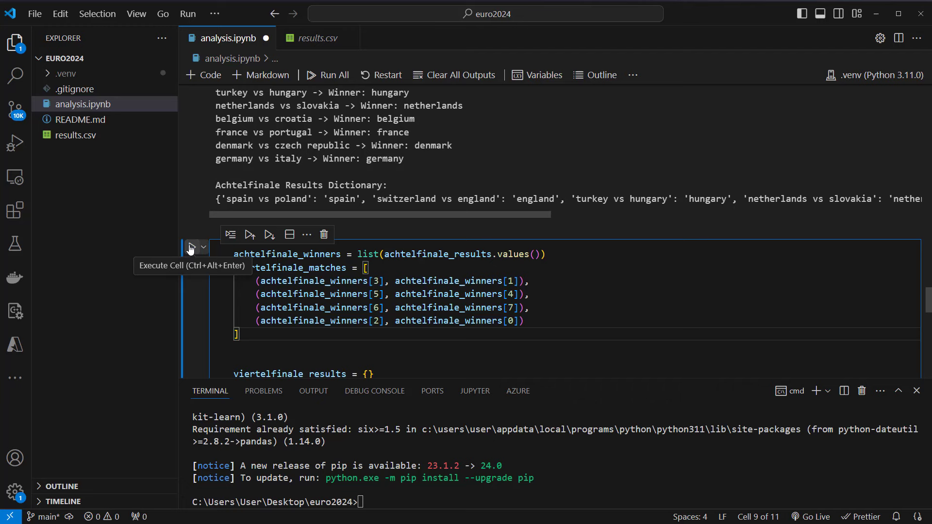
Run the quarter-final simulation cell and highlight winners such as France.
left_click(191, 247)
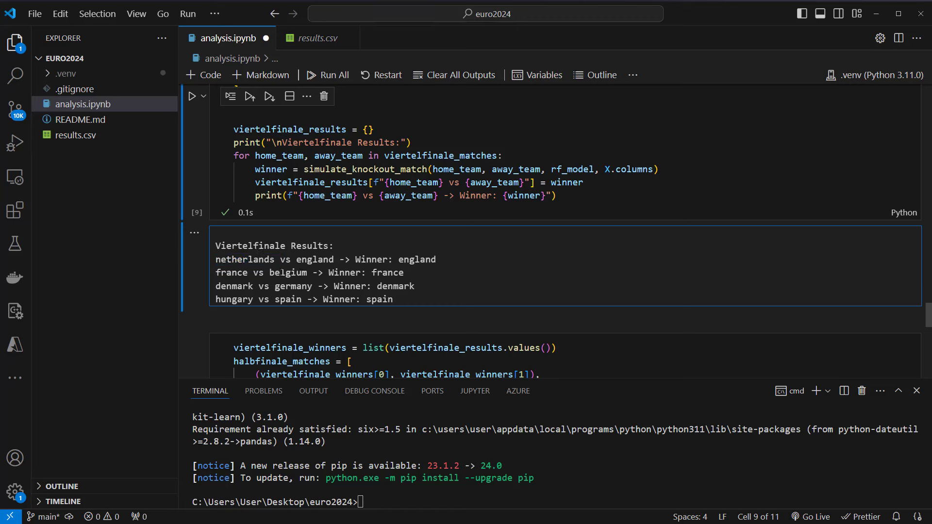
double_click(387, 272)
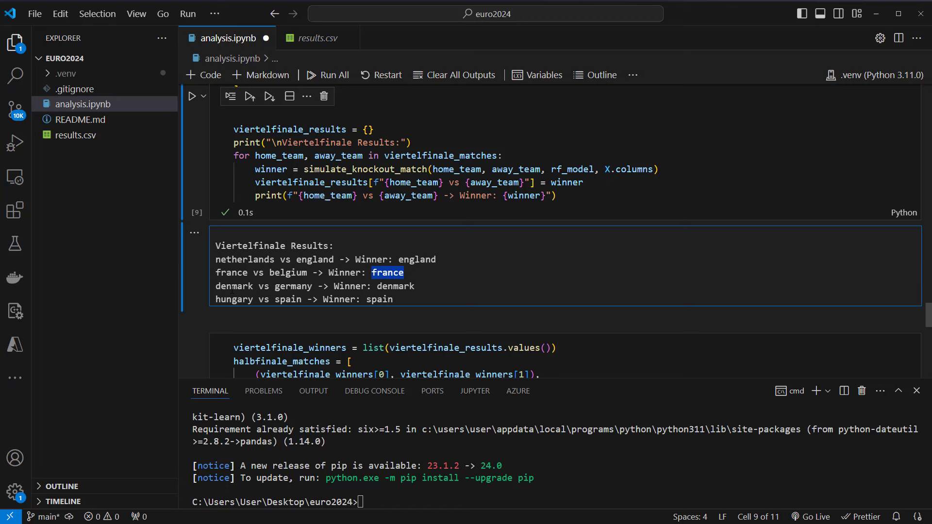
double_click(394, 286)
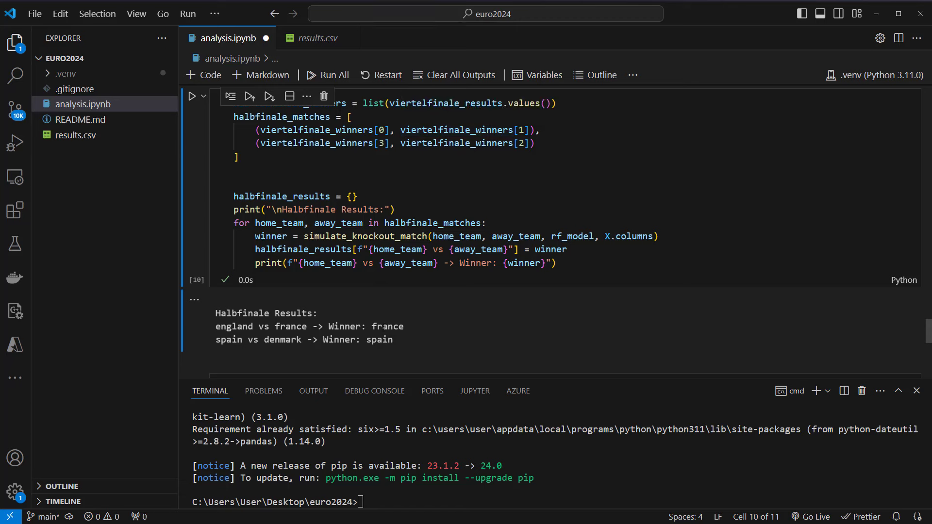
Highlight semi-final winners France and Spain, then run the final match cell.
double_click(386, 327)
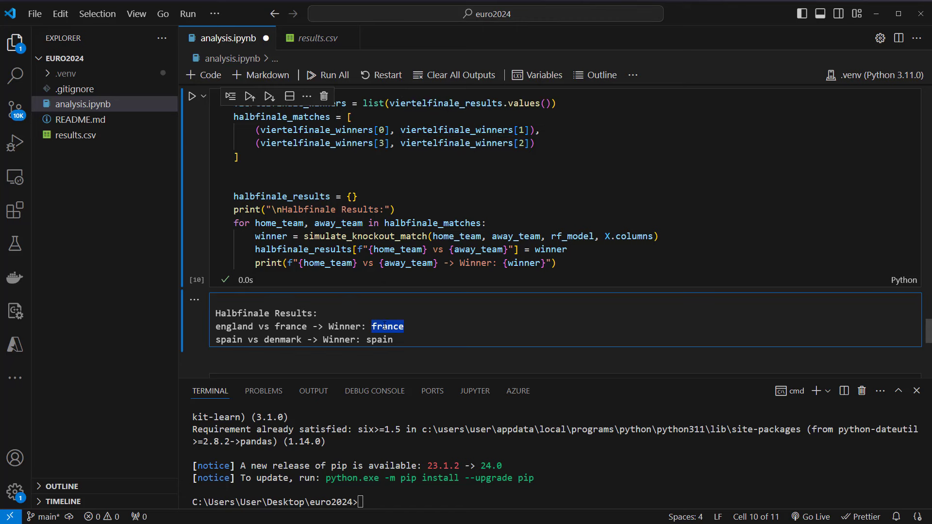
double_click(378, 339)
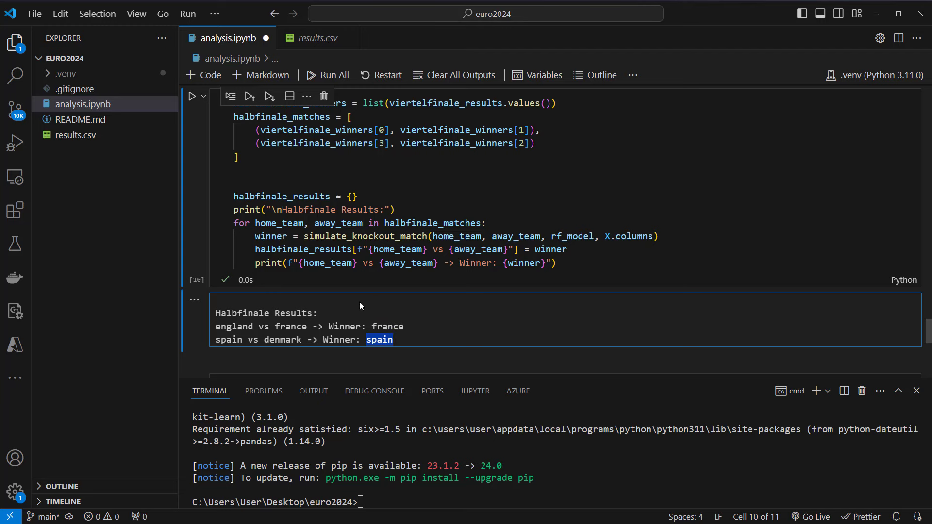
scroll("down", 3)
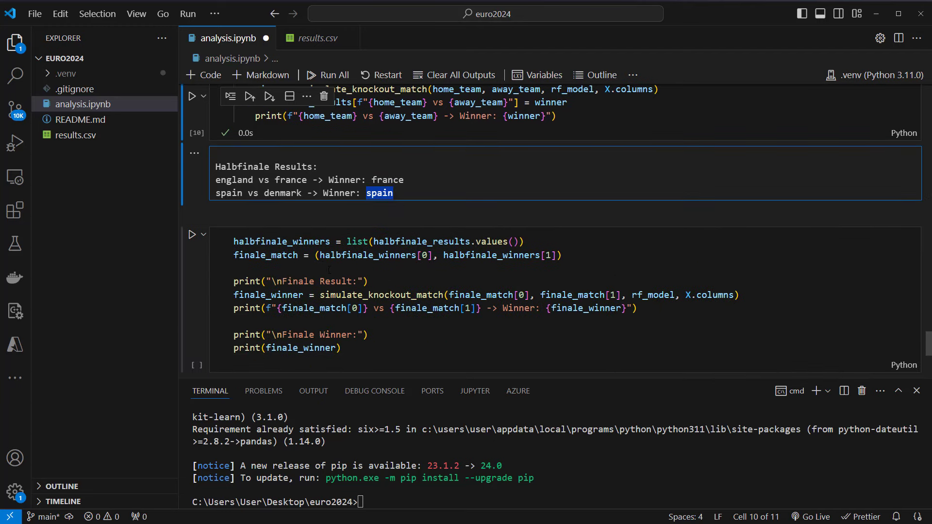
left_click(192, 234)
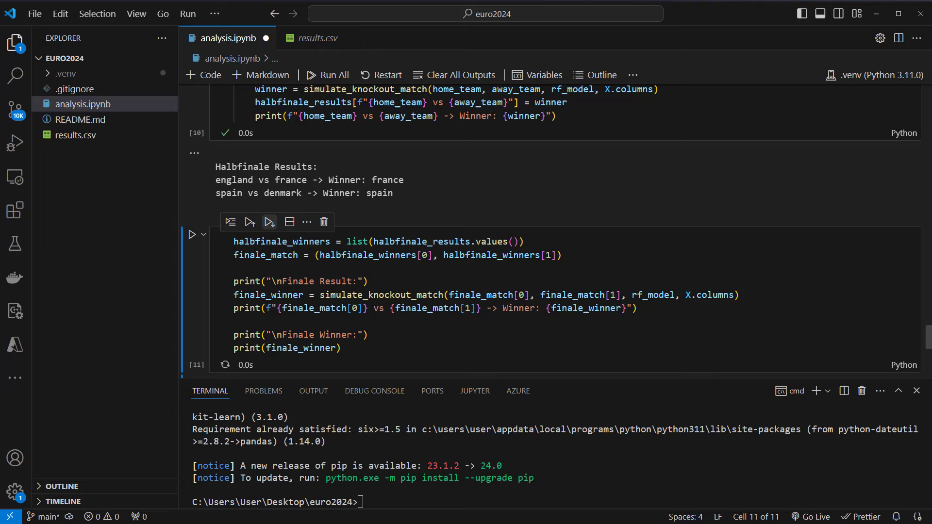
Check the final cell's output and highlight Spain as the tournament champion.
left_click(192, 234)
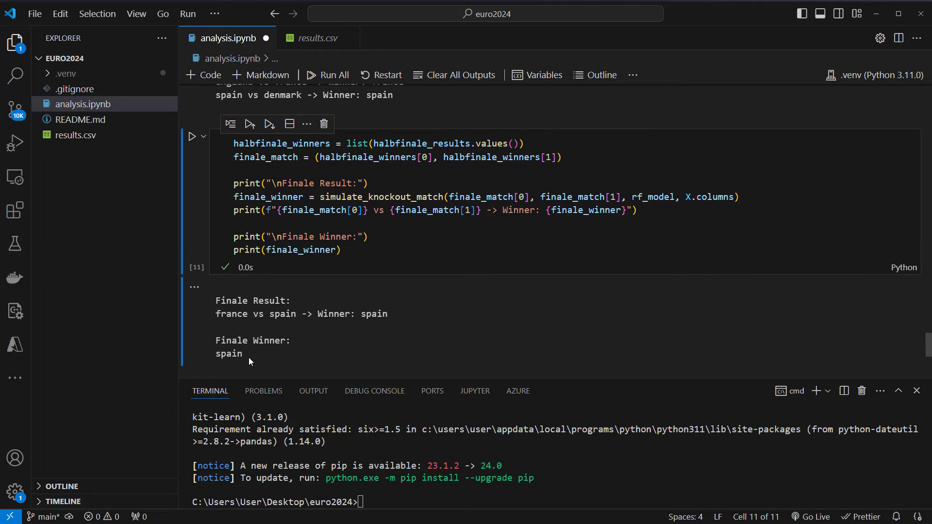
left_click(320, 321)
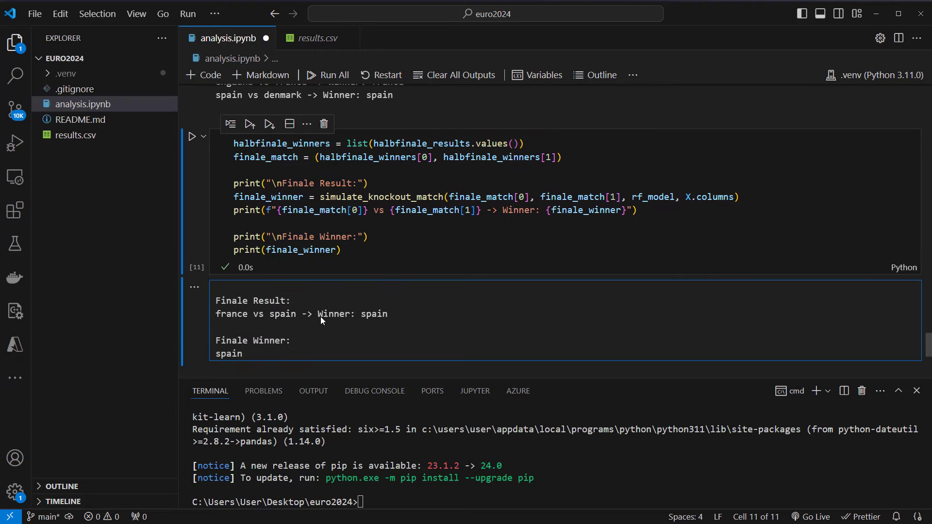
scroll("up", 3)
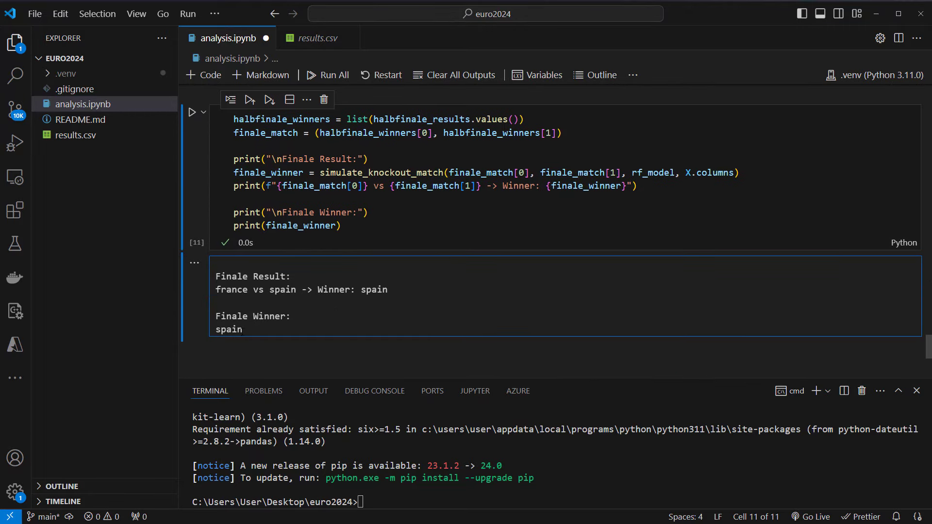
double_click(228, 329)
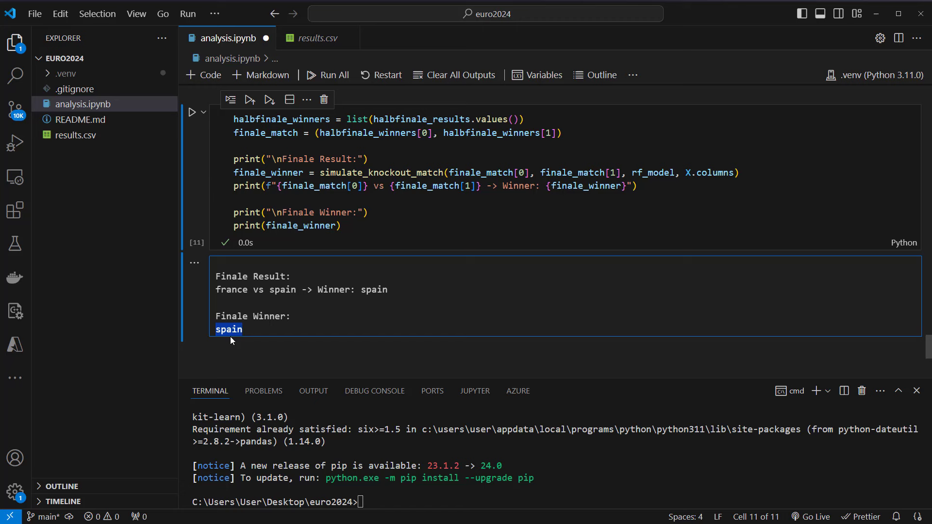
mouse_move(255, 332)
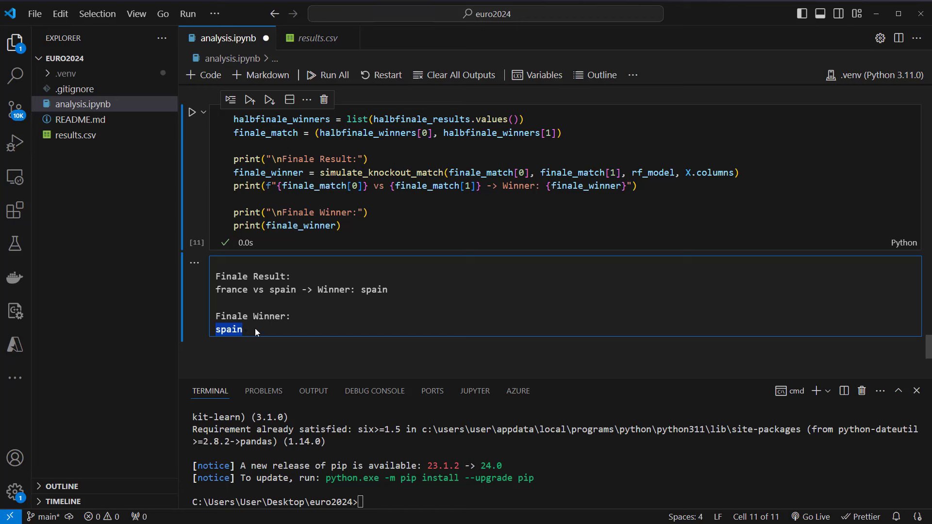
scroll("up", 3)
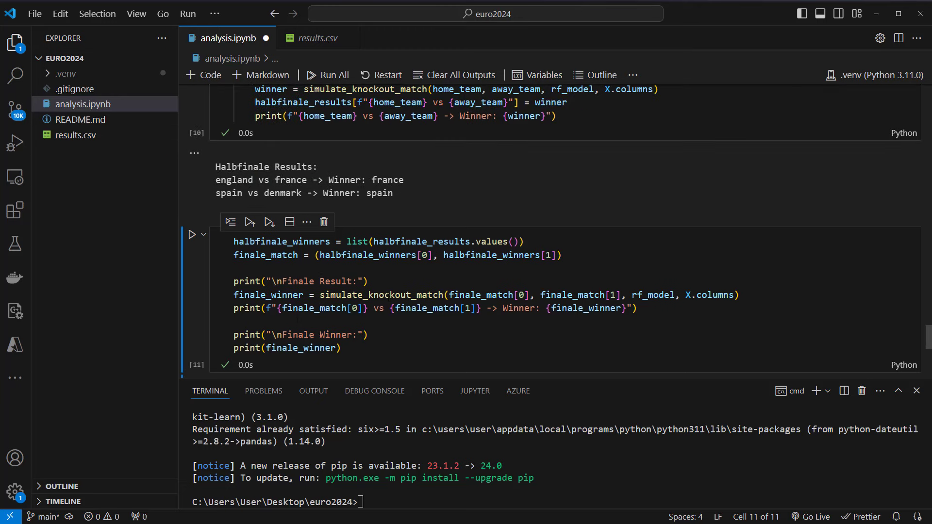
scroll("up", 3)
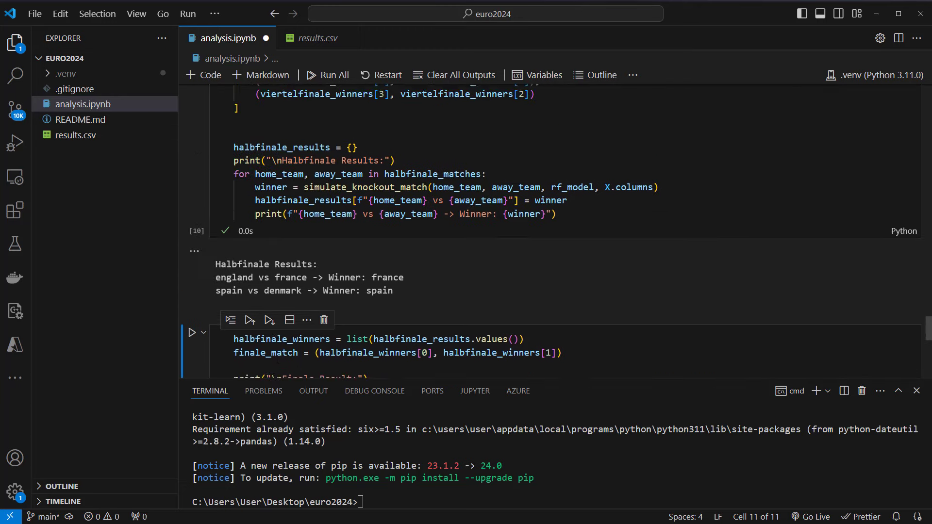
scroll("up", 3)
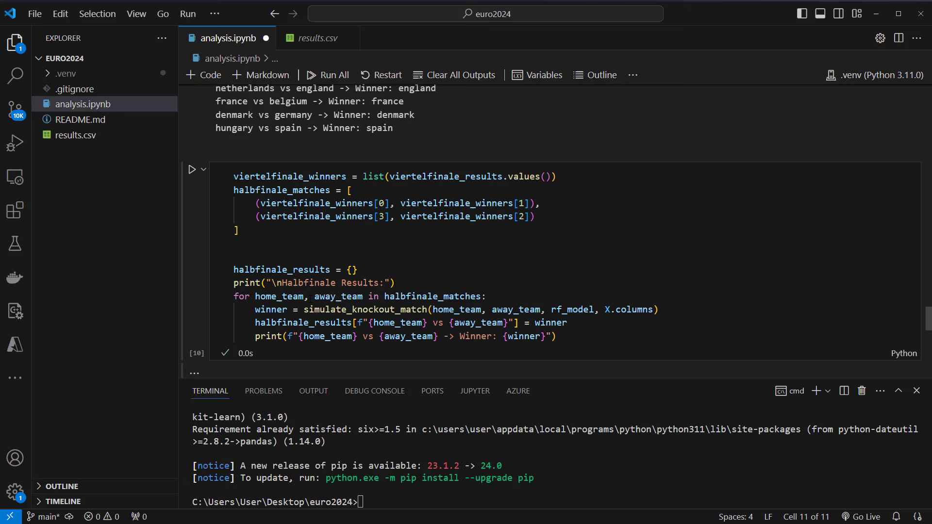
scroll("down", 3)
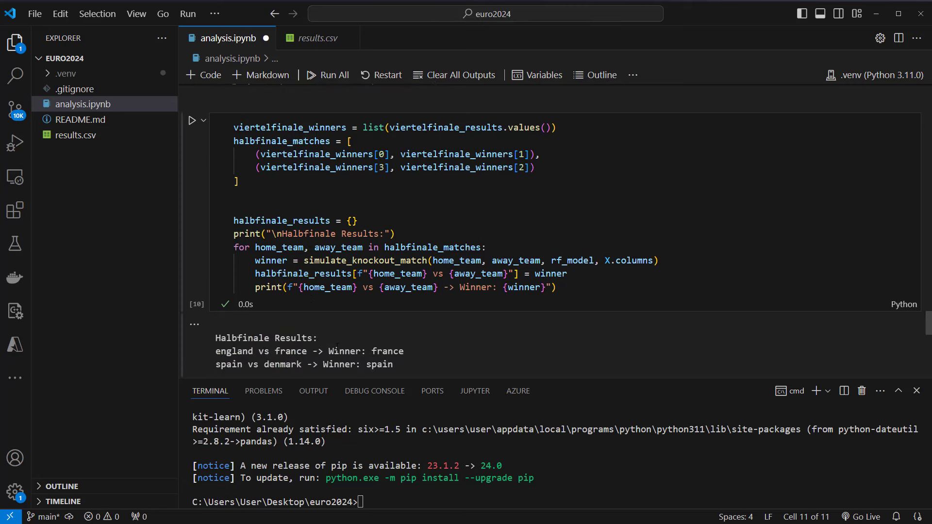
scroll("up", 3)
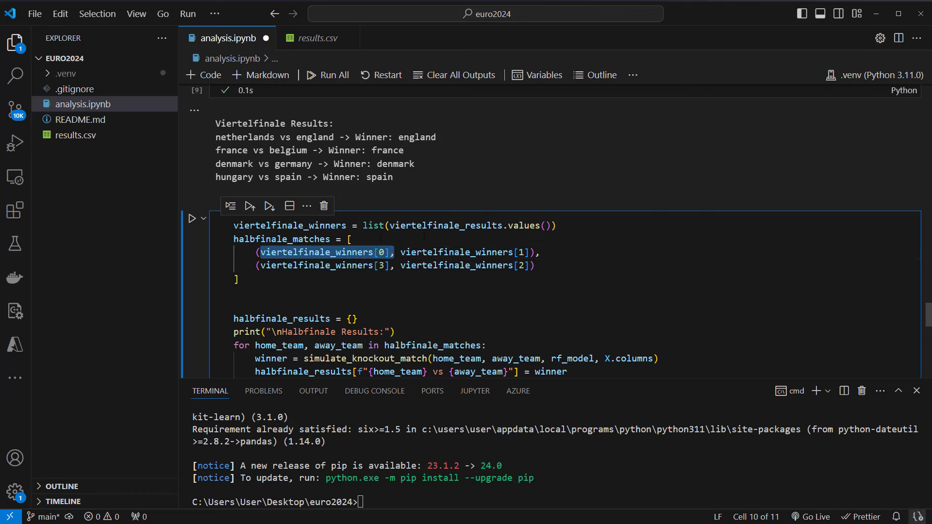
double_click(466, 252)
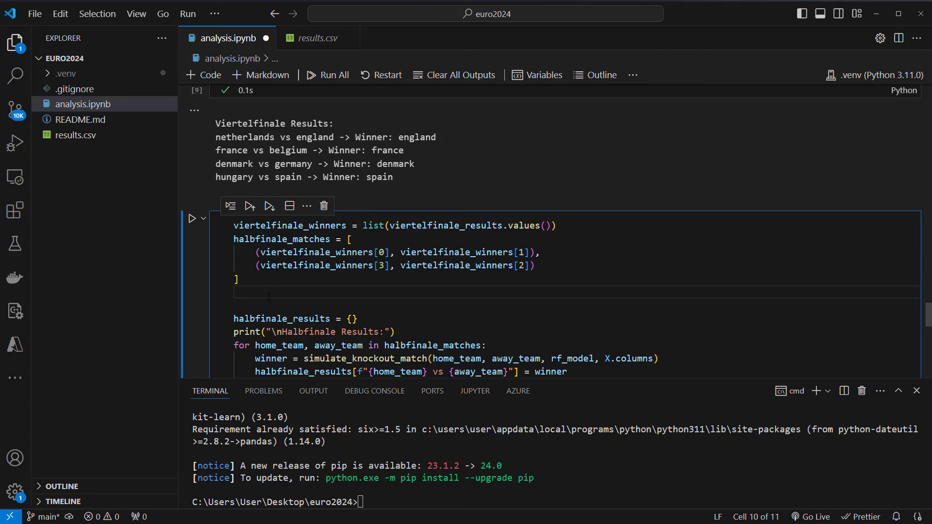
scroll("down", 3)
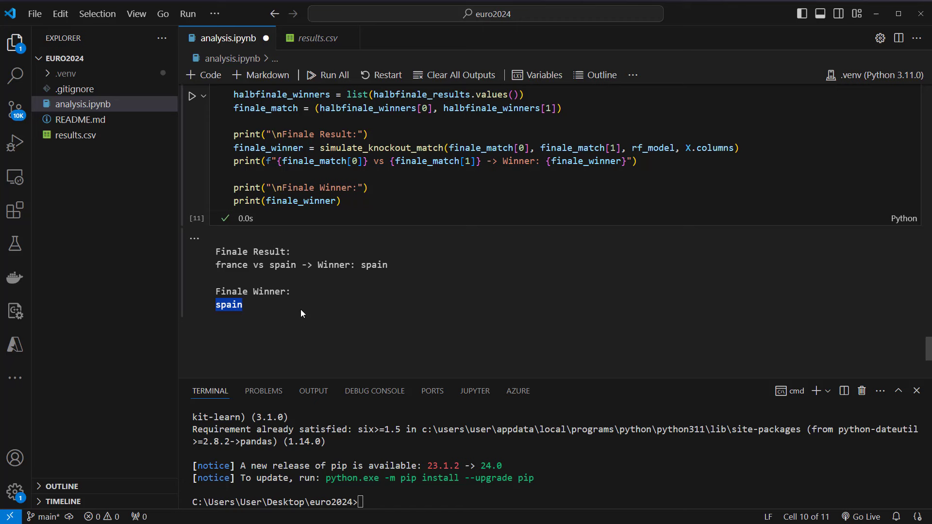
left_click(300, 312)
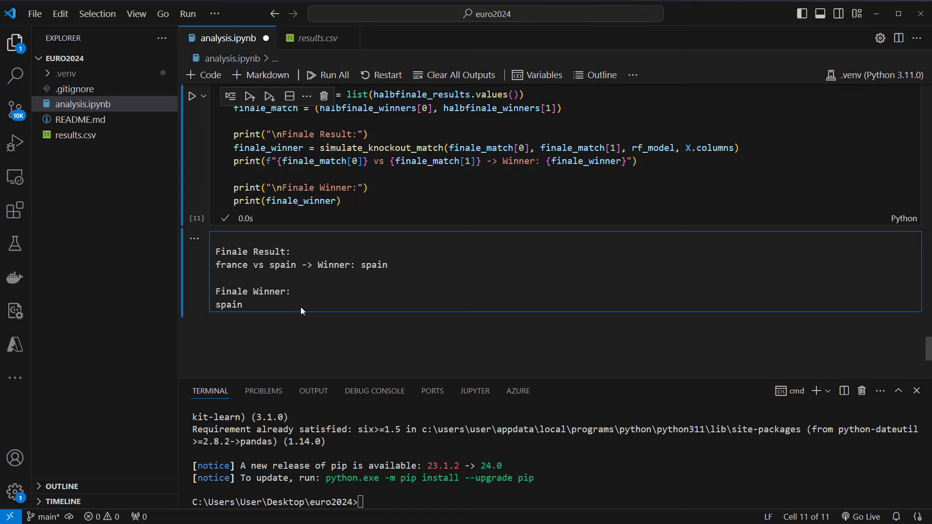